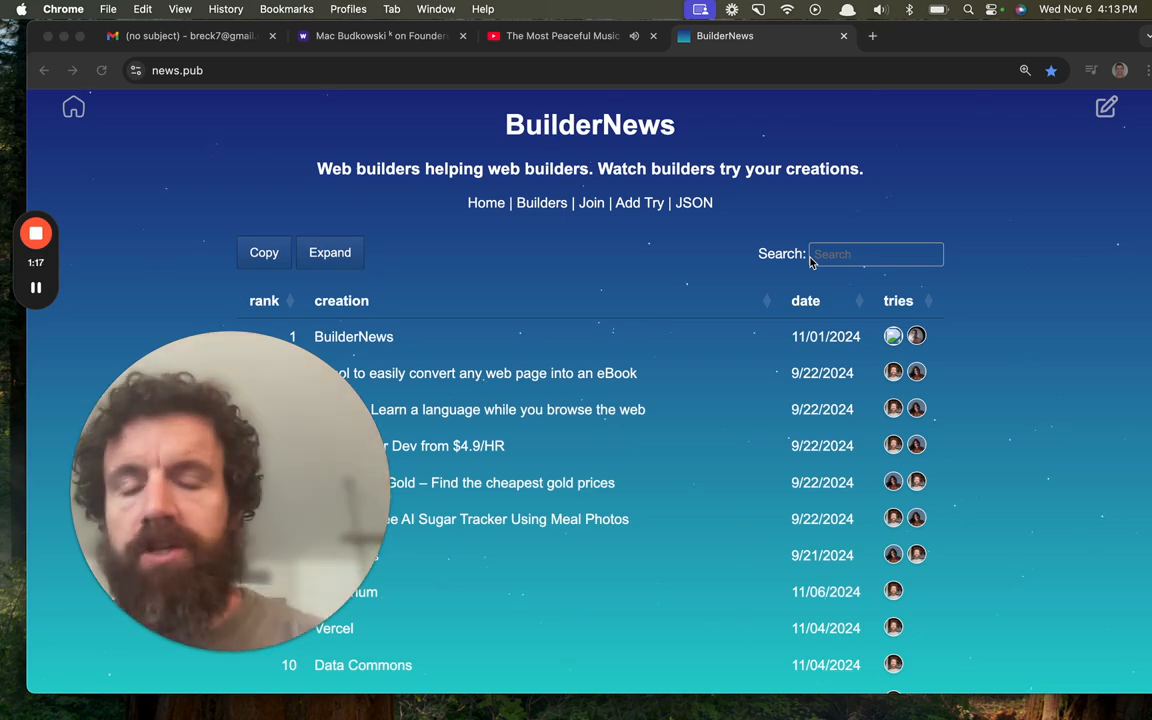
mouse_move(440, 48)
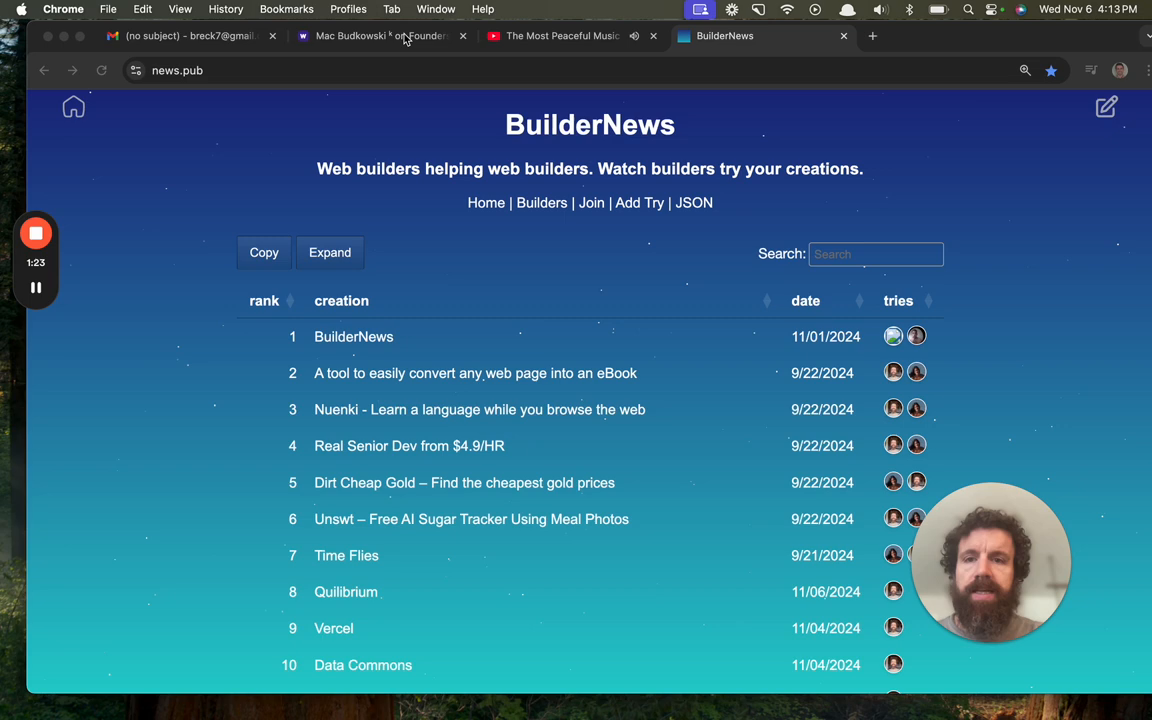
Switch to the Warpcast tab showing the Strong Advice post and its replies
click(380, 36)
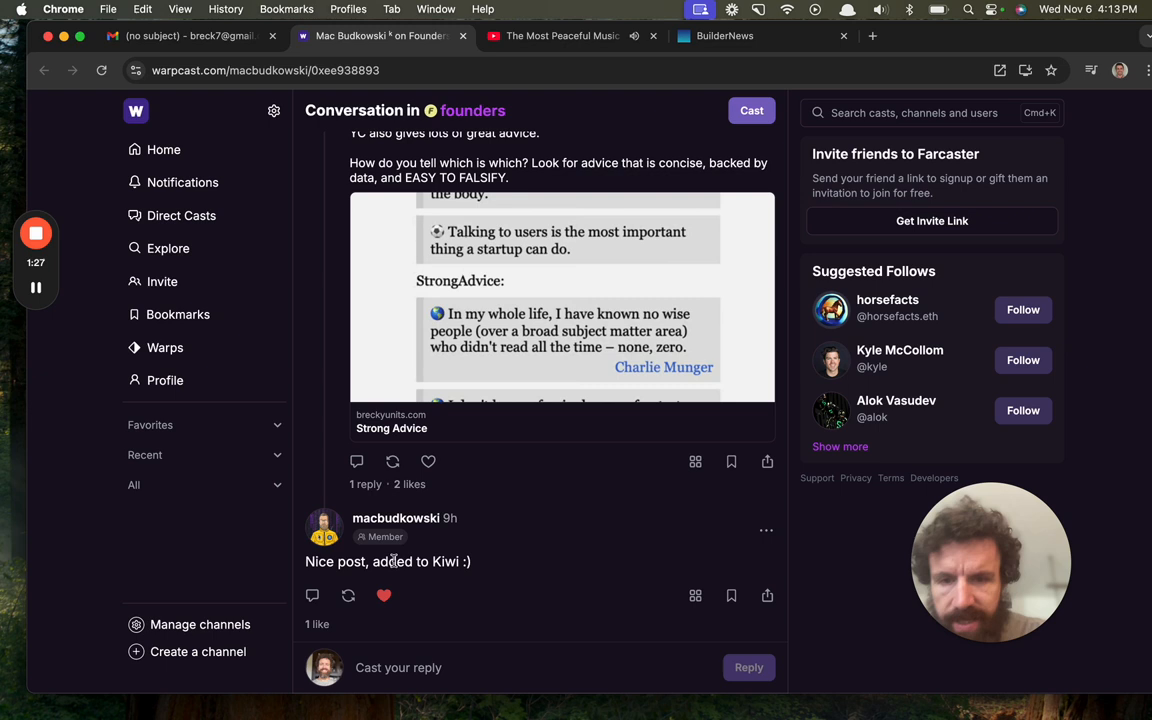
mouse_move(393, 580)
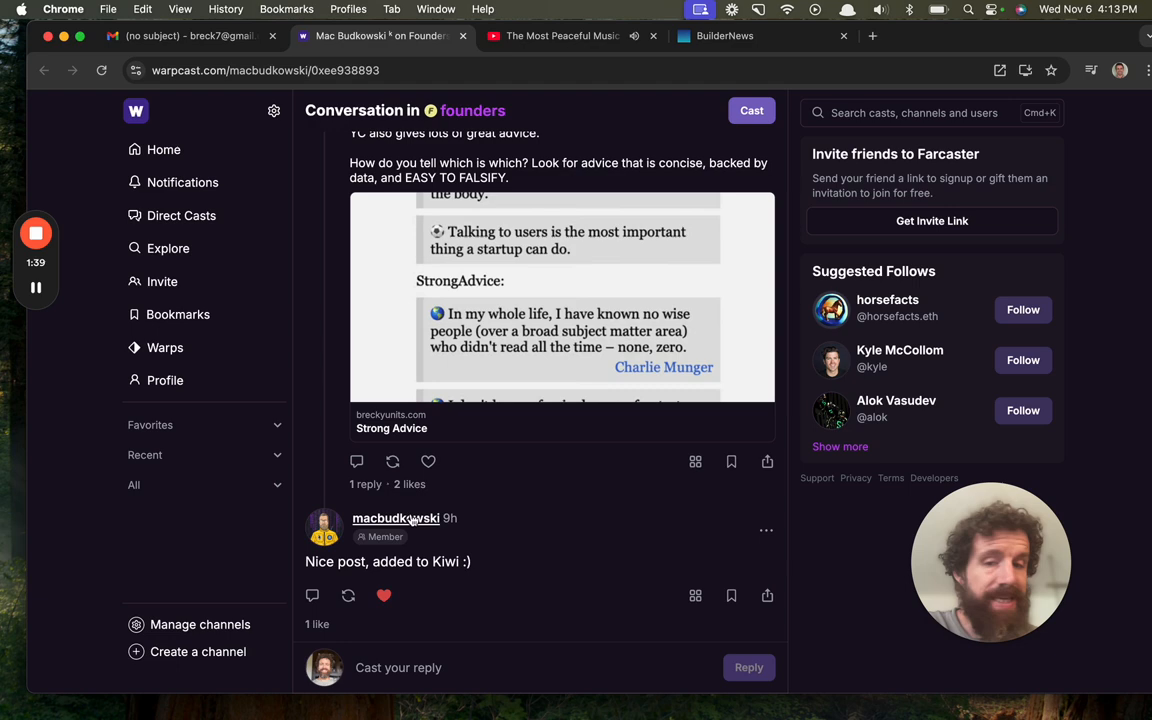
click(395, 518)
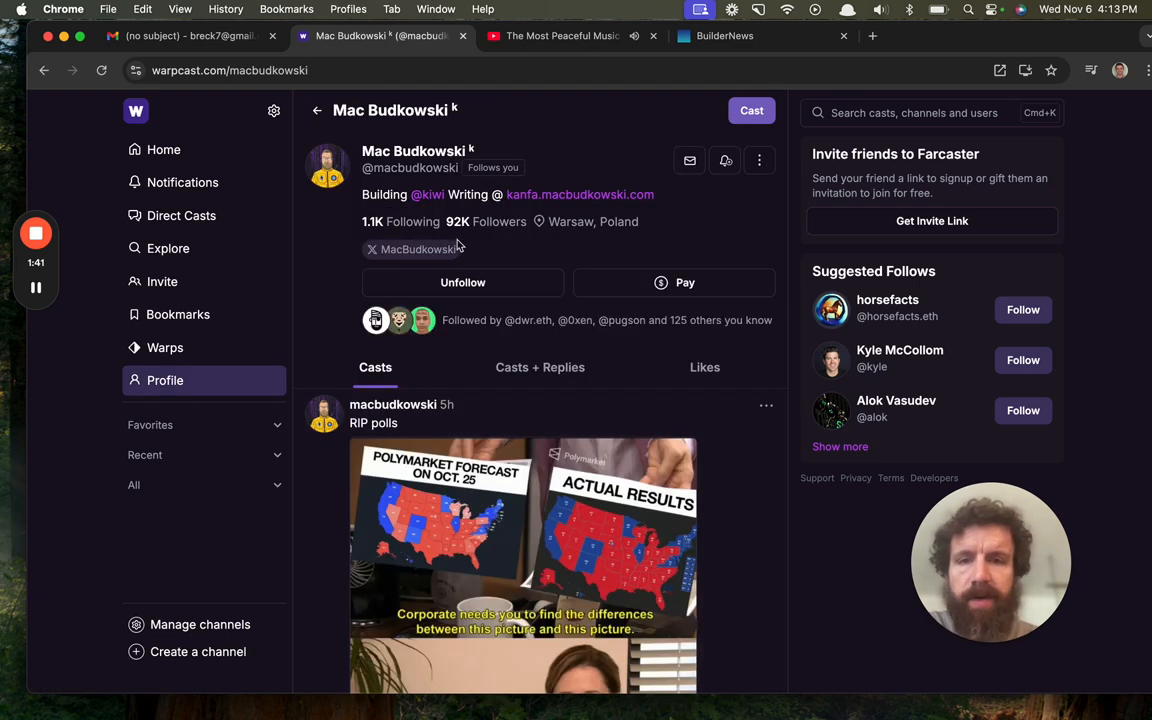
mouse_move(428, 194)
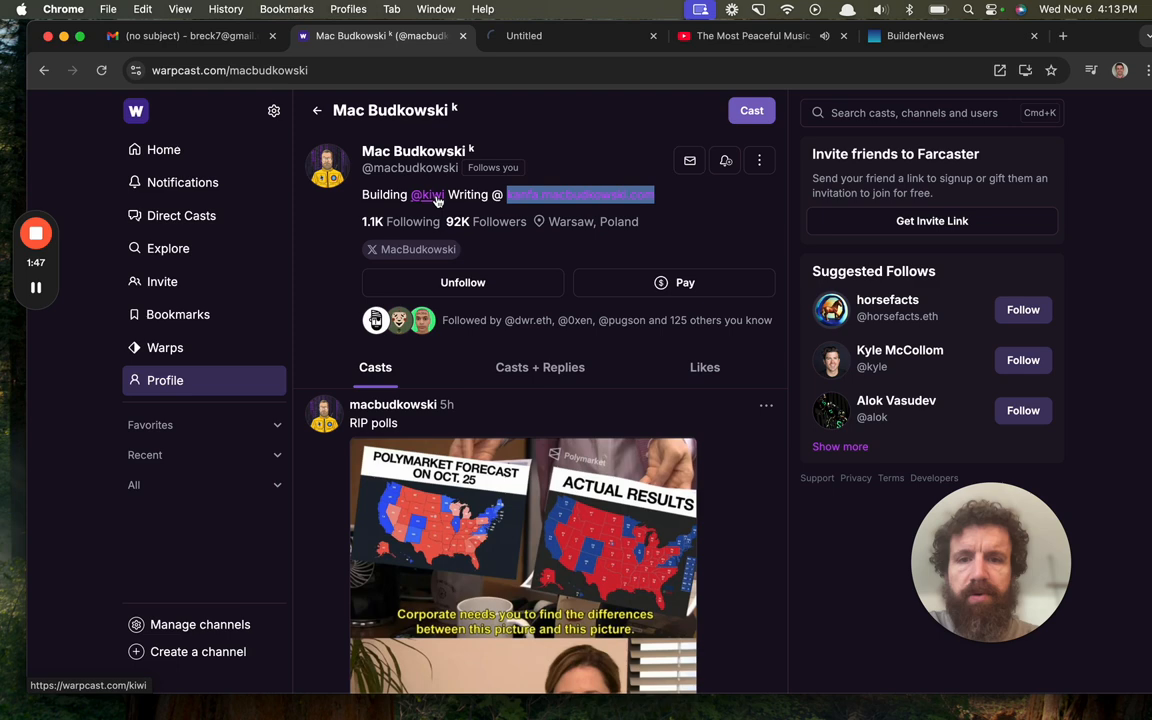
click(428, 194)
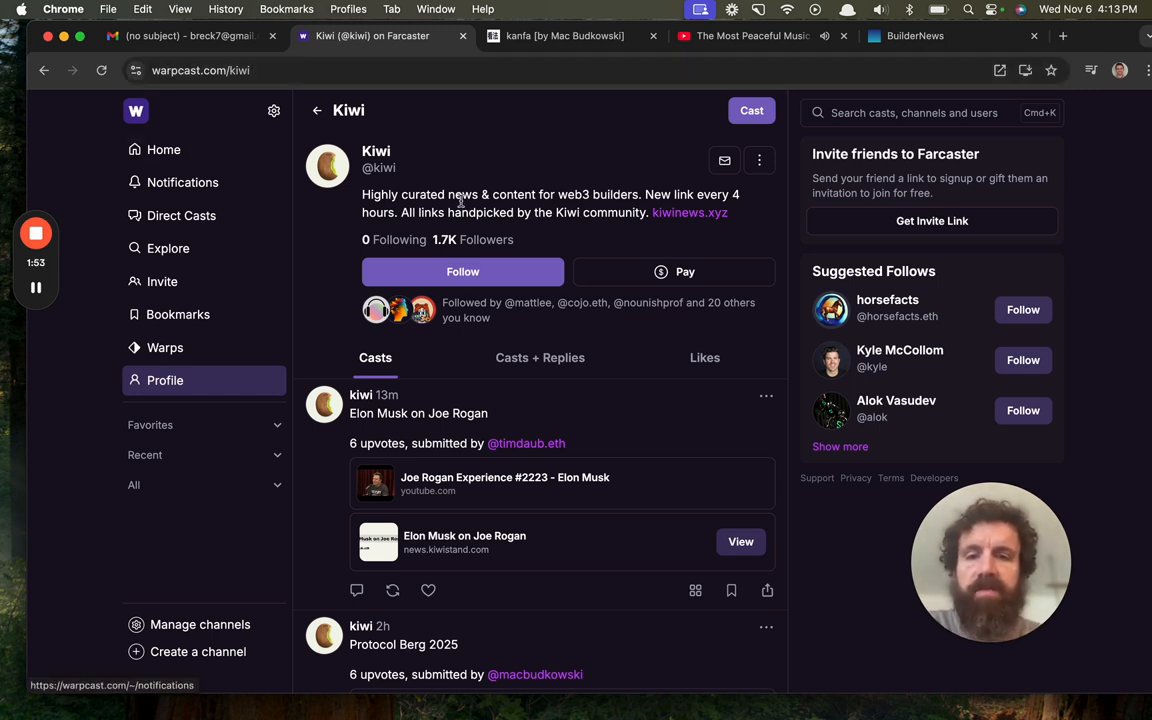
mouse_move(489, 157)
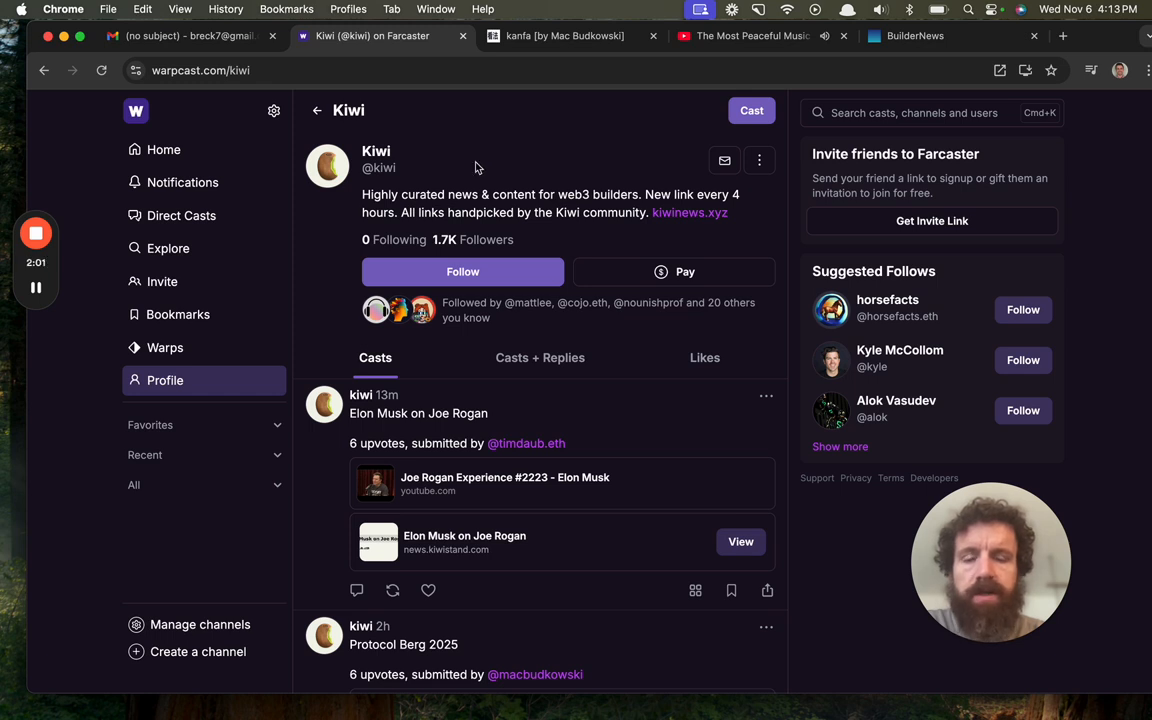
mouse_move(462, 271)
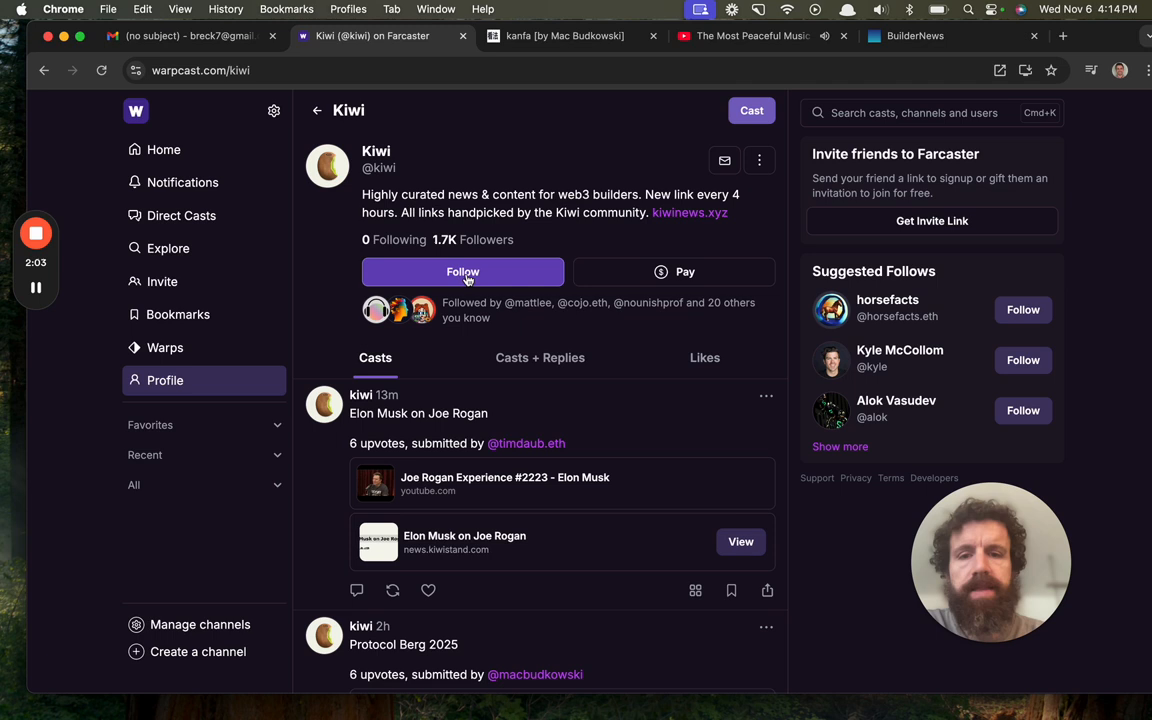
Open kiwinews.xyz from the Kiwi profile bio in a new tab
click(462, 271)
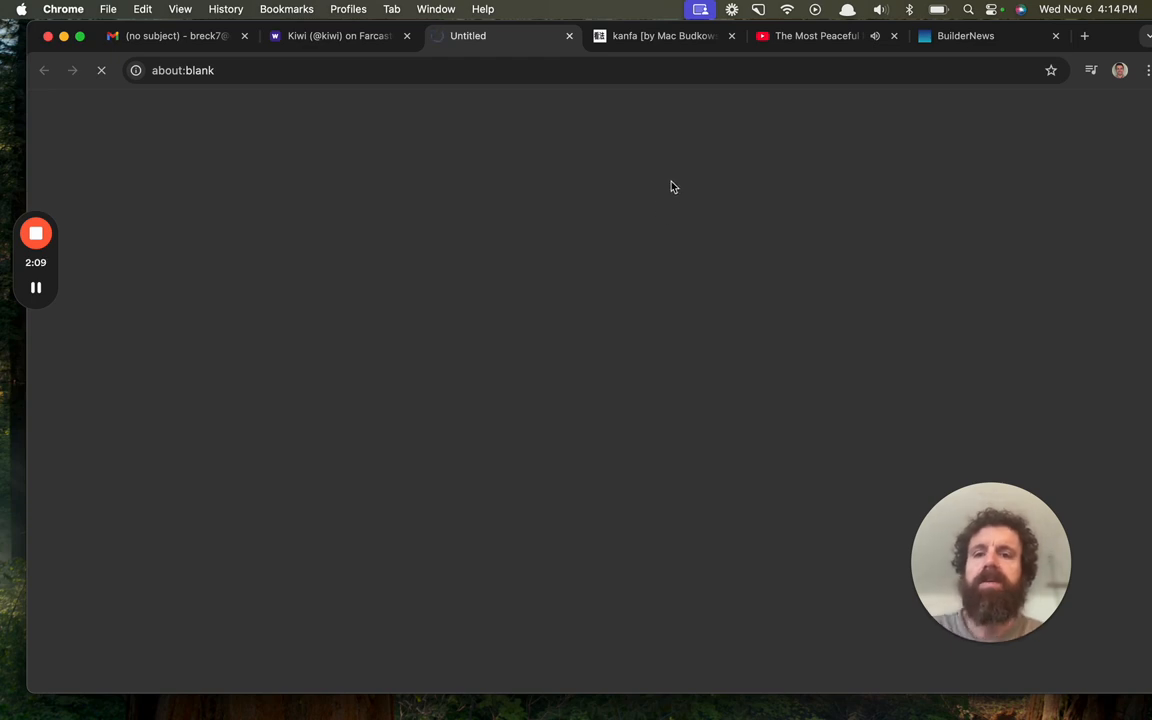
mouse_move(707, 133)
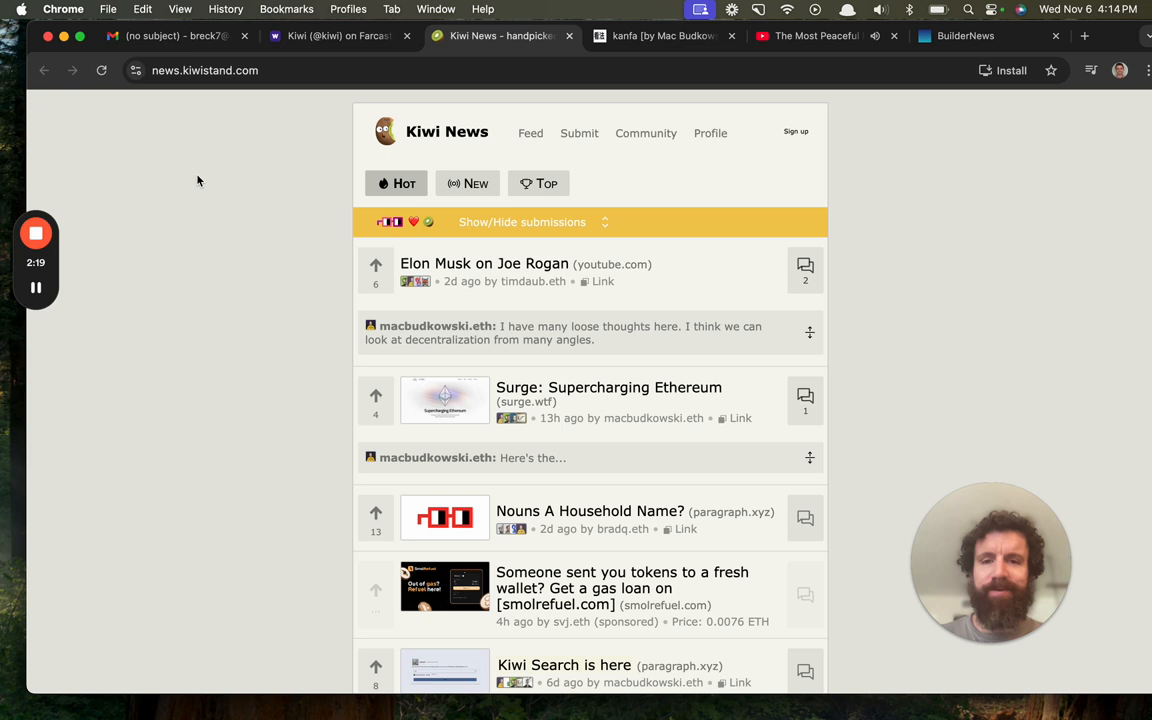
mouse_move(152, 186)
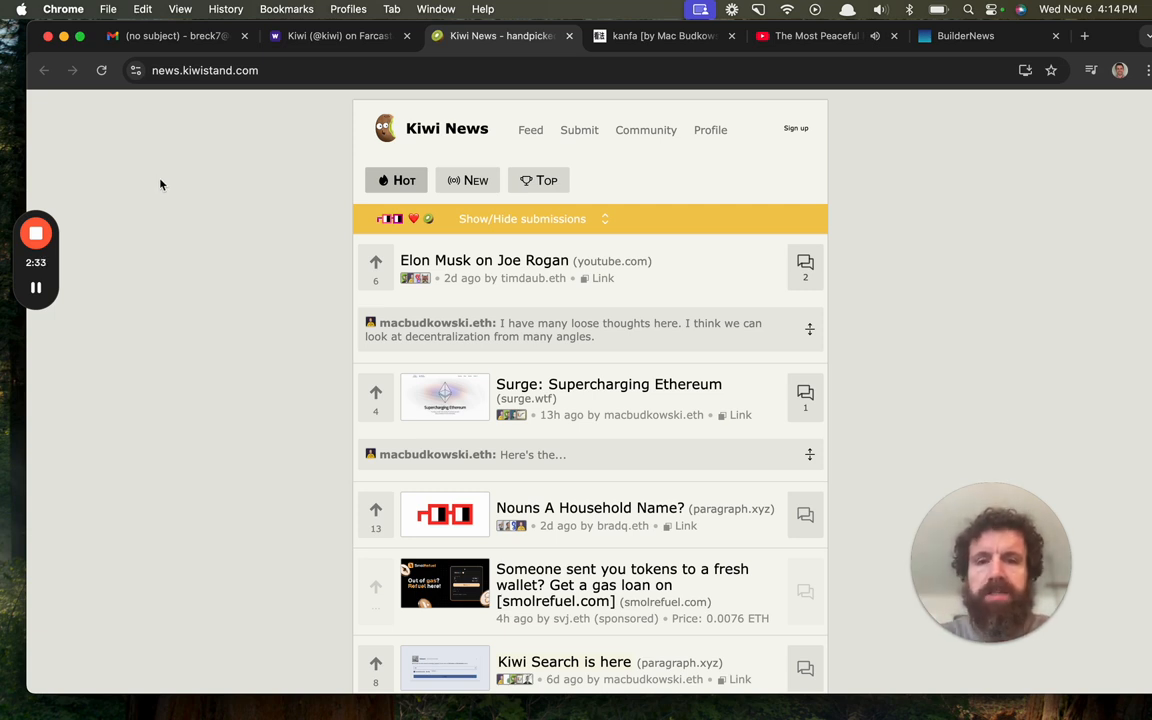
mouse_move(557, 138)
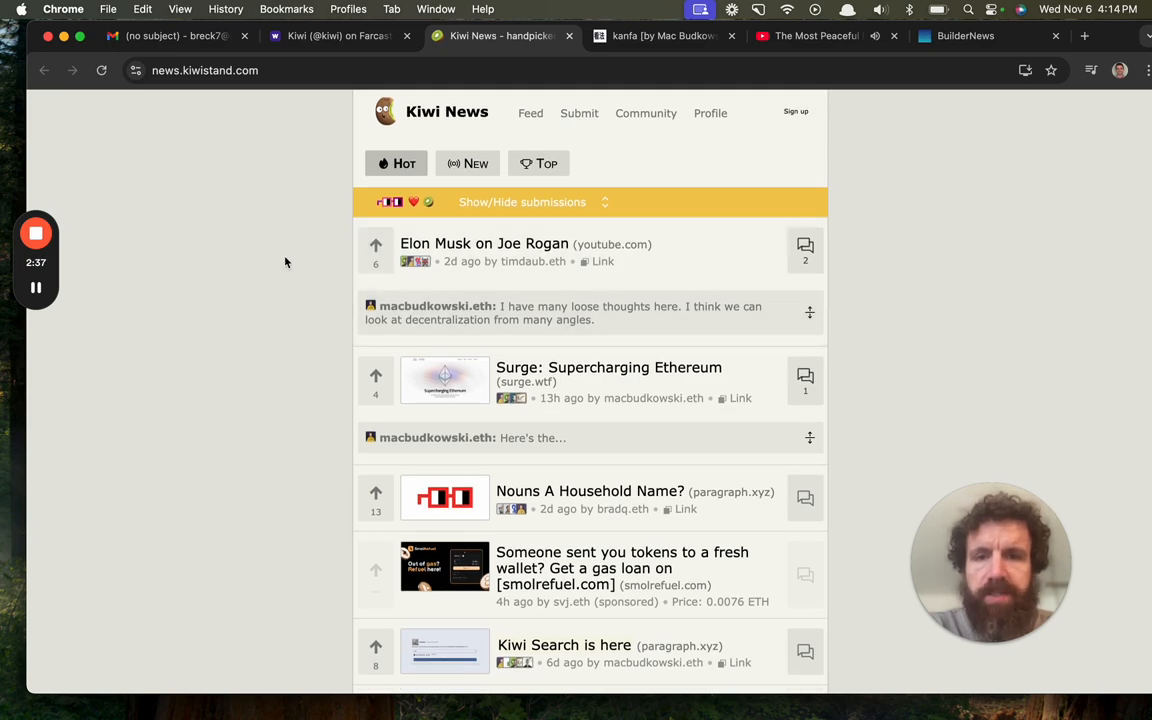
Browse the Kiwi News New and Top feeds twice, then return to Hot
scroll(down, 3)
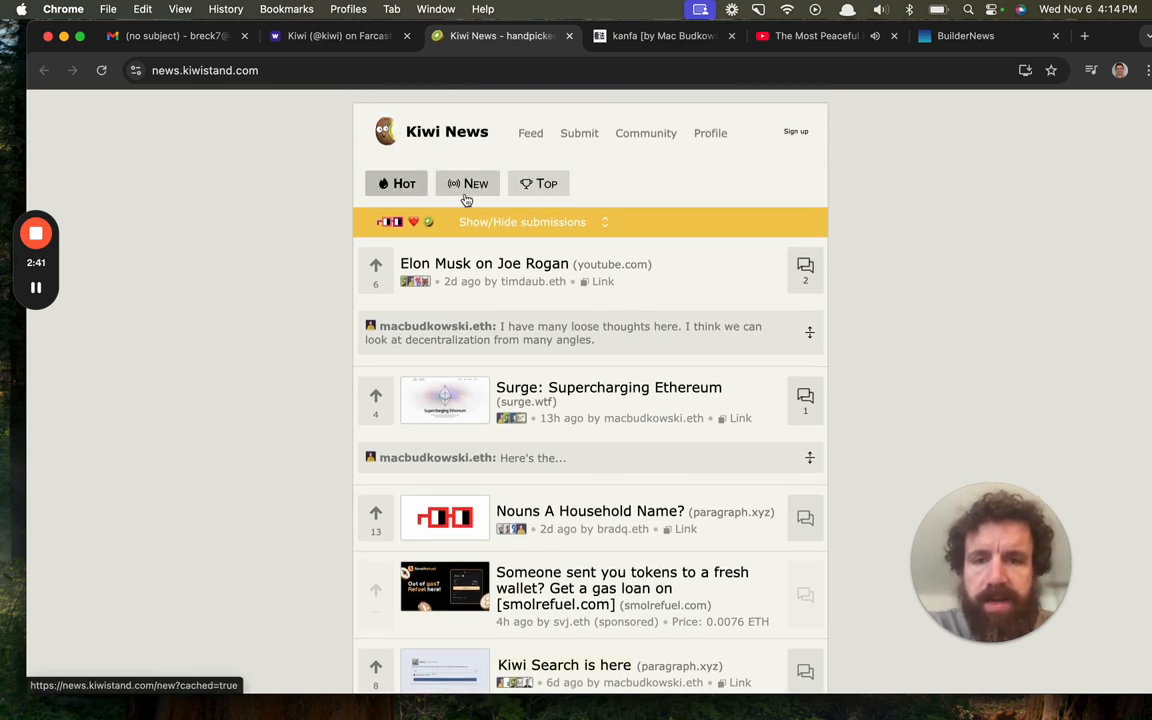
click(467, 183)
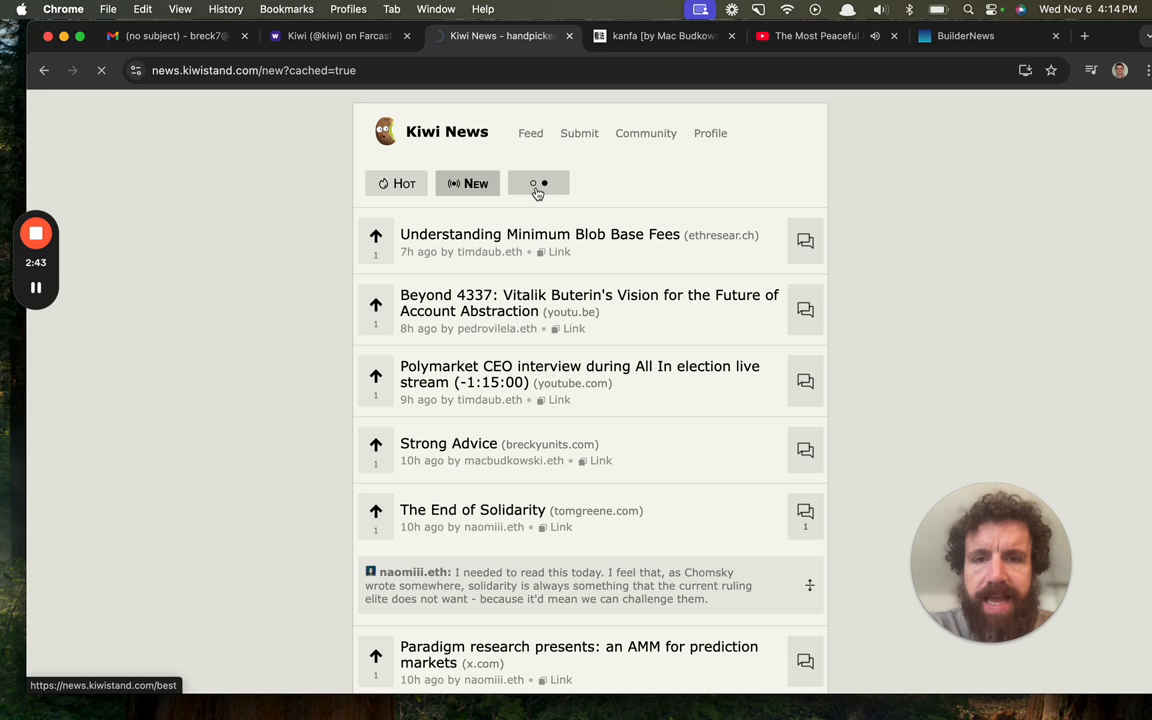
click(538, 183)
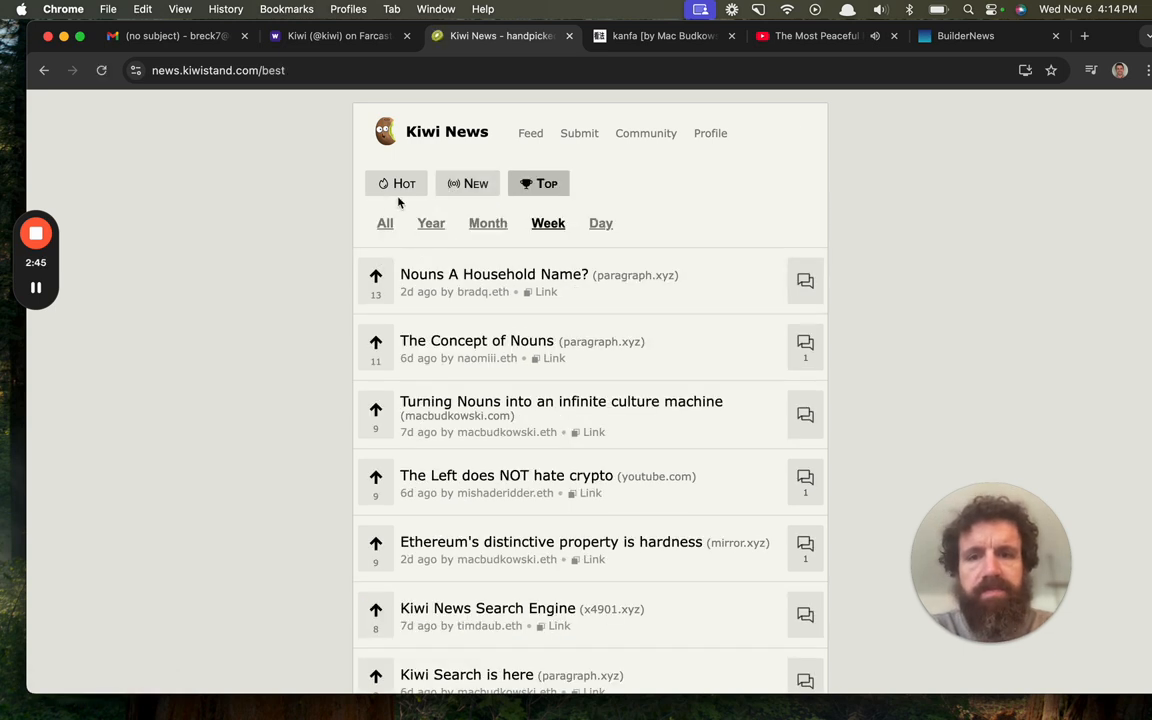
click(467, 183)
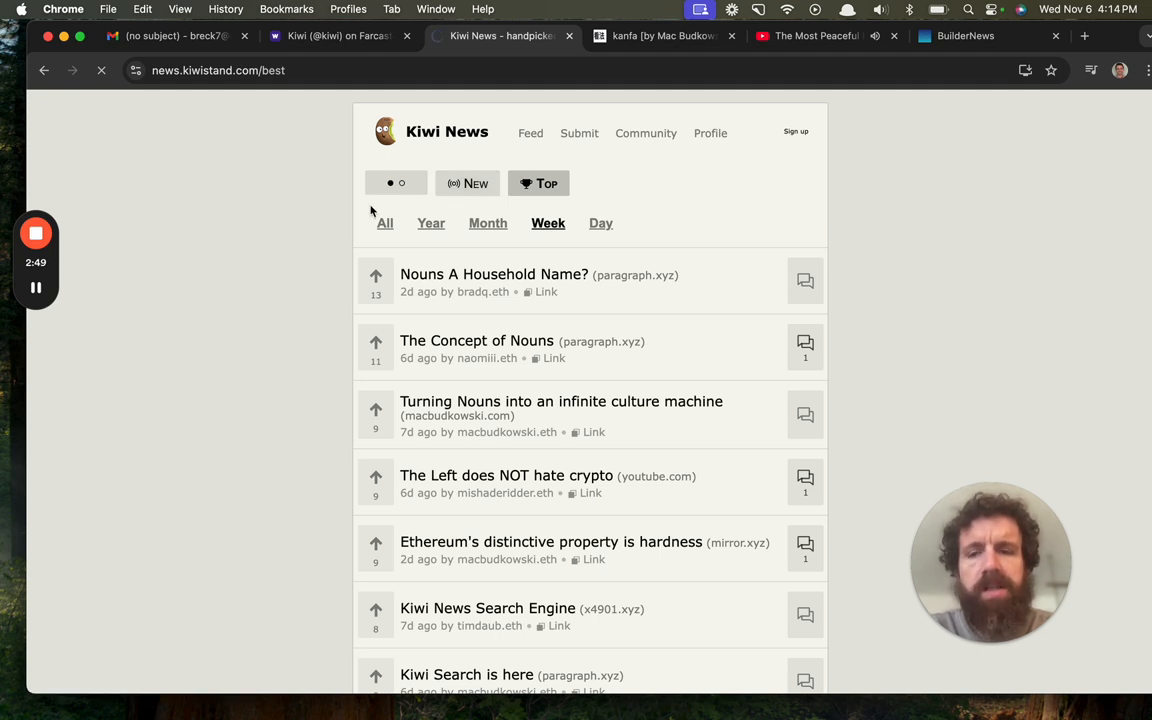
click(467, 183)
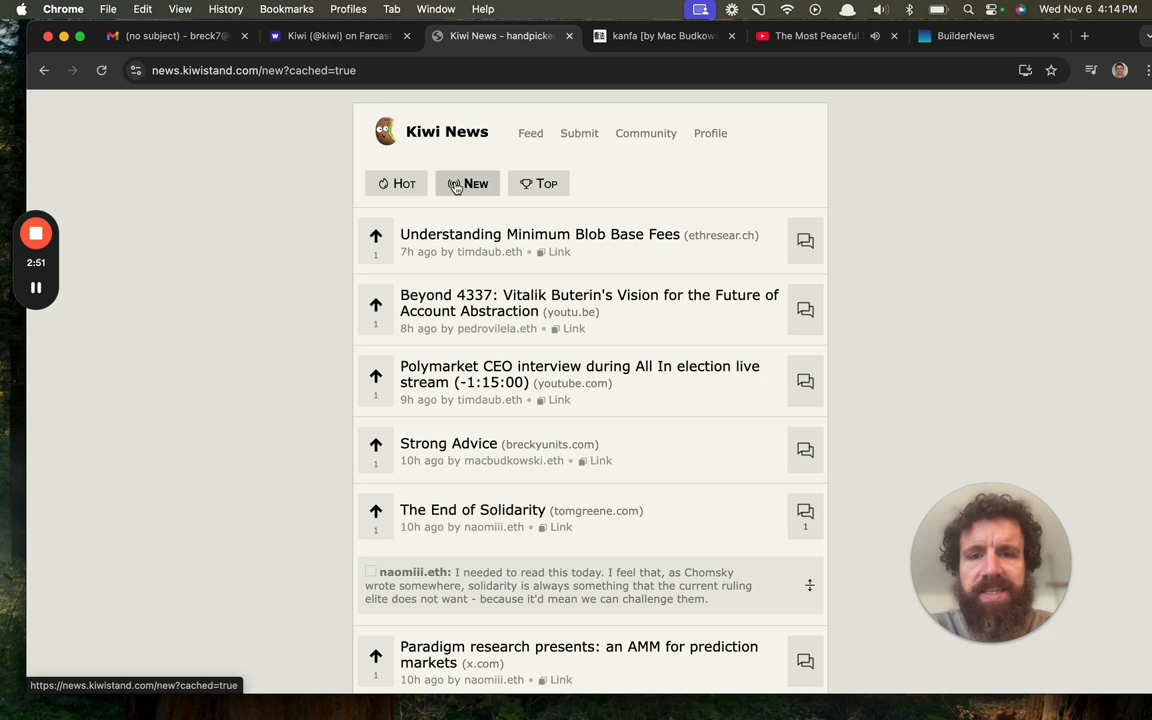
click(538, 183)
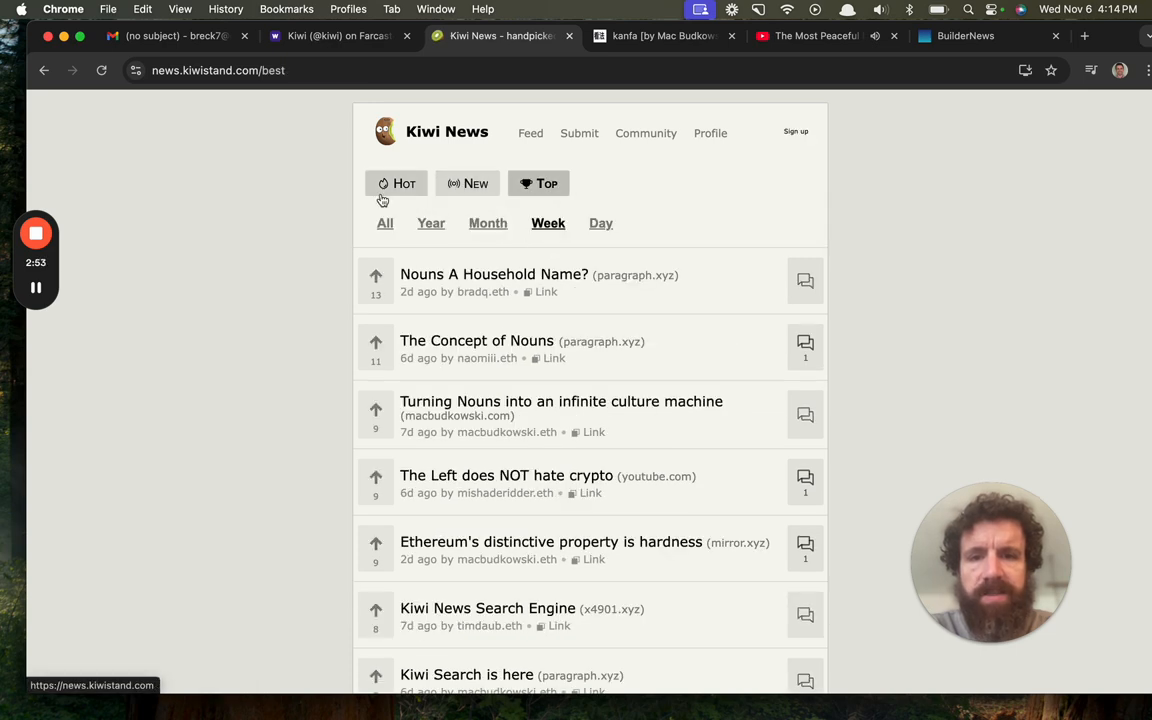
mouse_move(467, 183)
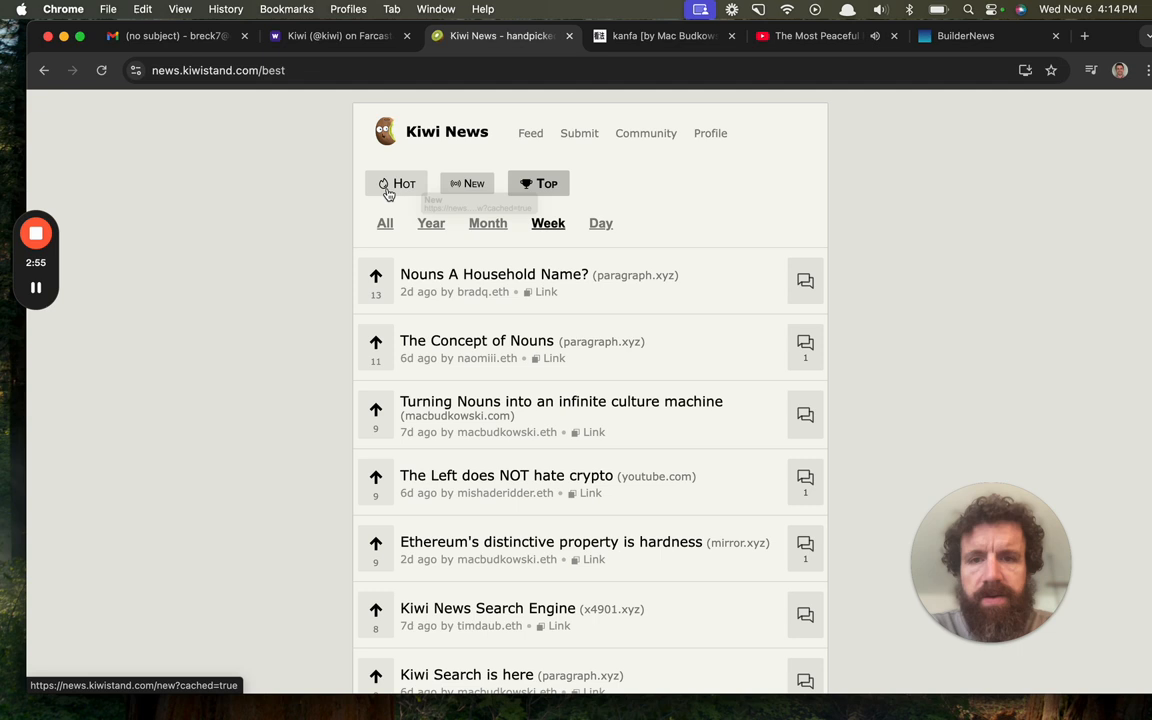
click(397, 183)
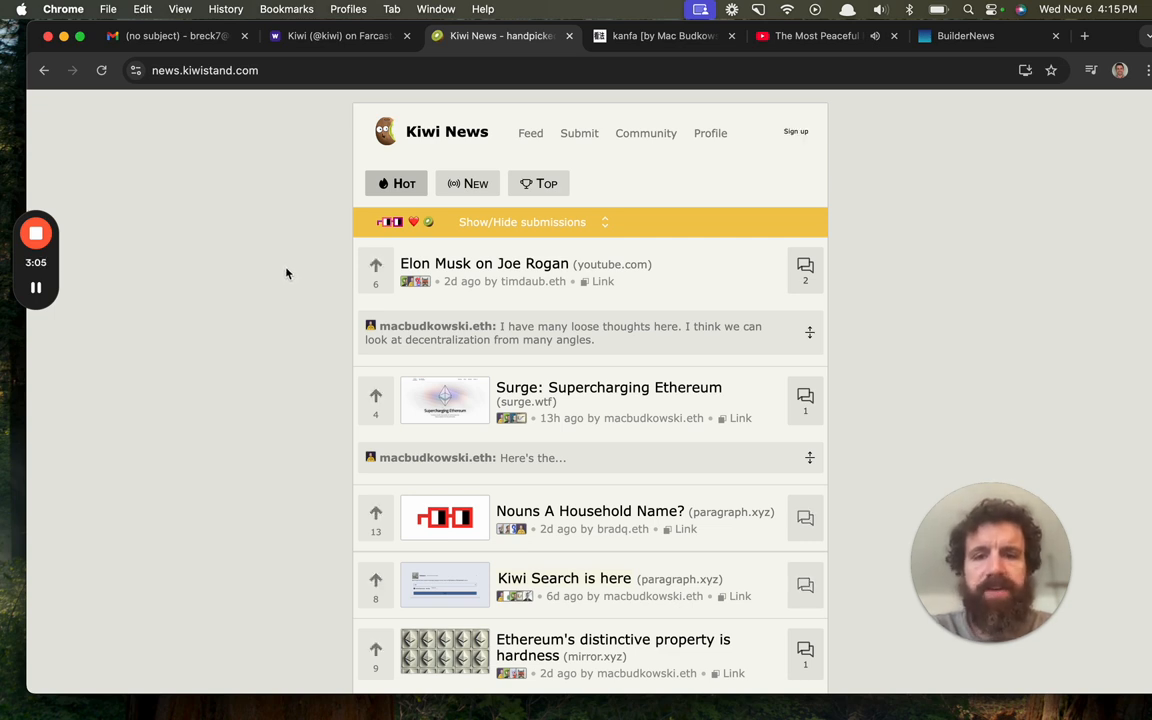
mouse_move(598, 380)
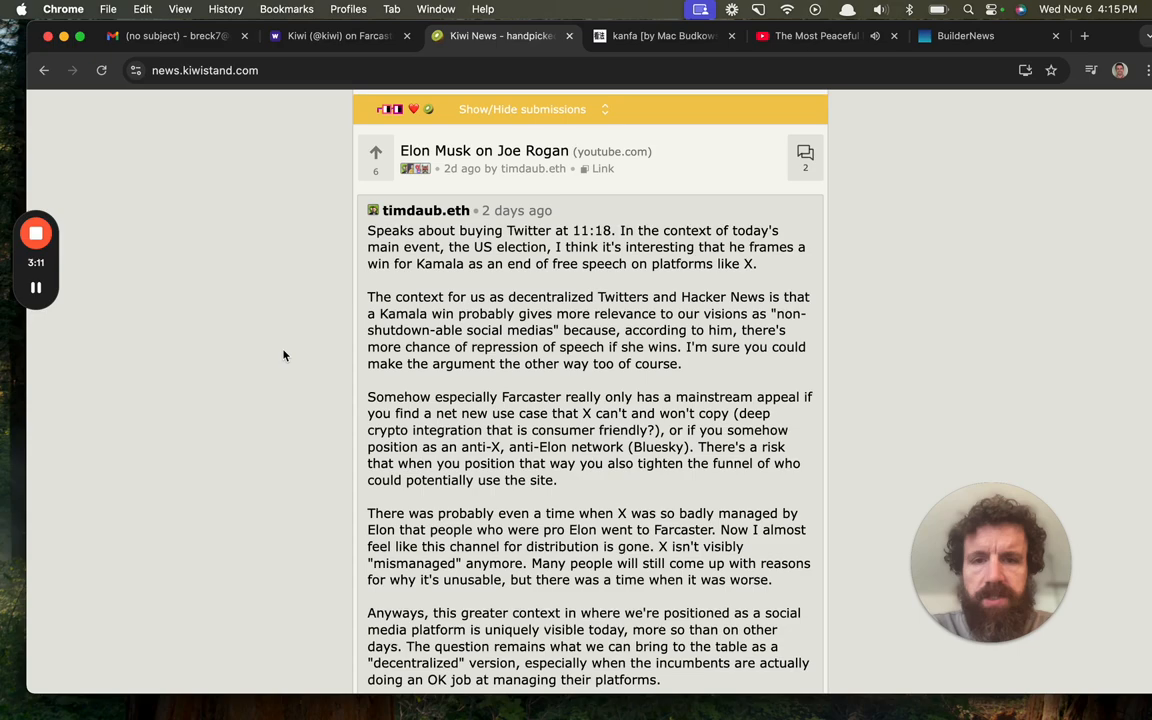
Read through the Elon Musk discussion comments and reload the Kiwi News Hot feed
scroll(down, 3)
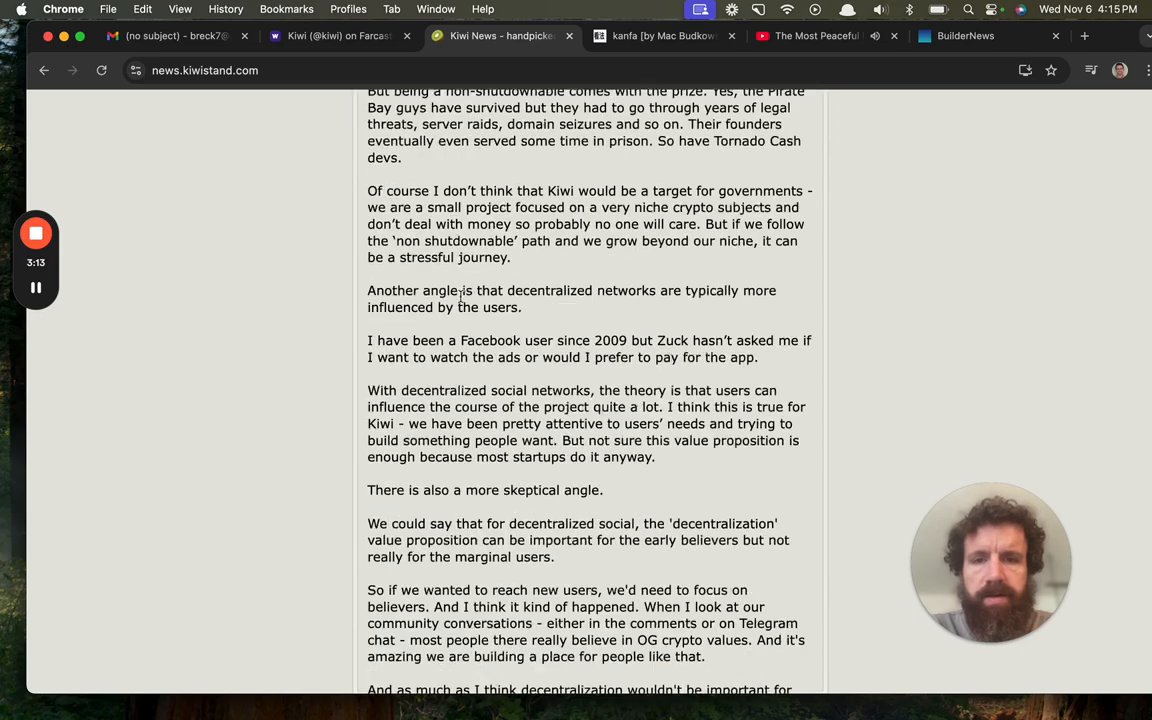
scroll(up, 3)
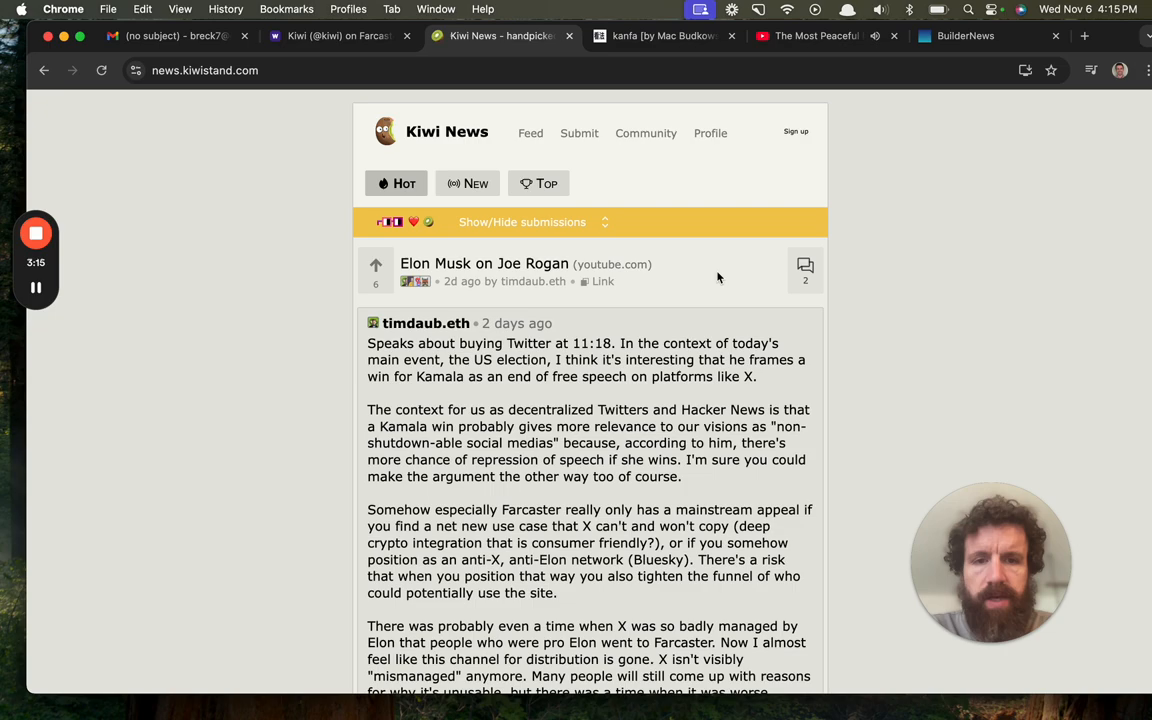
scroll(down, 3)
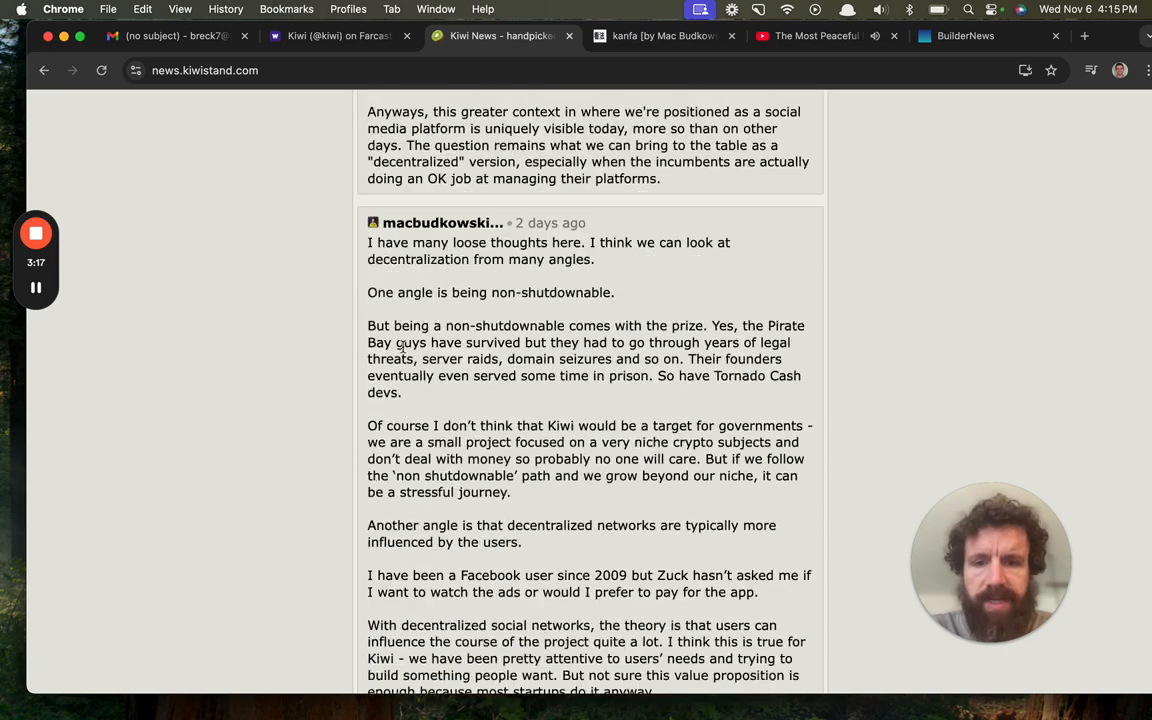
scroll(up, 3)
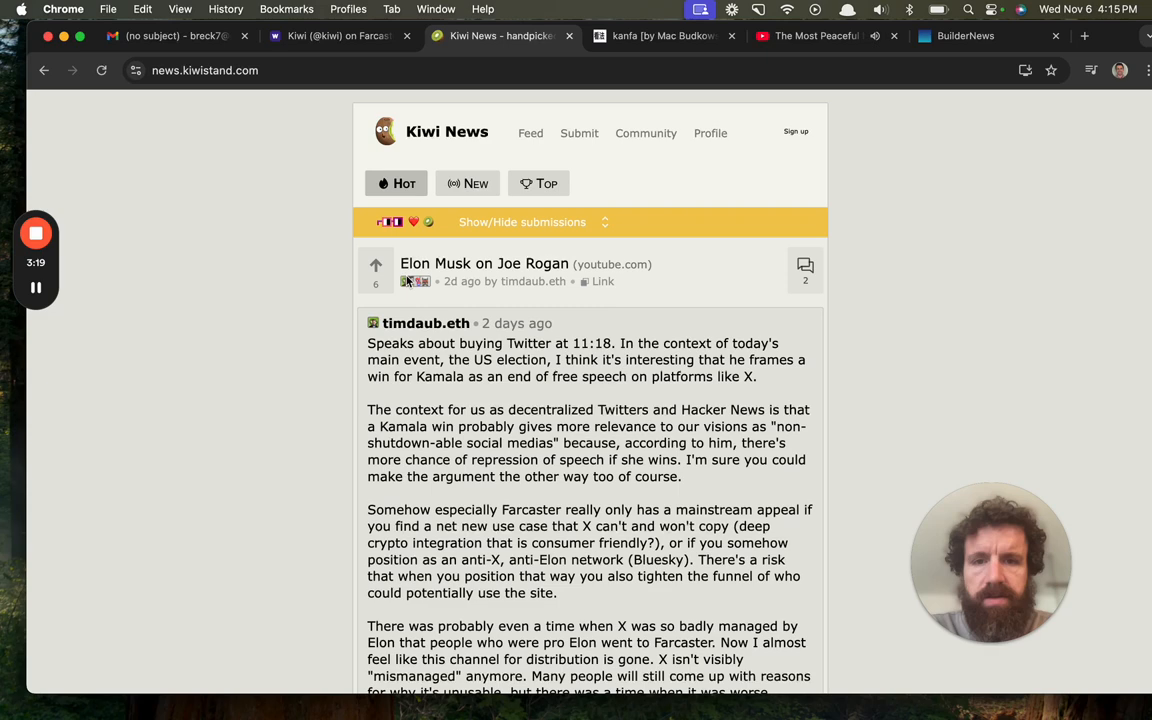
mouse_move(655, 290)
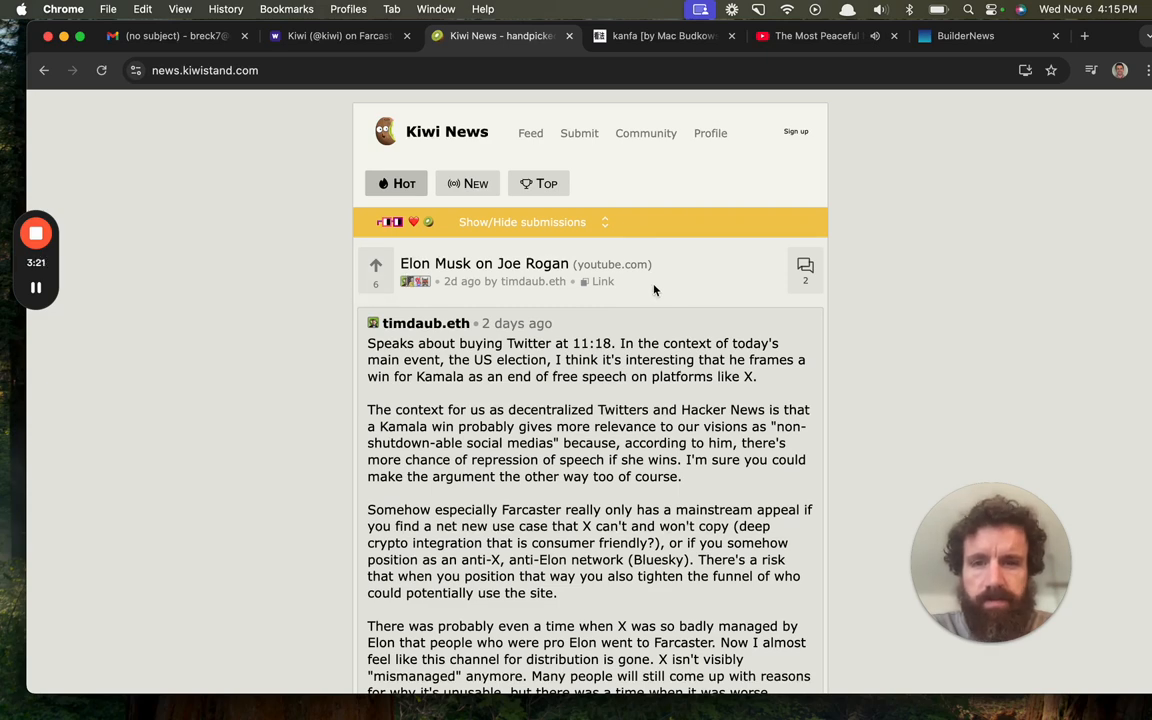
click(522, 222)
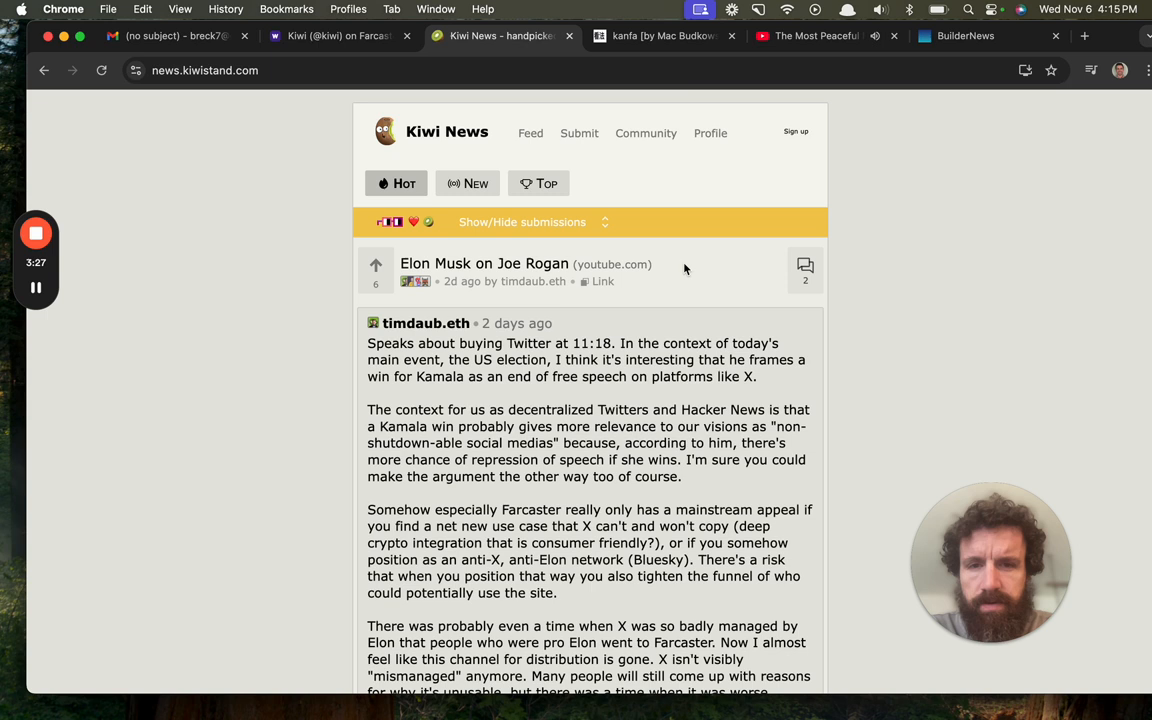
click(101, 70)
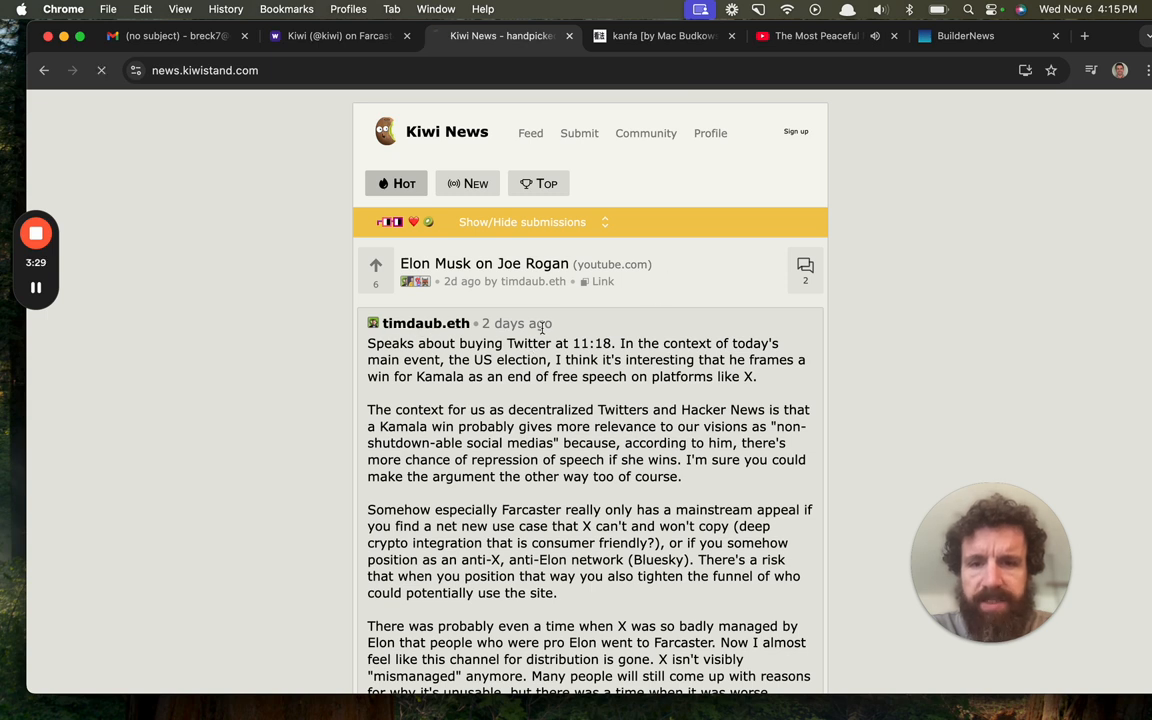
mouse_move(451, 138)
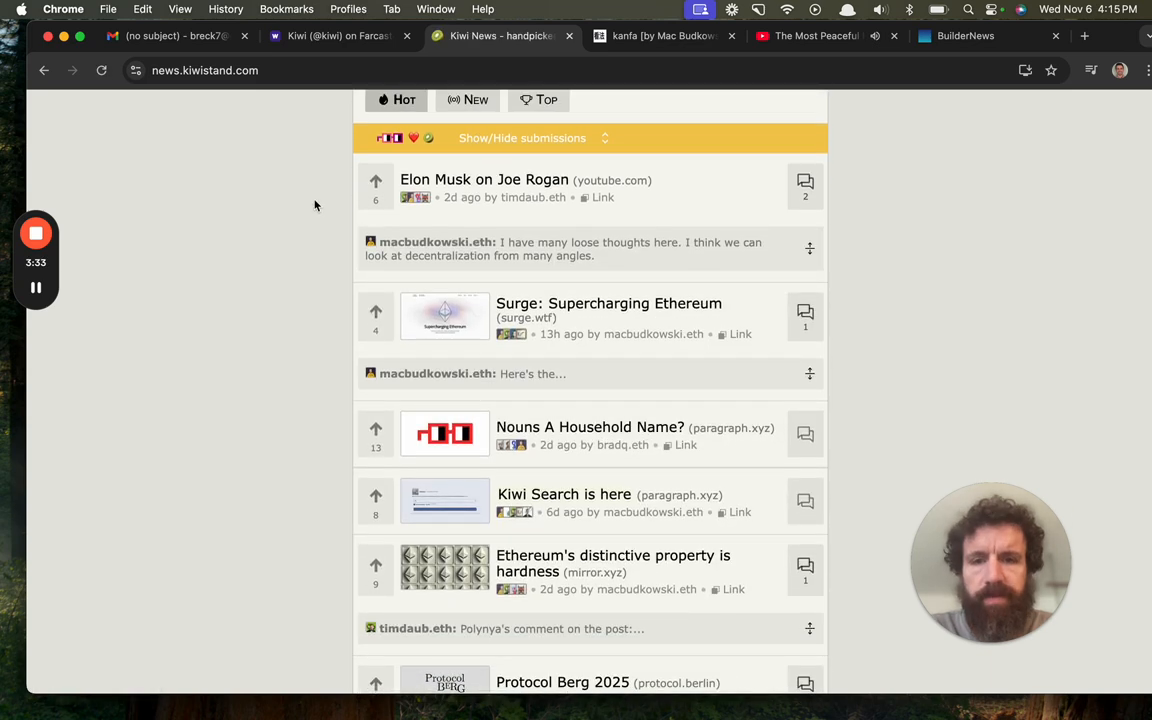
Scroll the reloaded Hot feed down to the More footer, then back up
scroll(down, 3)
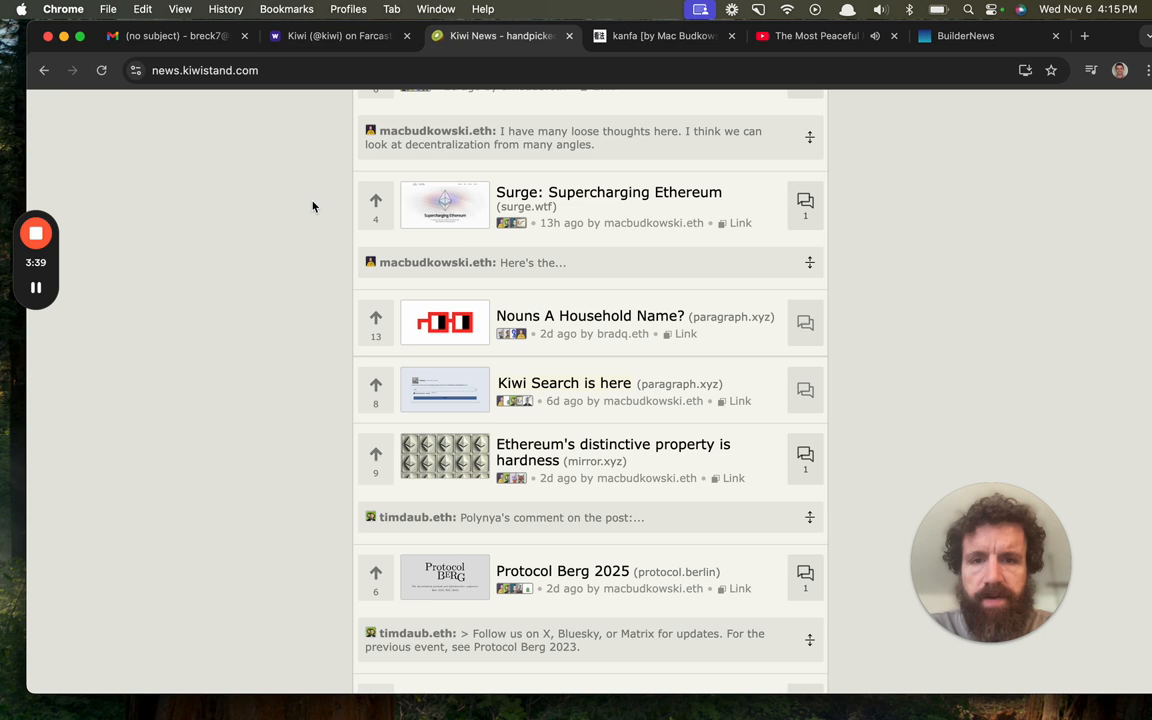
scroll(down, 3)
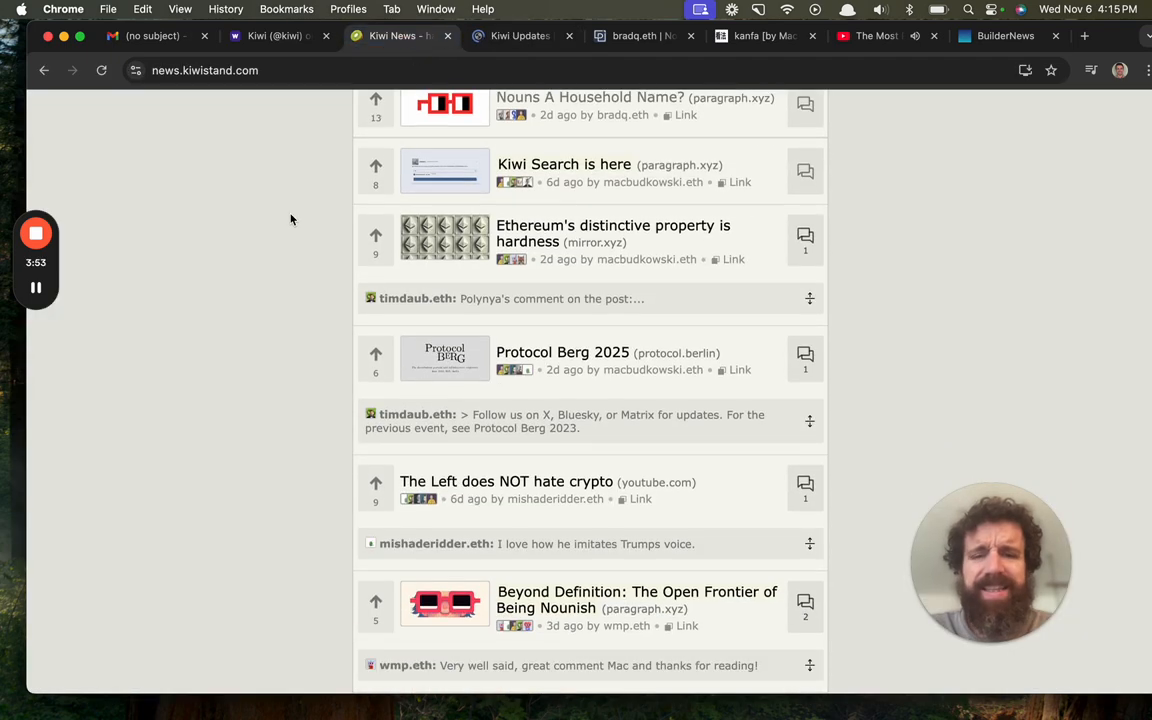
scroll(down, 3)
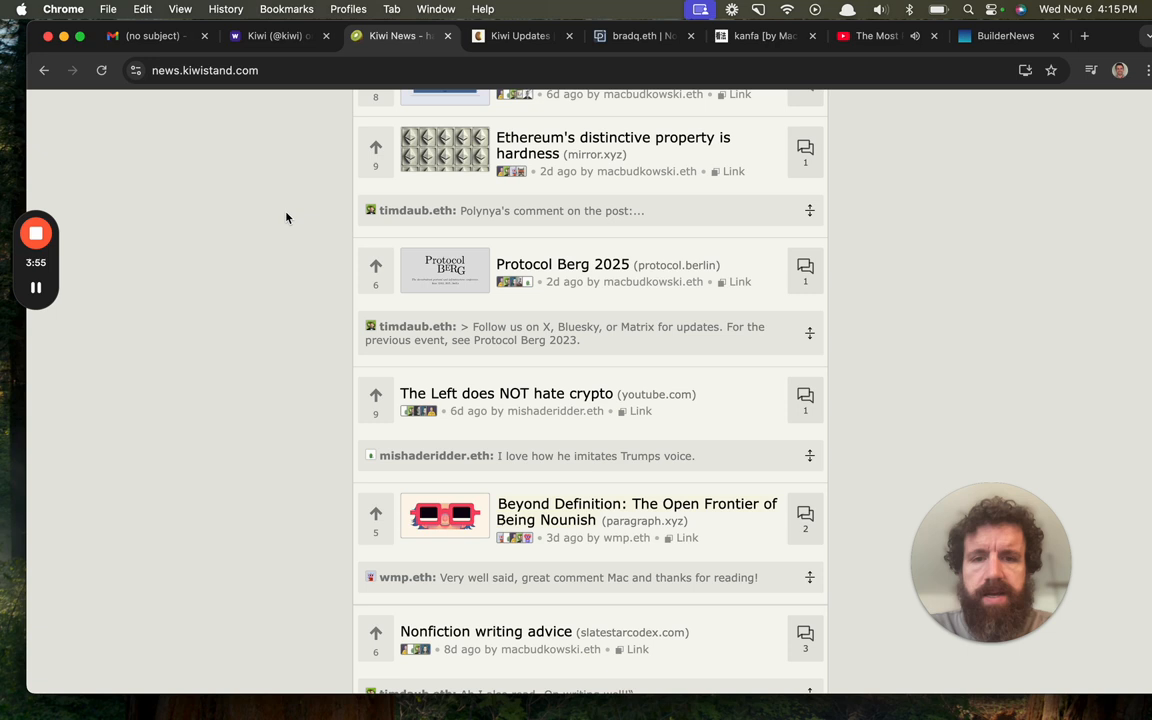
scroll(down, 3)
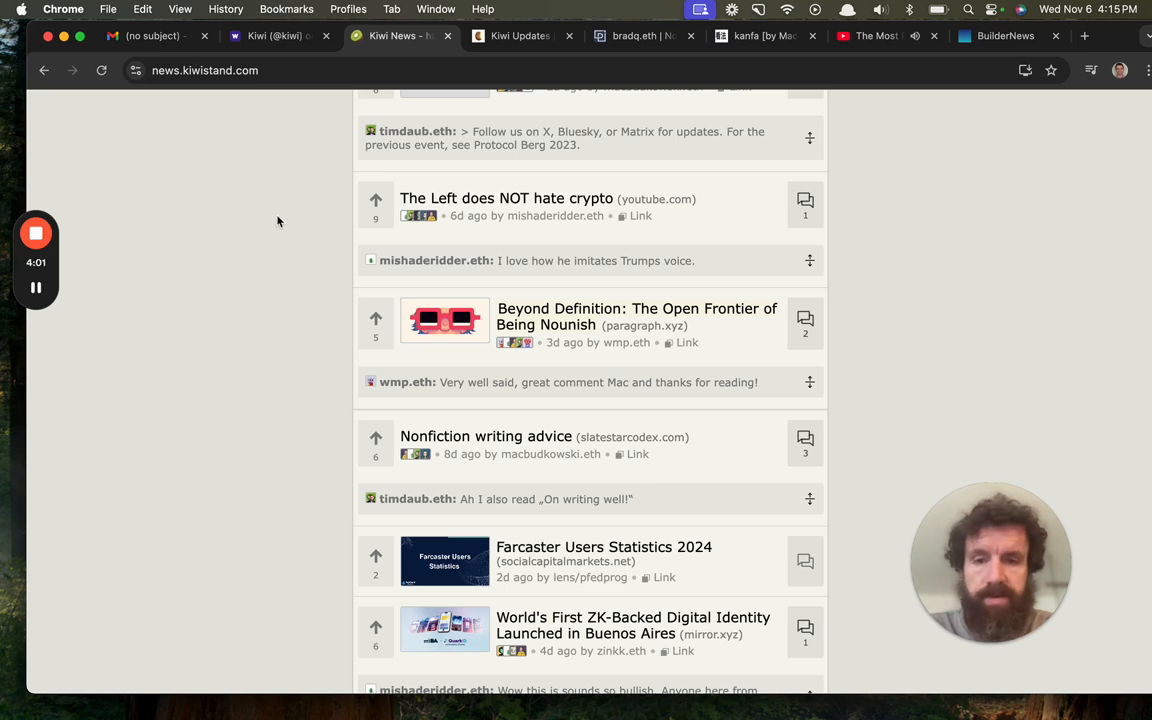
scroll(down, 3)
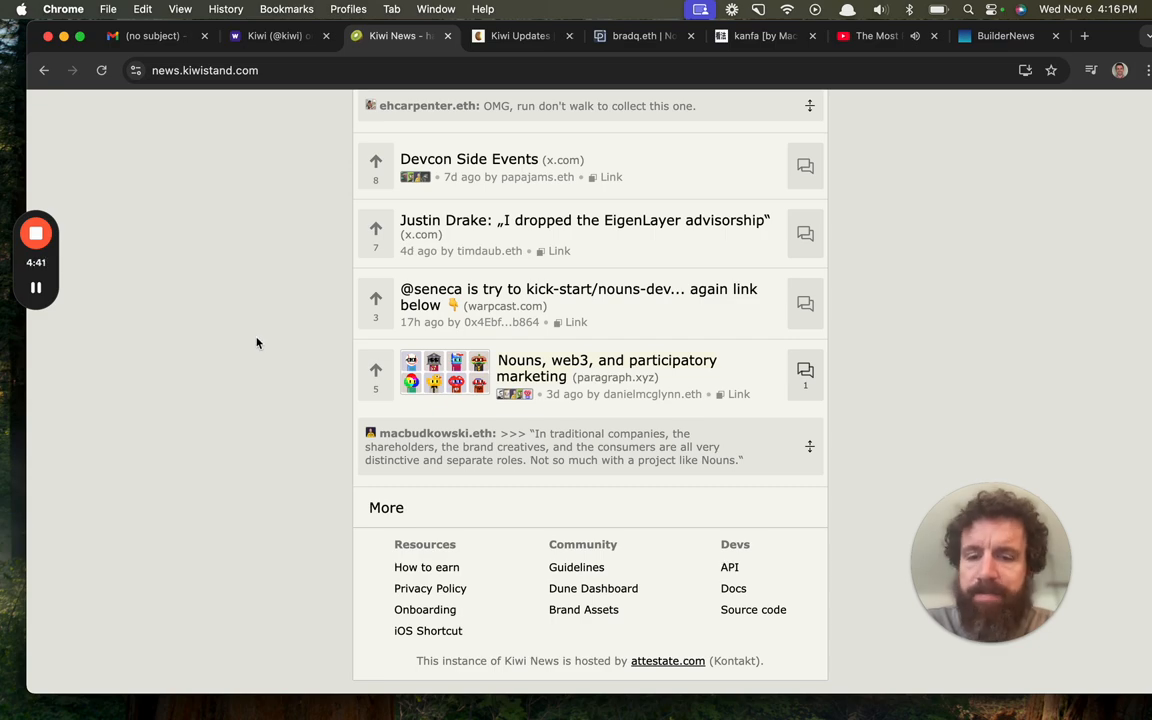
scroll(up, 3)
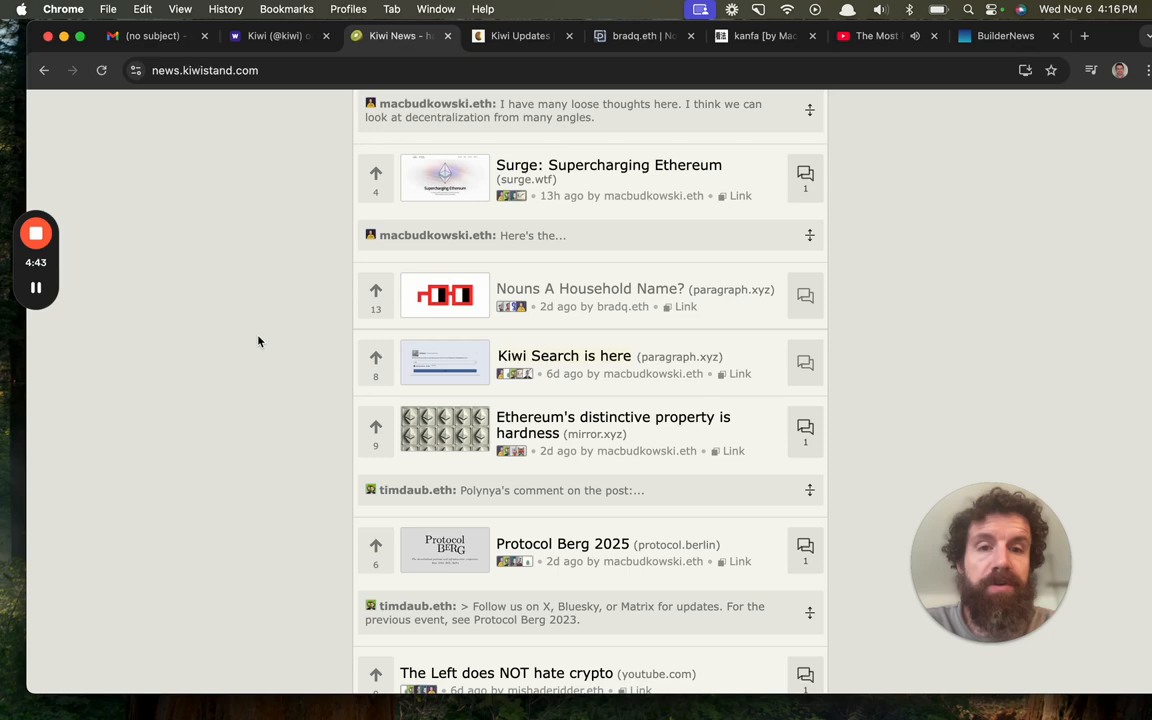
Switch to the BuilderNews tab and scroll through its ranked creations table
click(1005, 36)
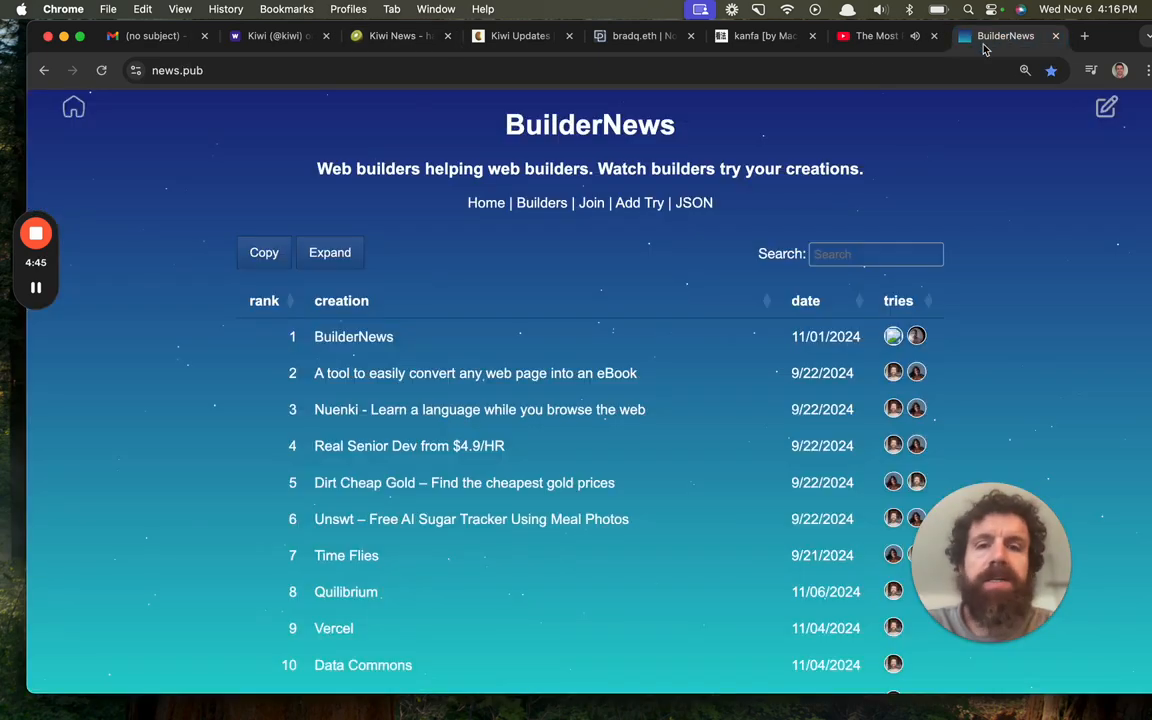
scroll(down, 3)
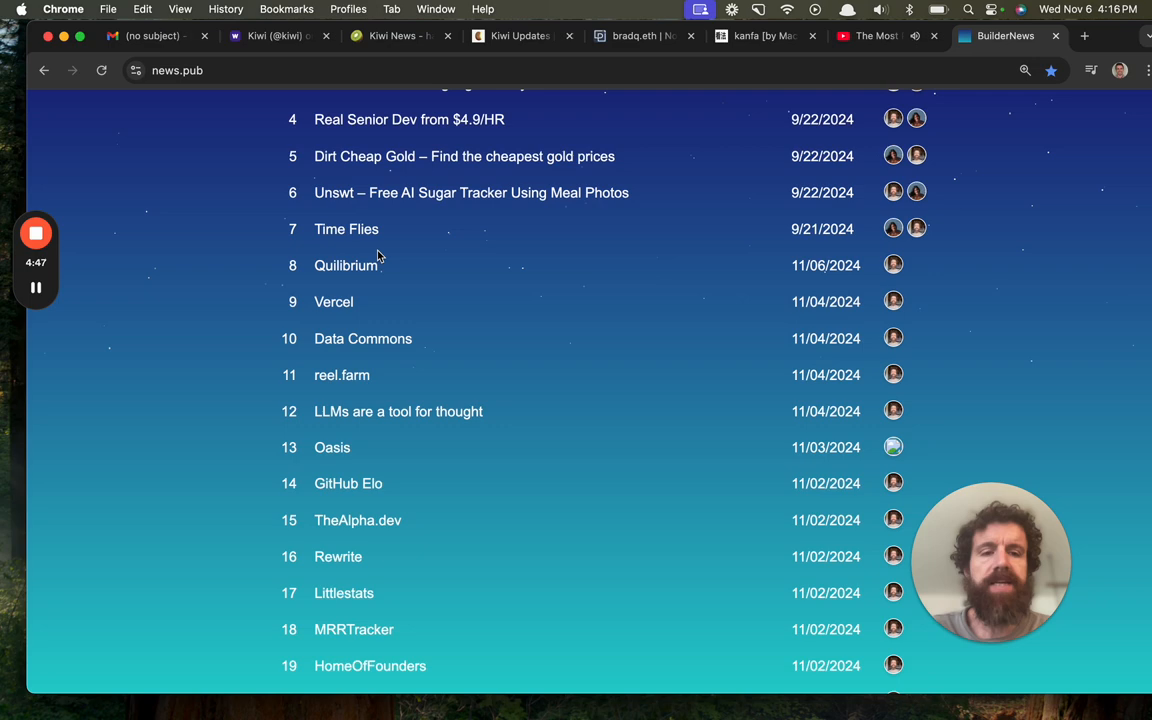
scroll(up, 3)
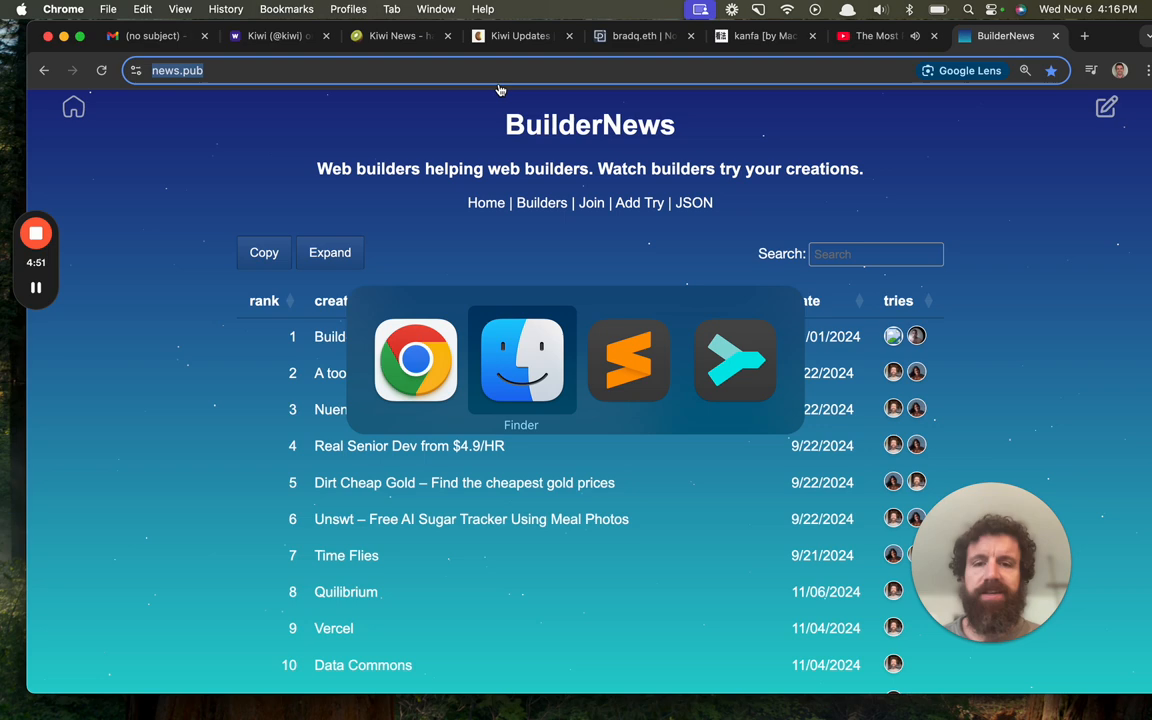
Launch Terminal via Spotlight and run the site build from the news.pub folder
text(ter)
text(clone)
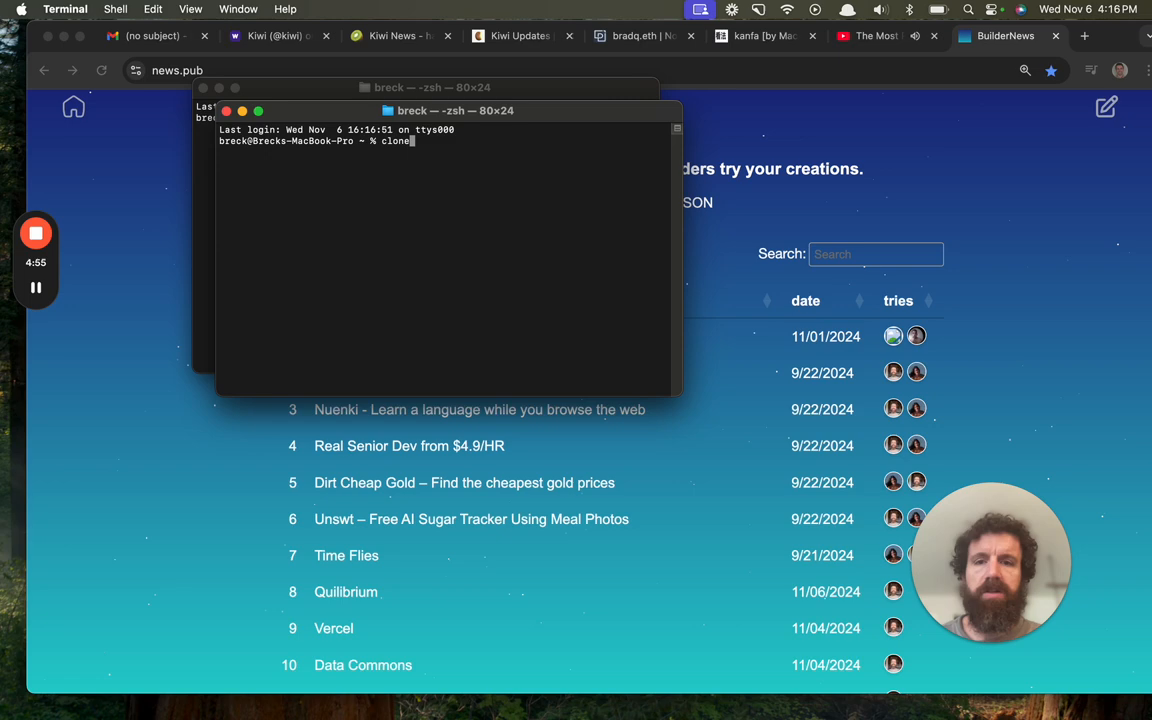
key(Return)
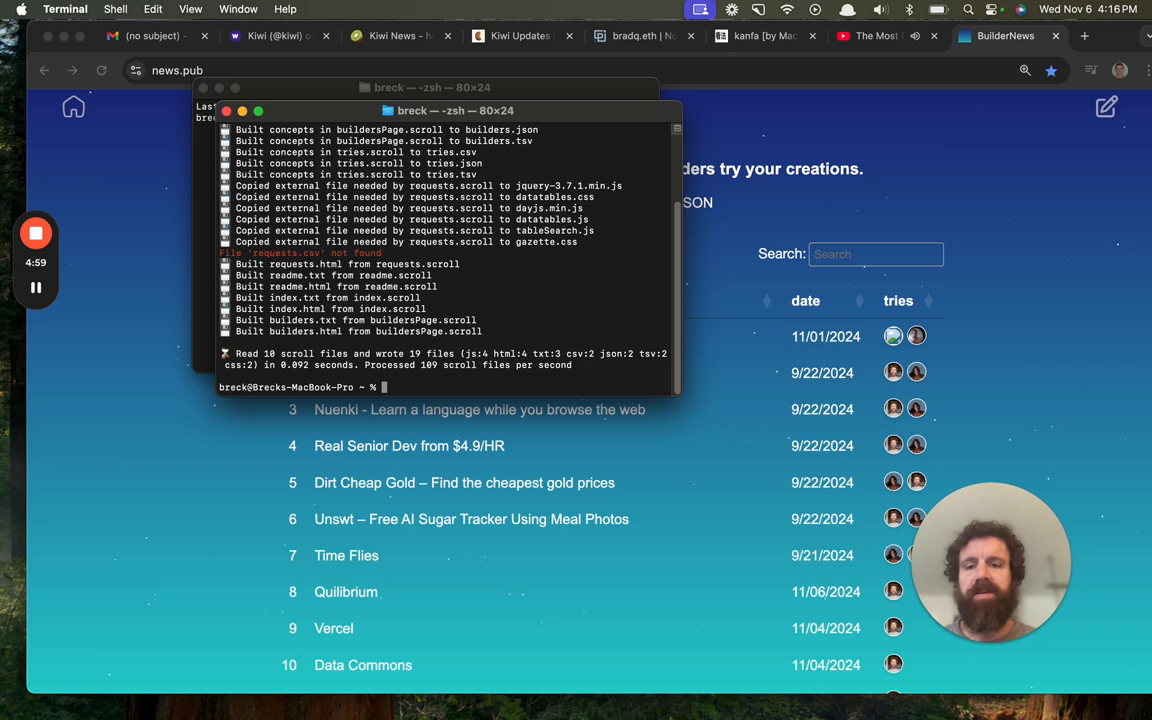
text(cd news.pub)
text(scroll build)
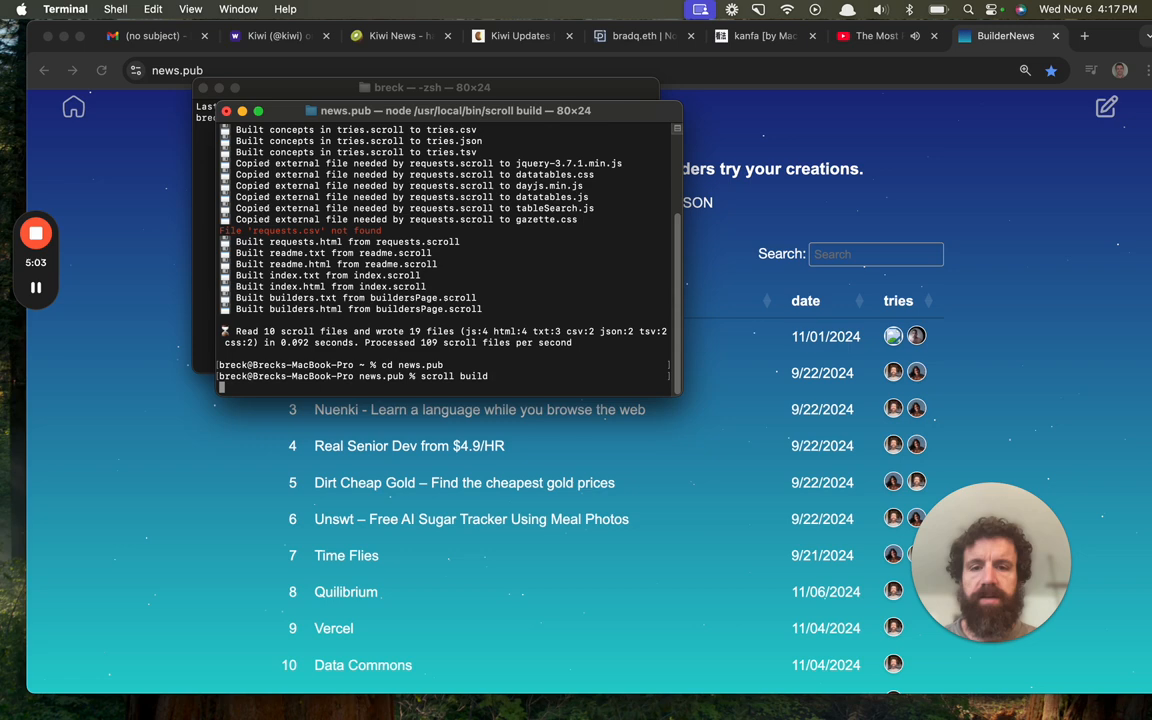
key(Return)
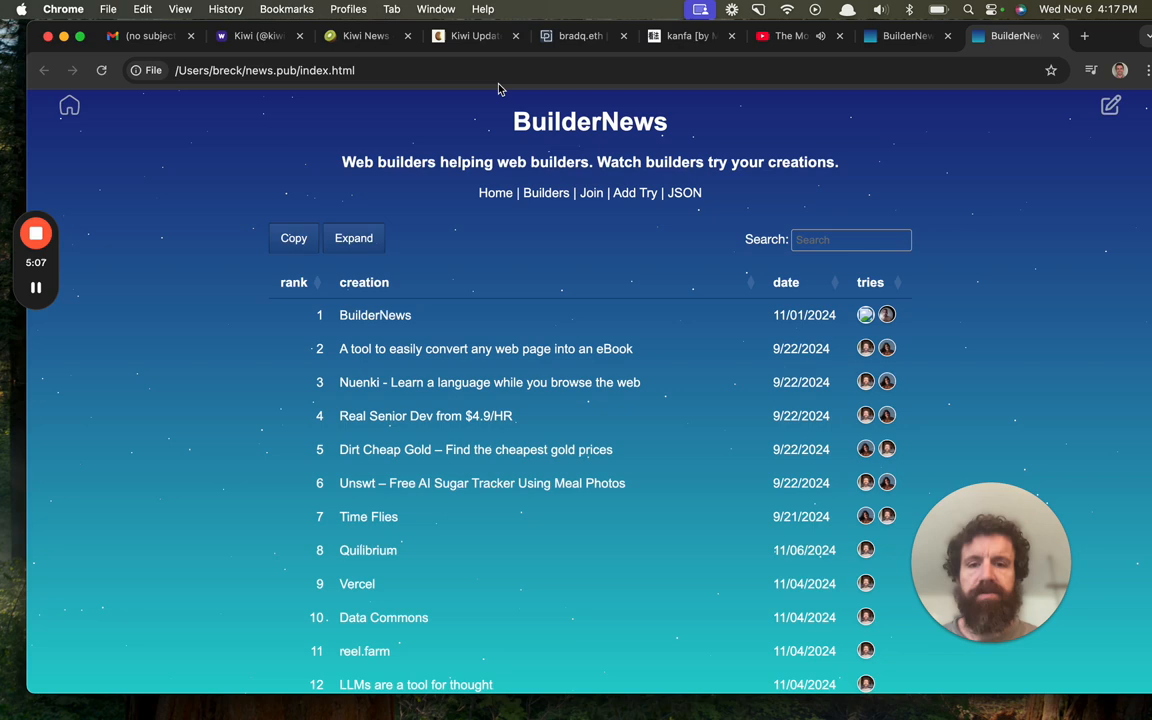
mouse_move(885, 166)
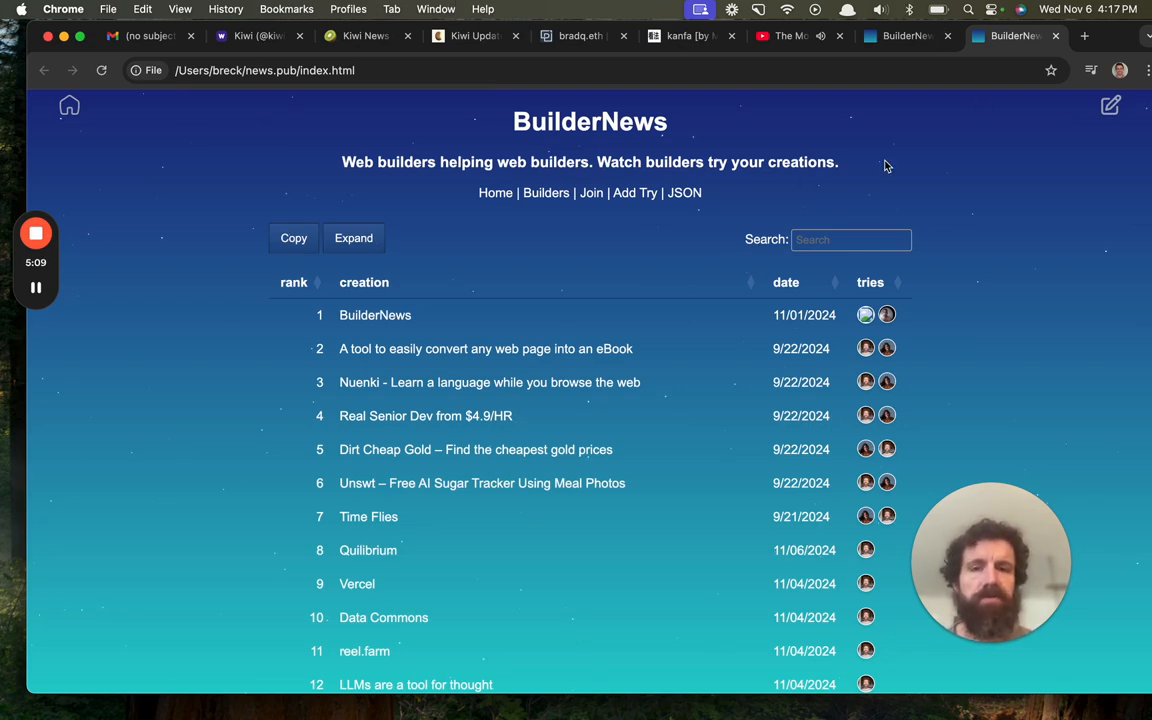
Scroll through the locally built BuilderNews page and return it to its home view
scroll(down, 3)
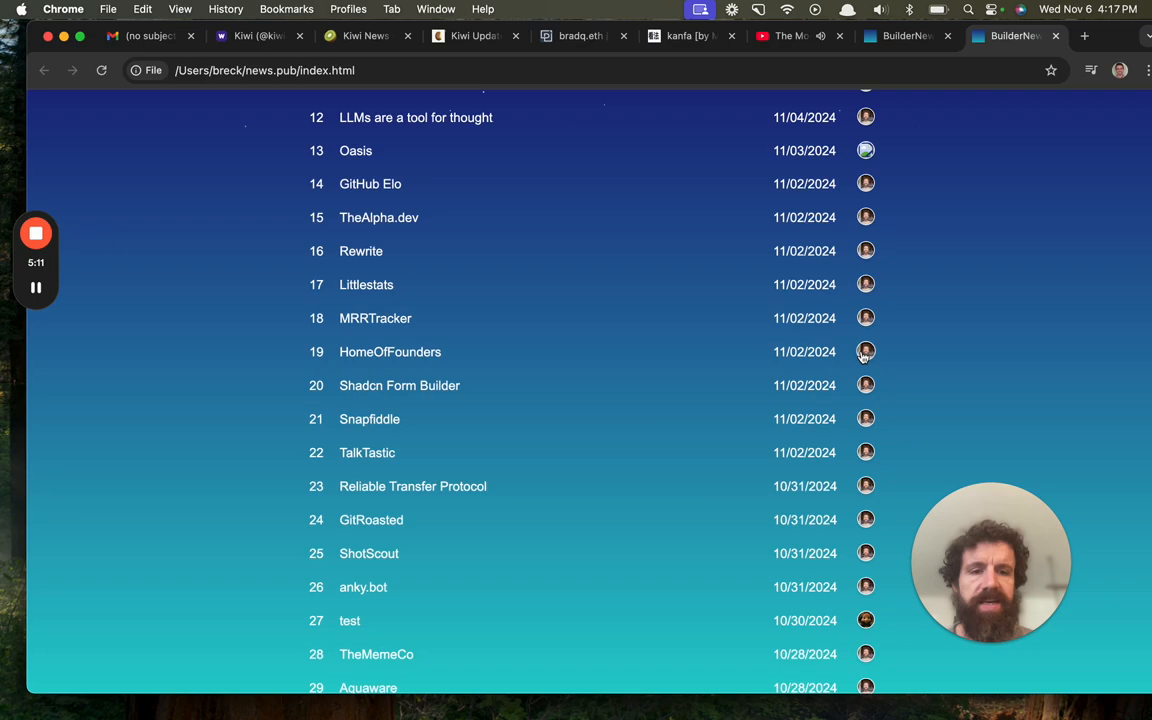
scroll(down, 3)
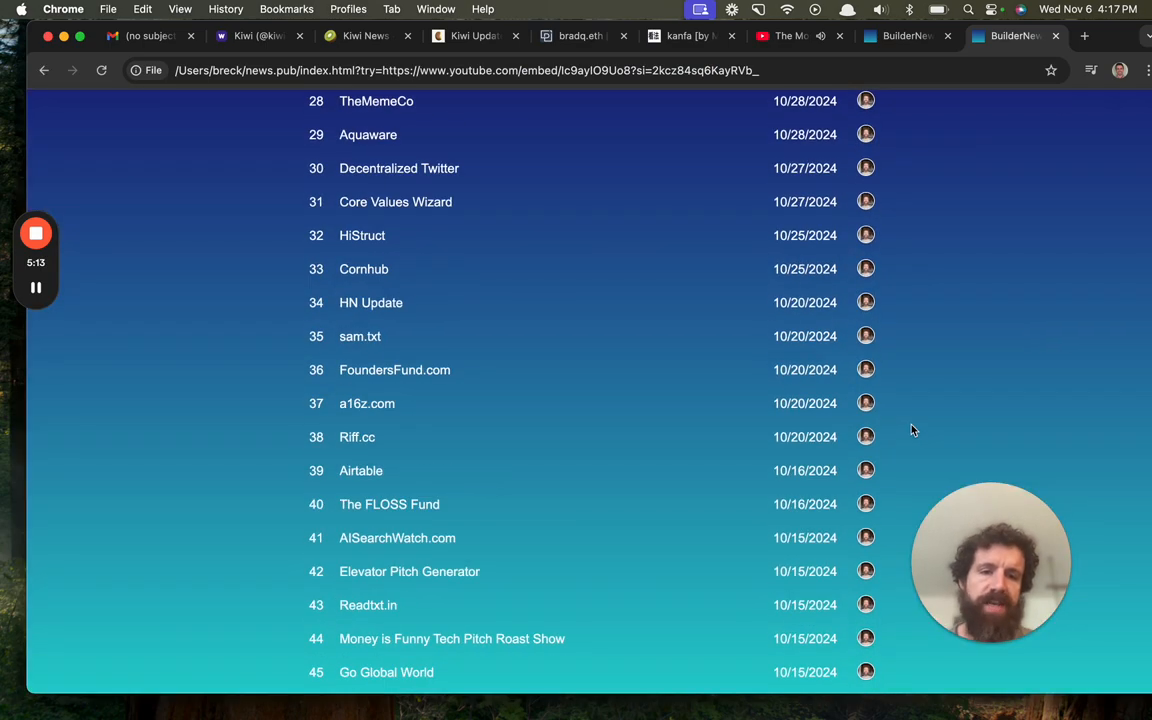
scroll(up, 3)
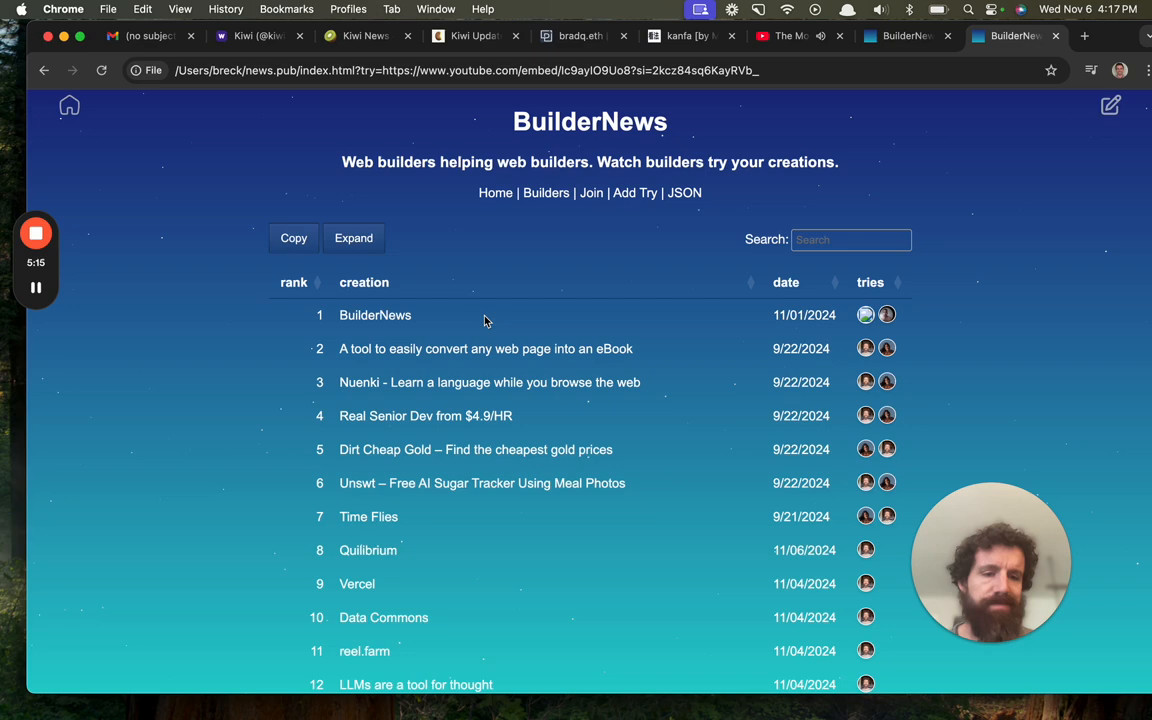
click(546, 193)
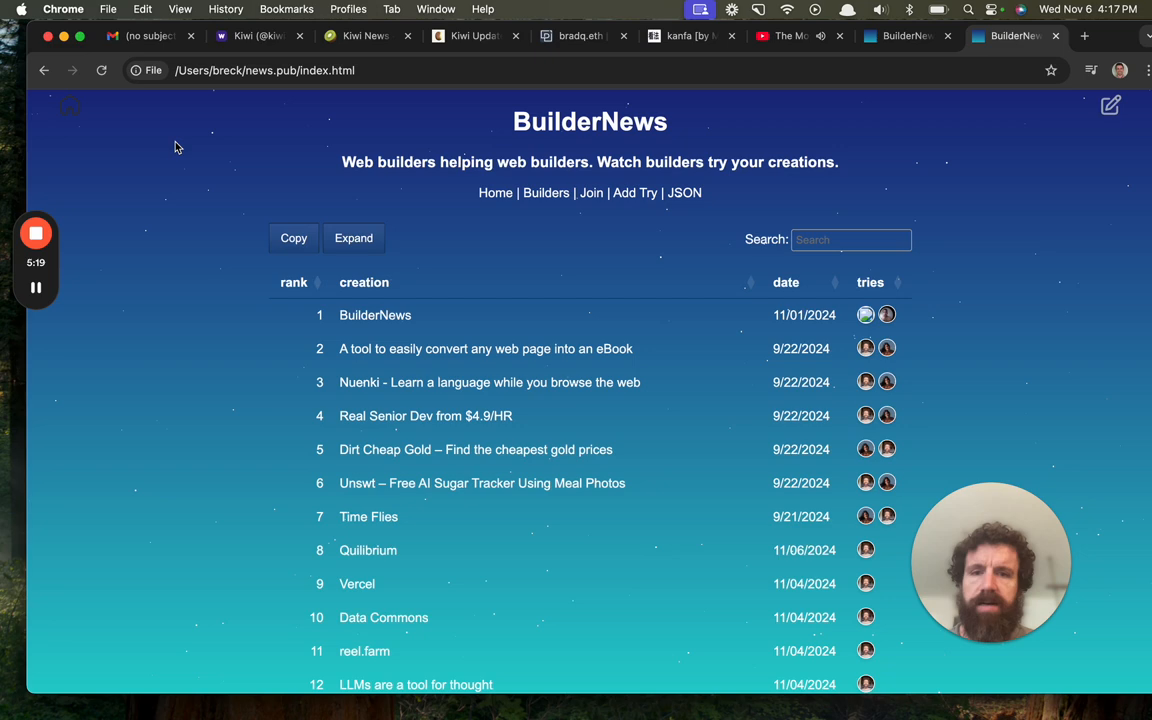
mouse_move(436, 260)
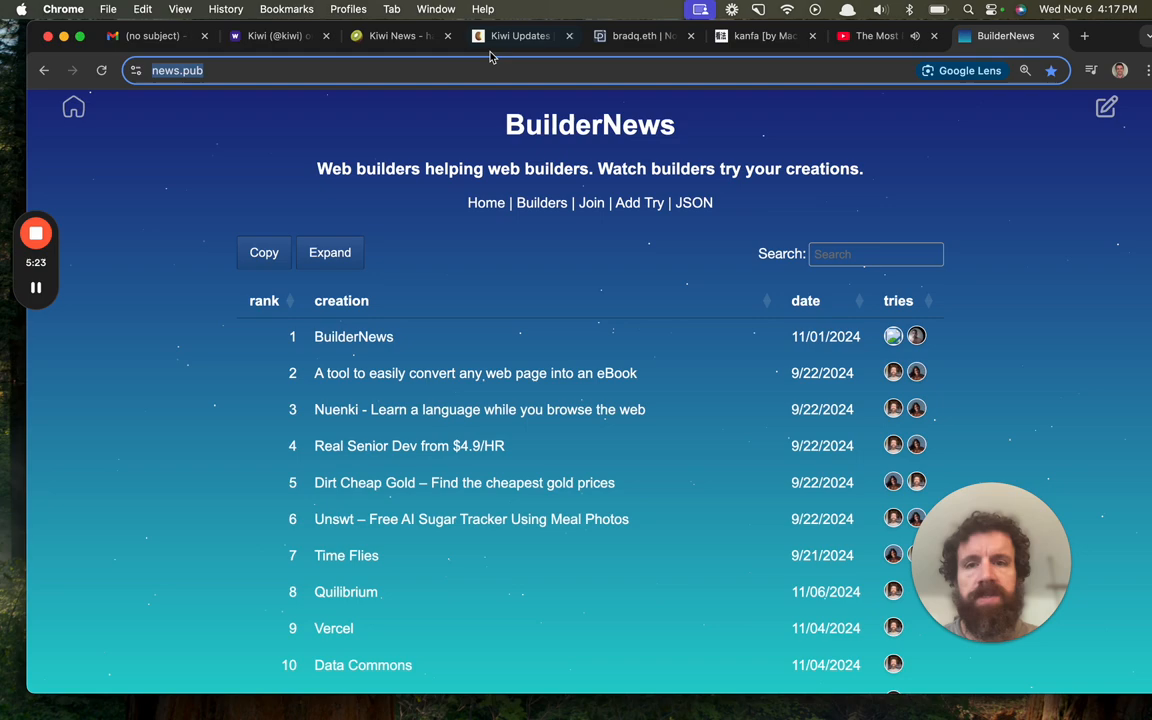
Return to the Kiwi News tab and scroll the Hot feed to its footer
click(390, 36)
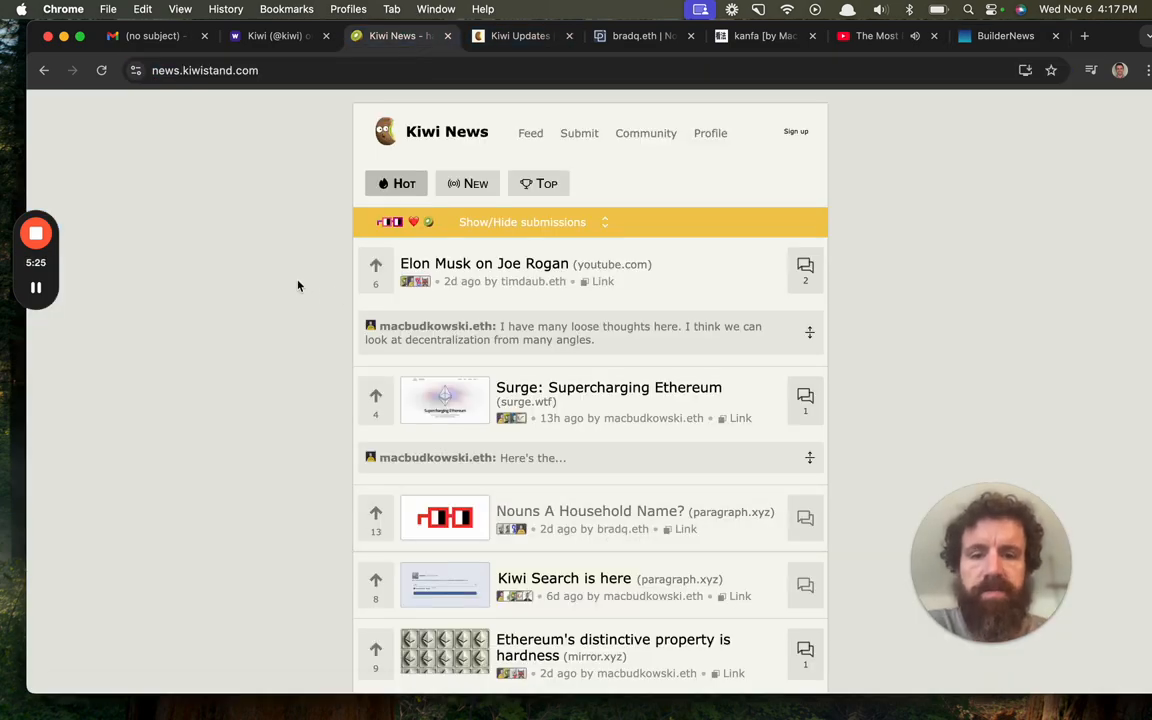
scroll(down, 3)
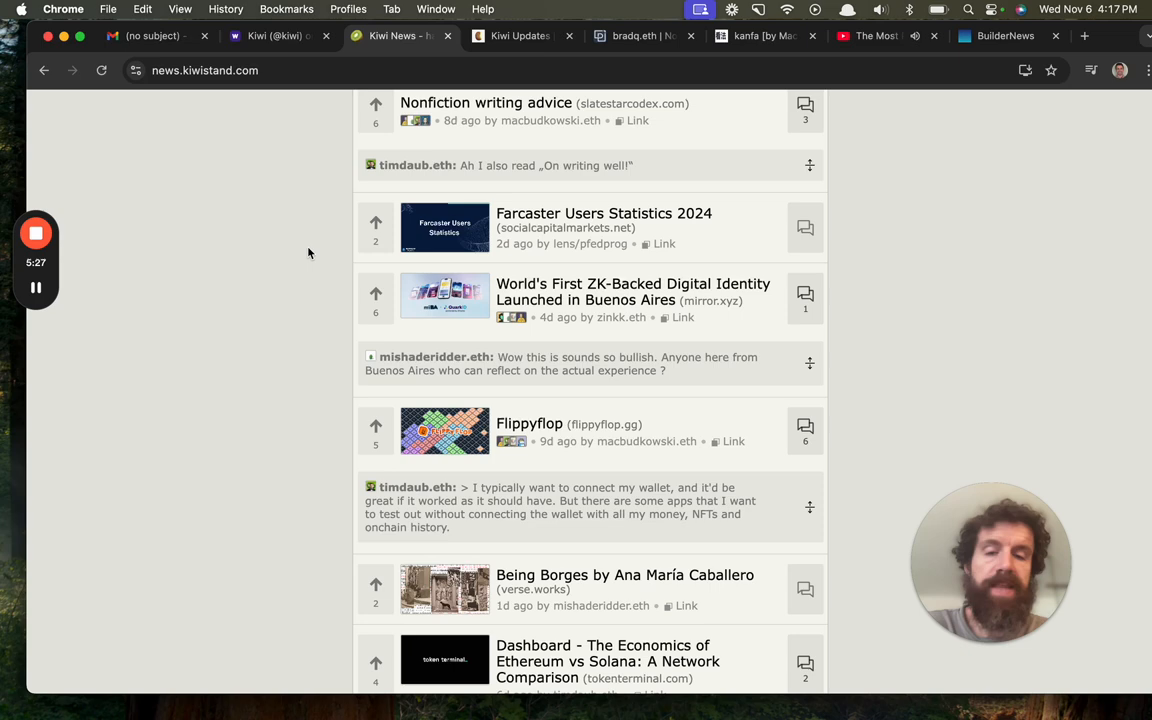
scroll(down, 3)
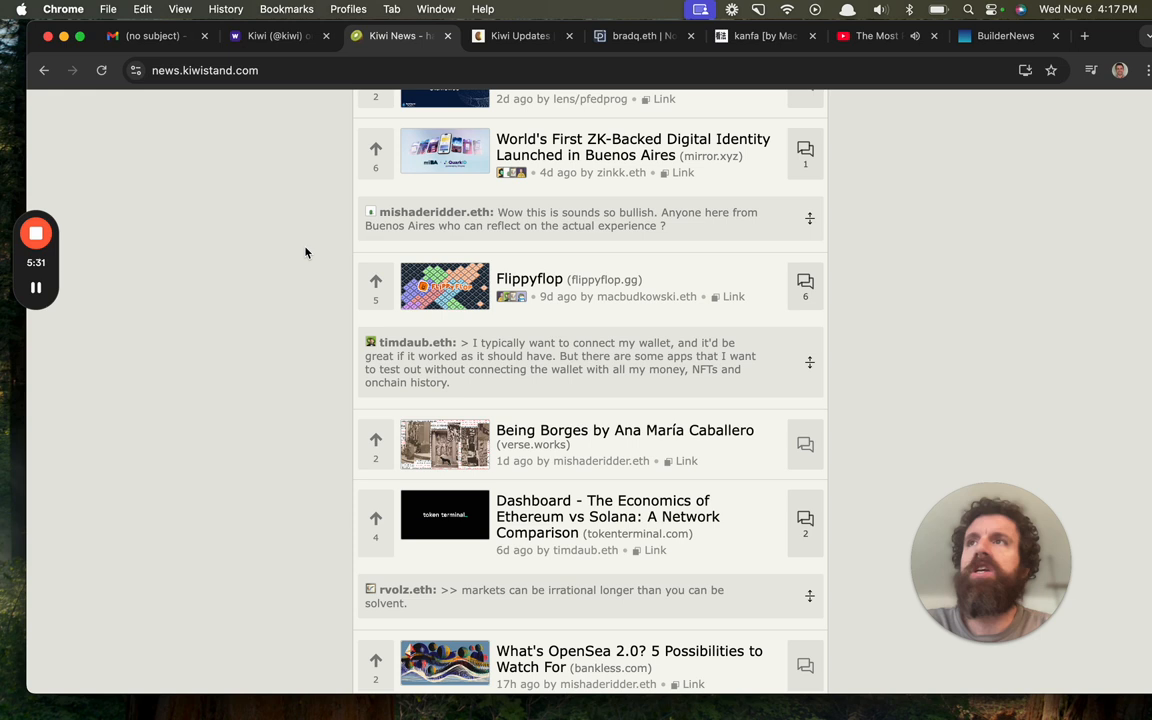
mouse_move(302, 249)
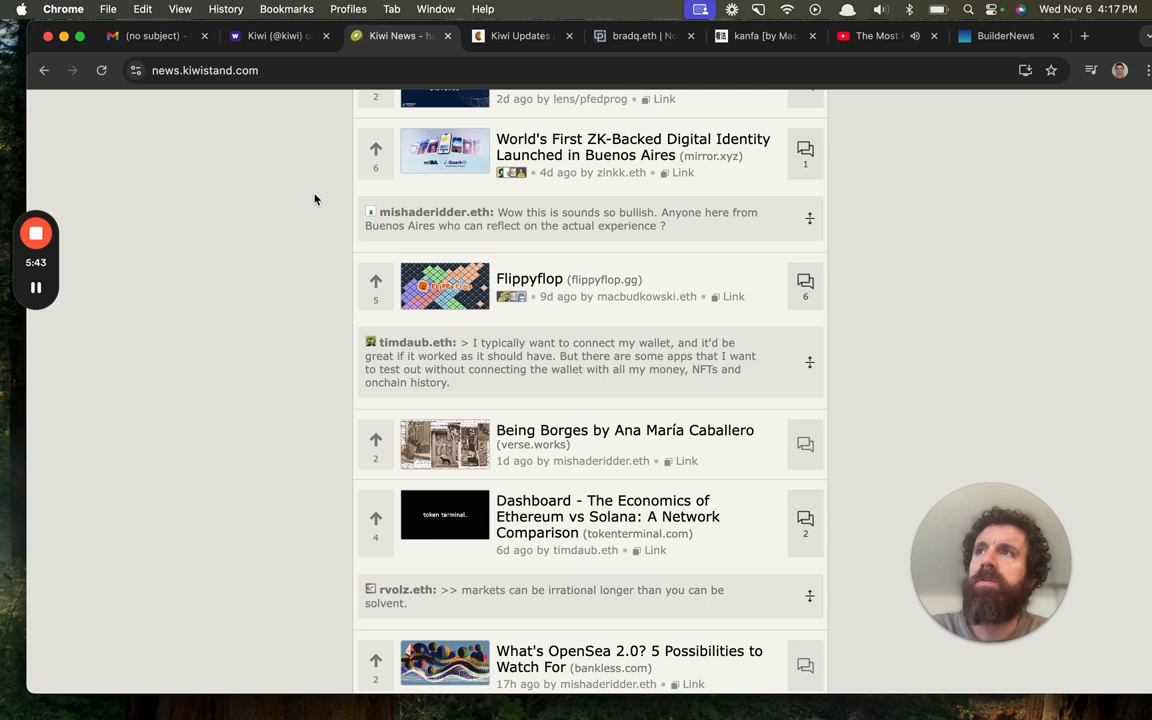
scroll(down, 3)
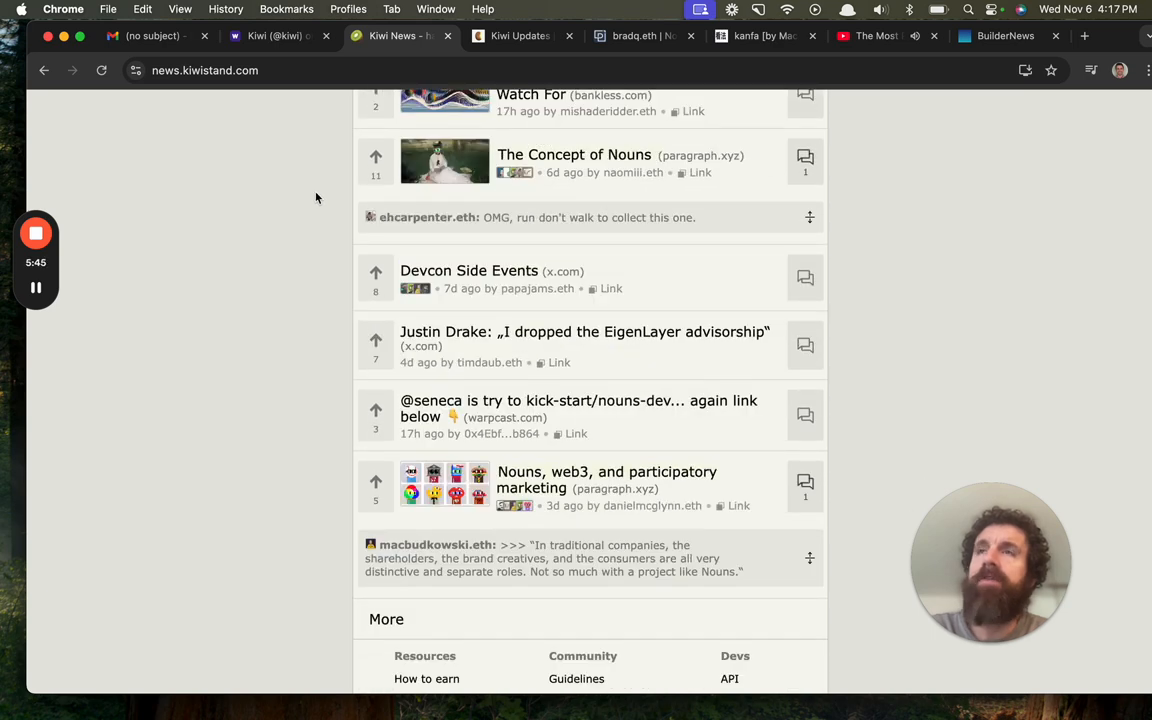
scroll(down, 3)
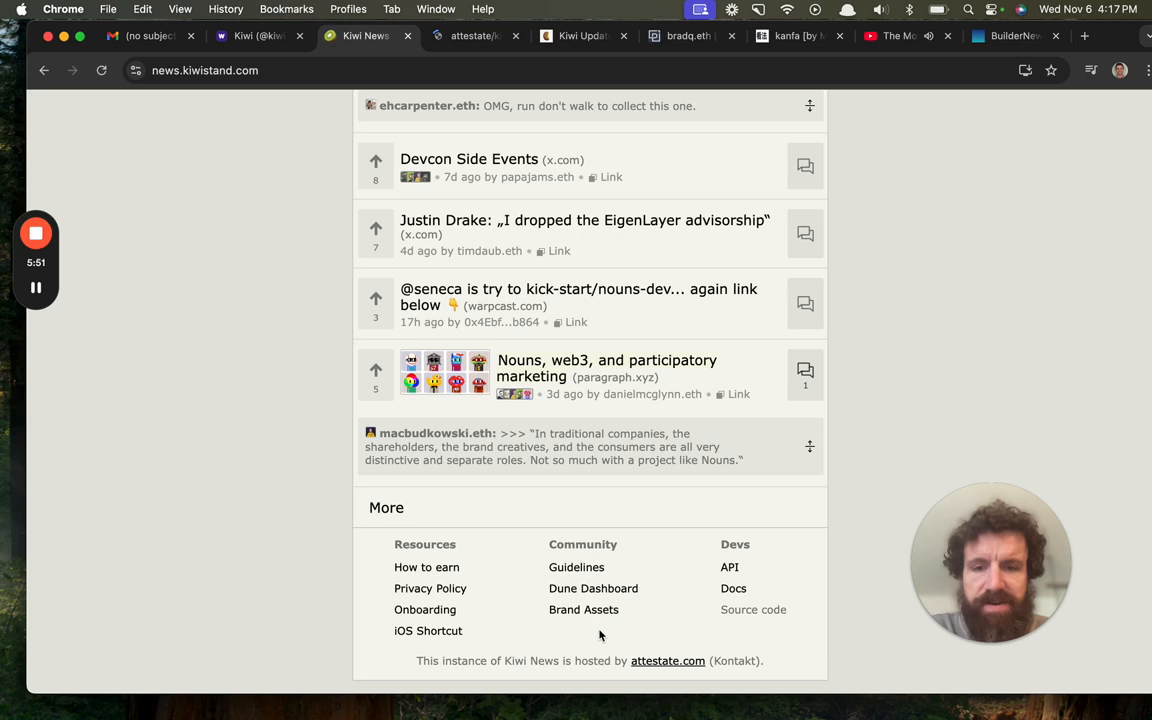
Open the attestate/kiwistand GitHub repository and star it, bringing its count to 63
click(475, 36)
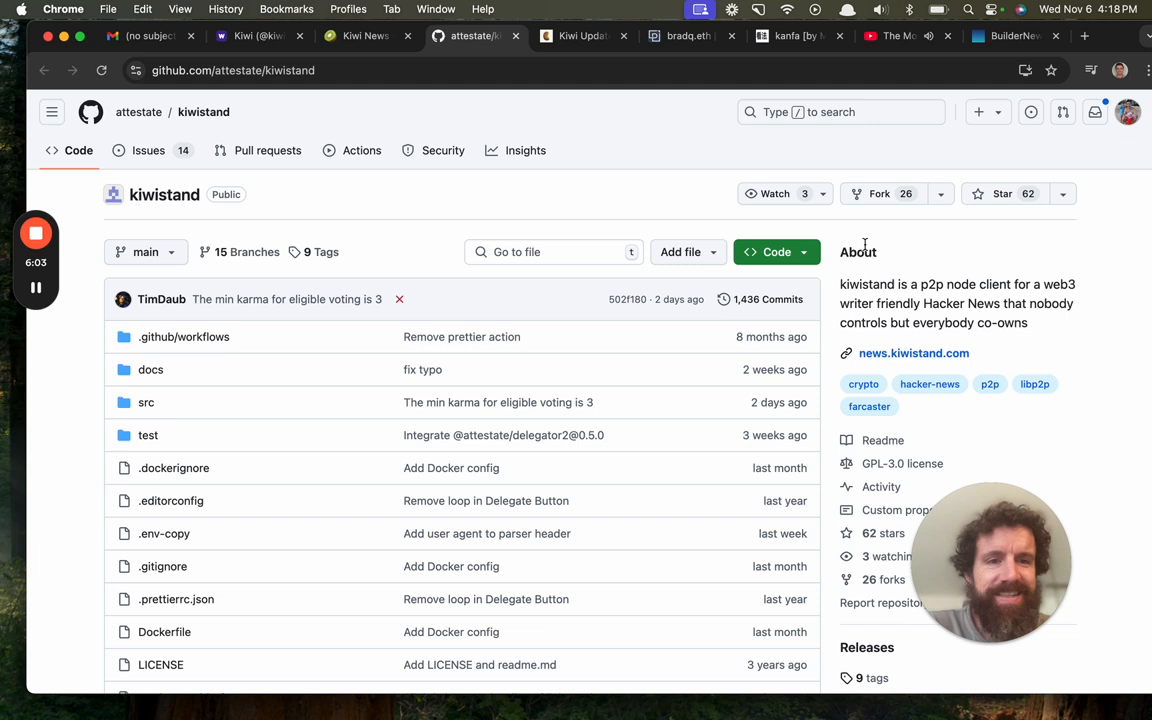
click(1001, 193)
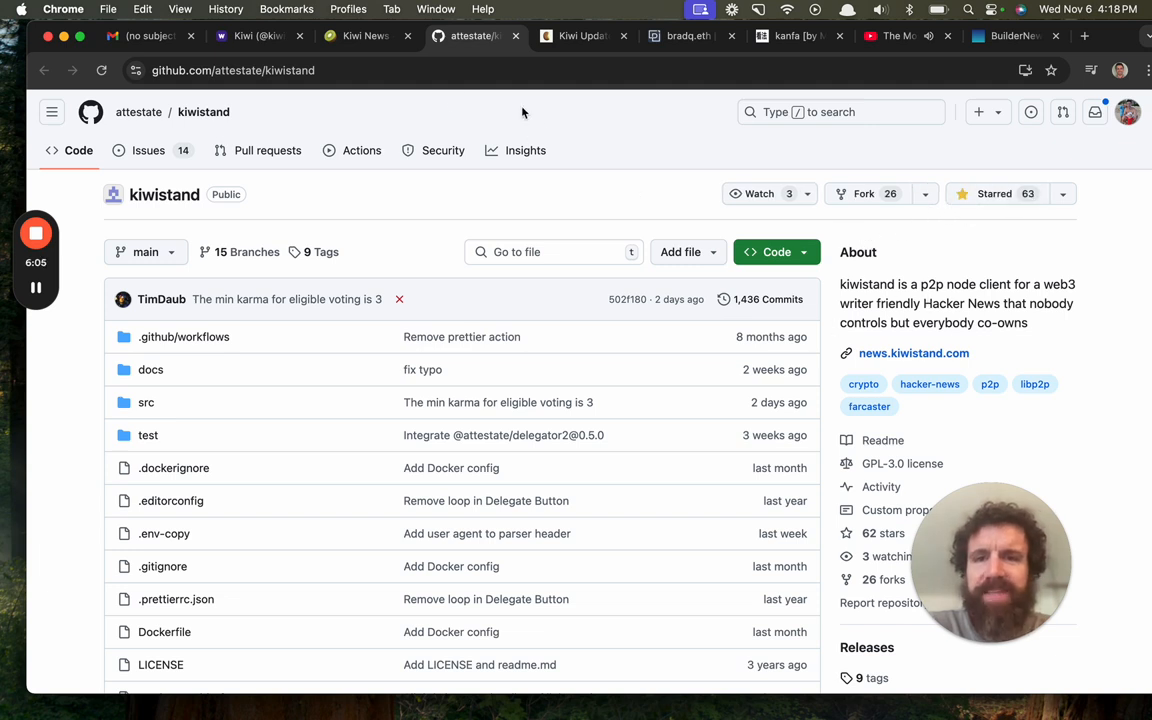
mouse_move(933, 267)
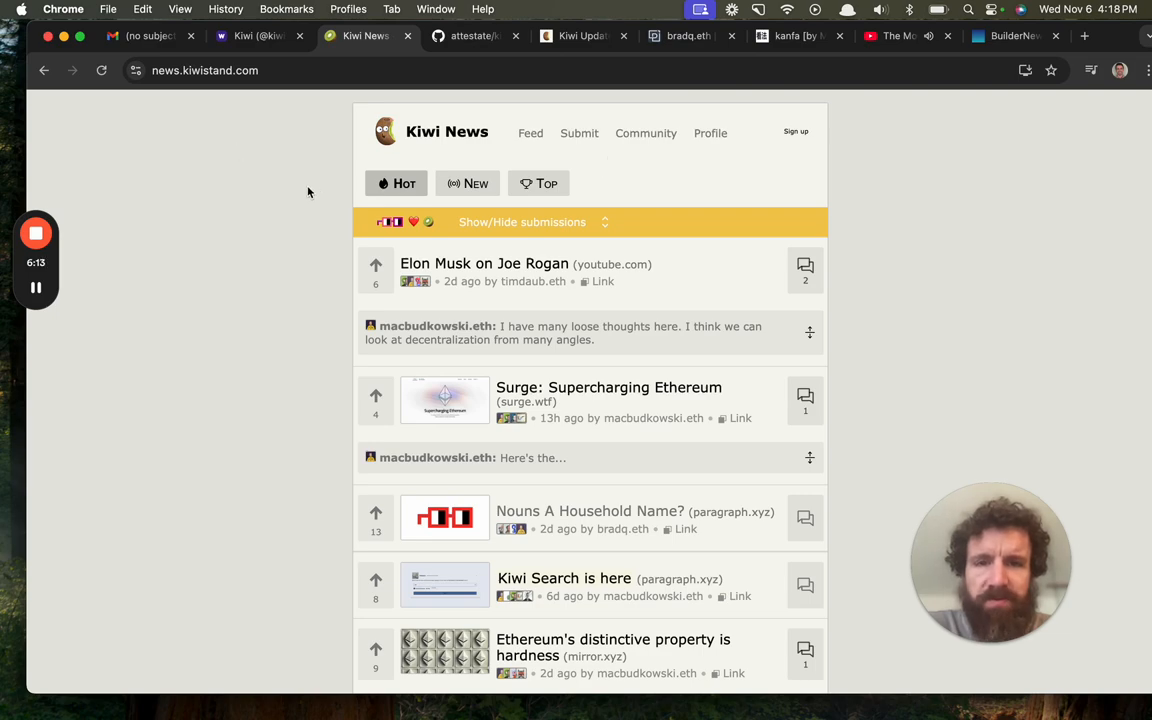
Go through Sign up to the Kiwi Pass mint page priced at 0.002 ETH
scroll(down, 3)
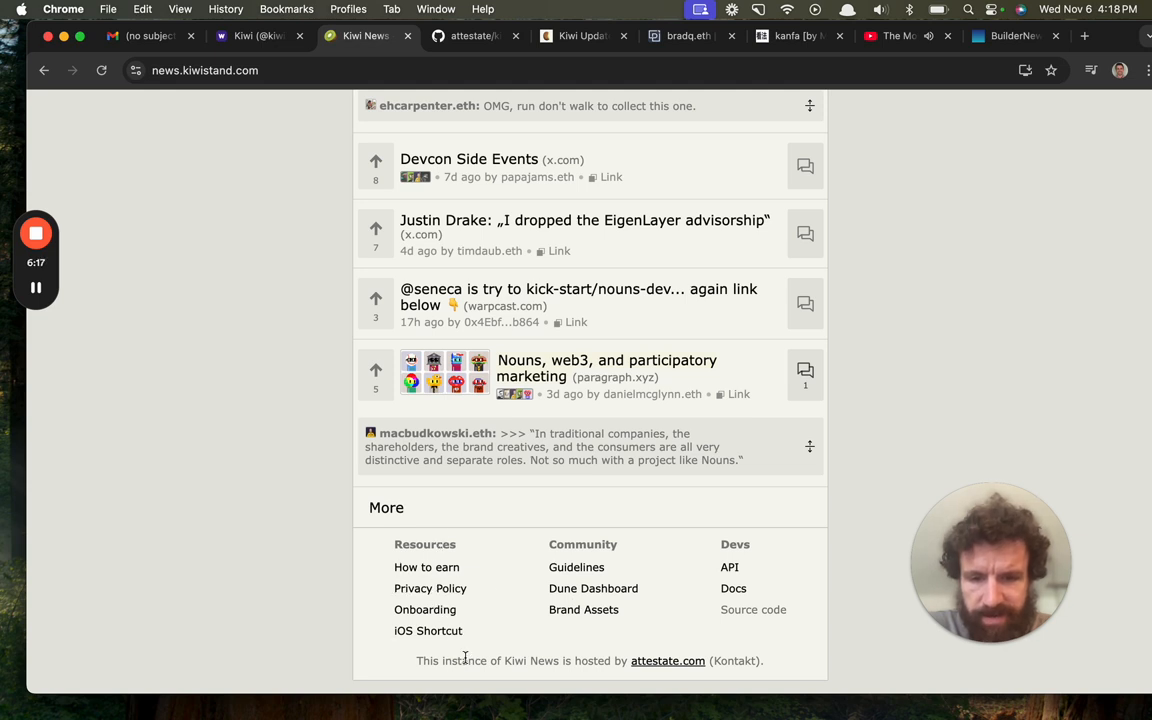
mouse_move(629, 677)
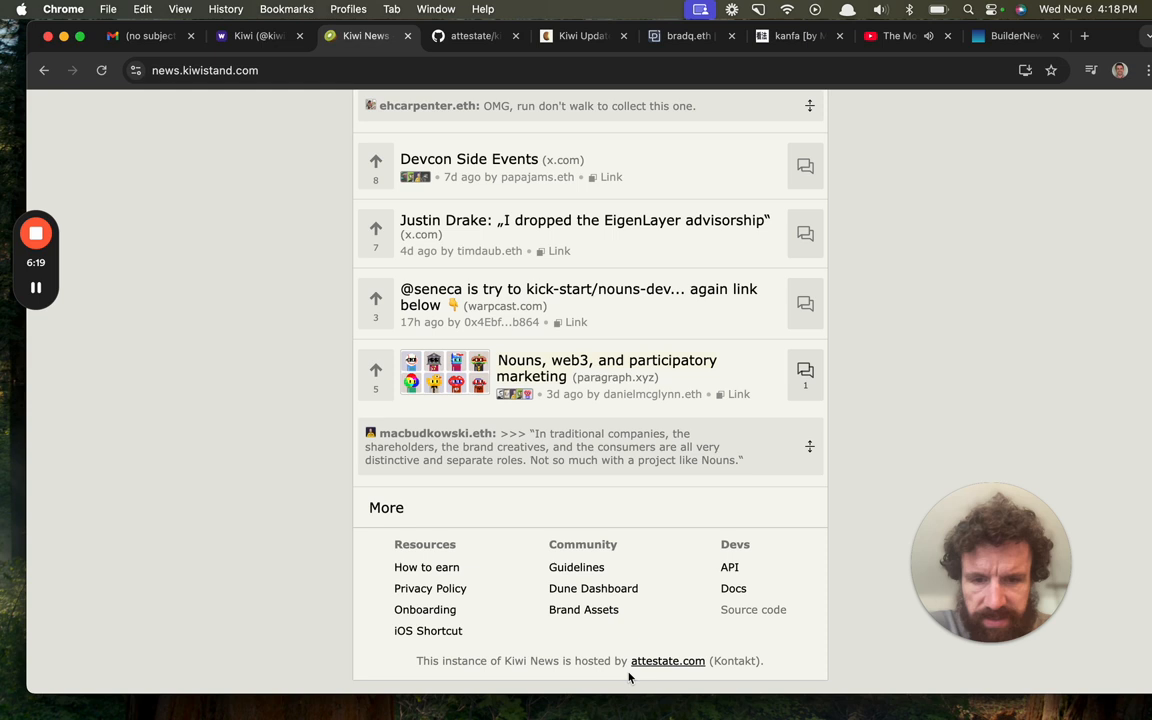
mouse_move(733, 588)
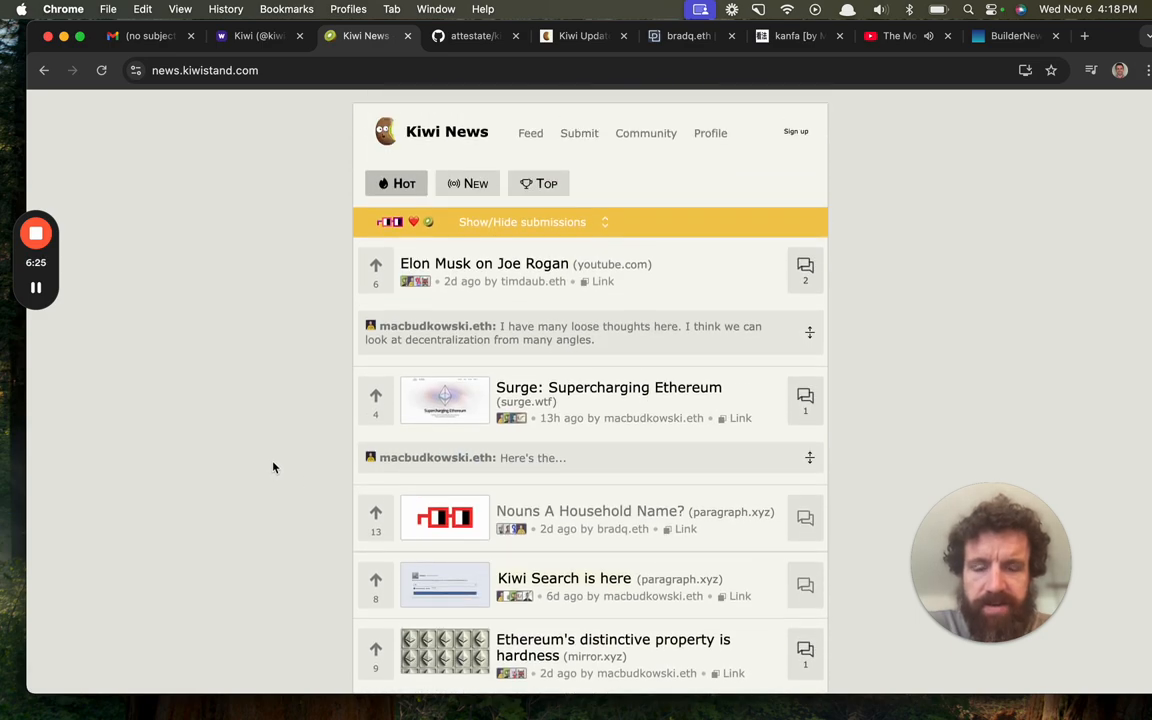
mouse_move(247, 431)
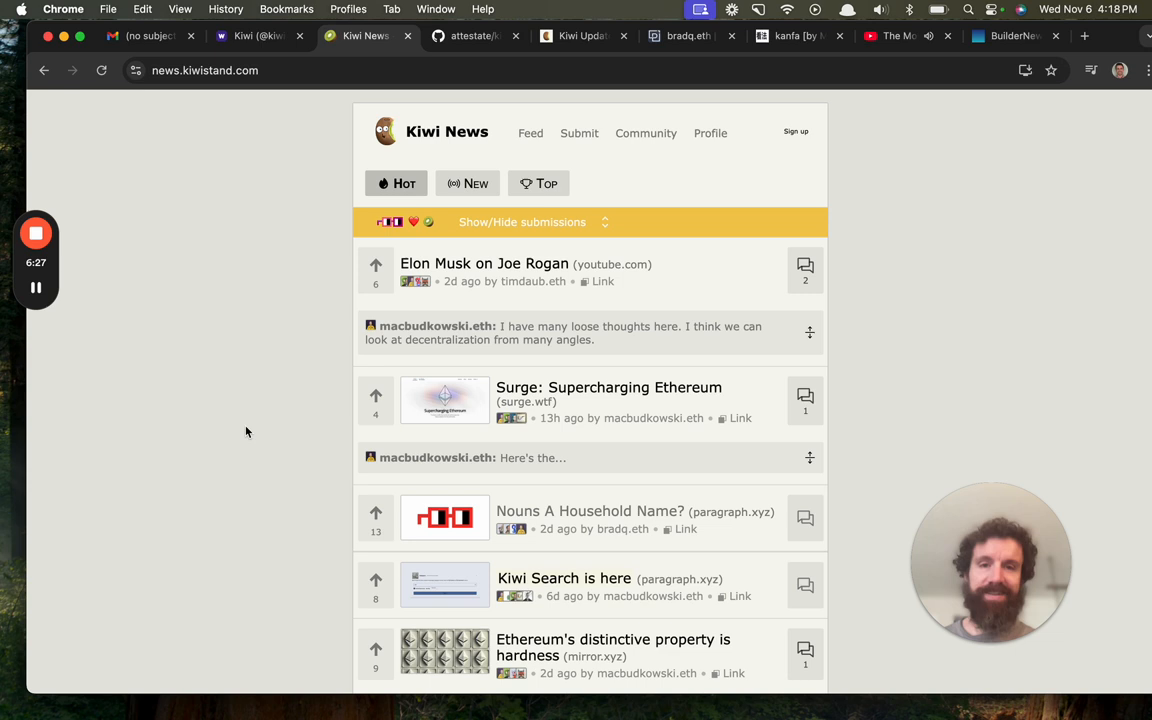
mouse_move(643, 148)
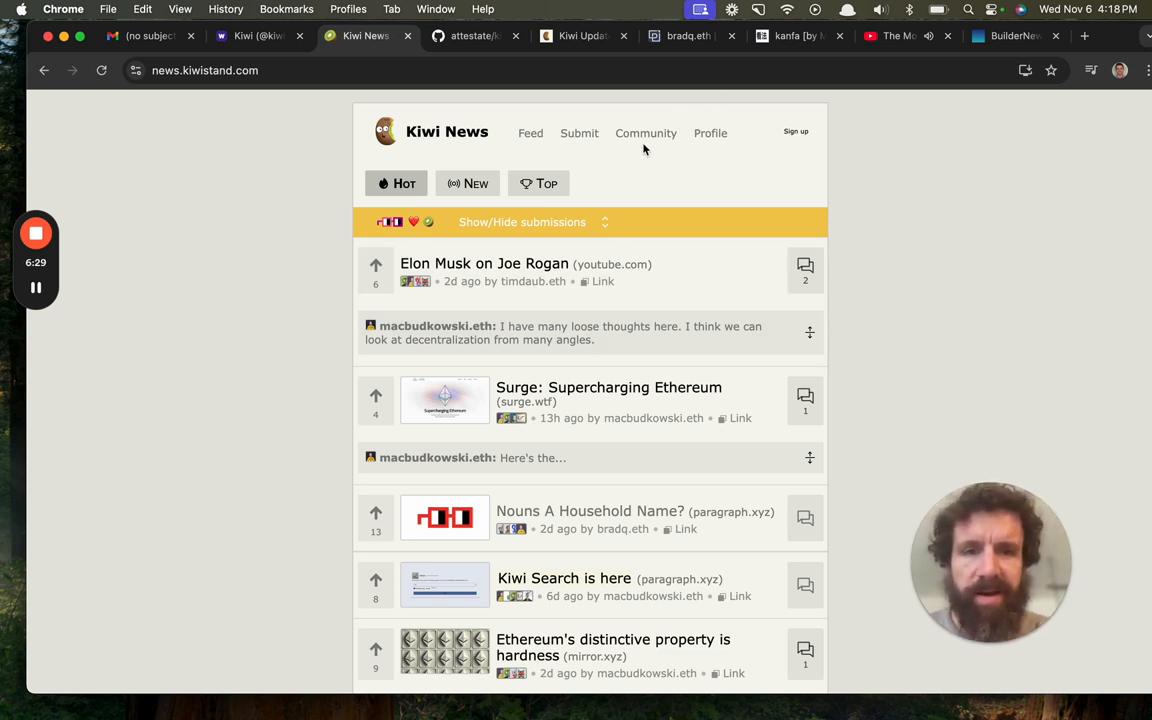
click(795, 131)
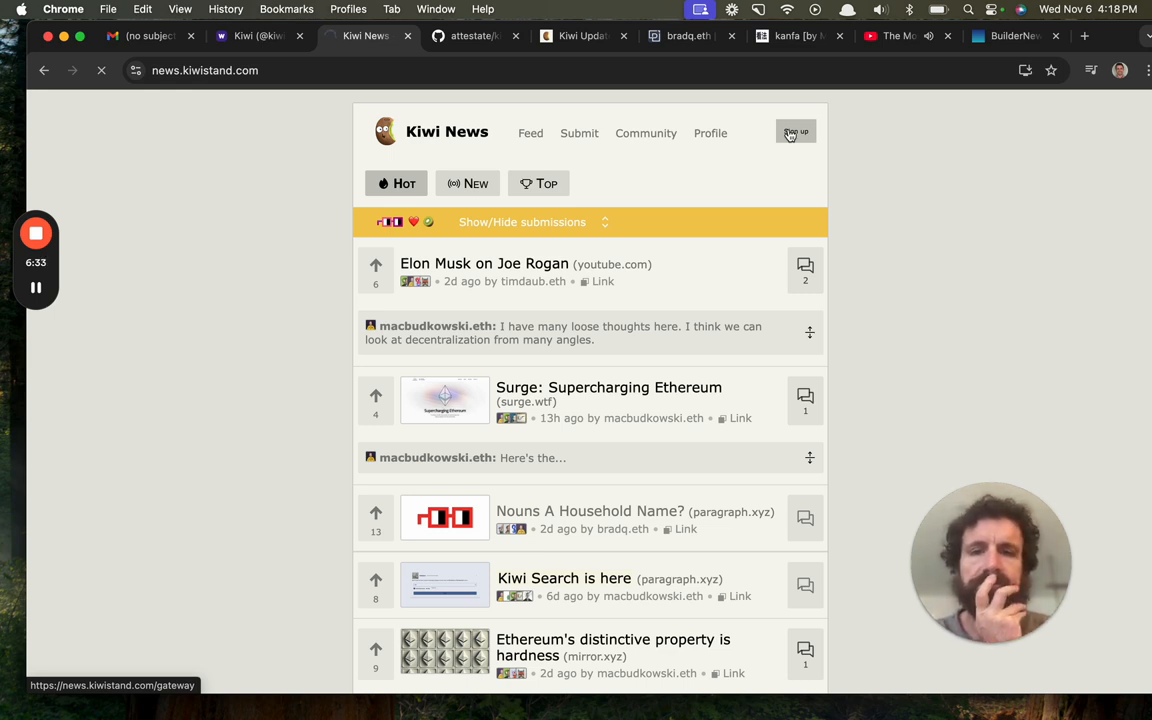
click(796, 131)
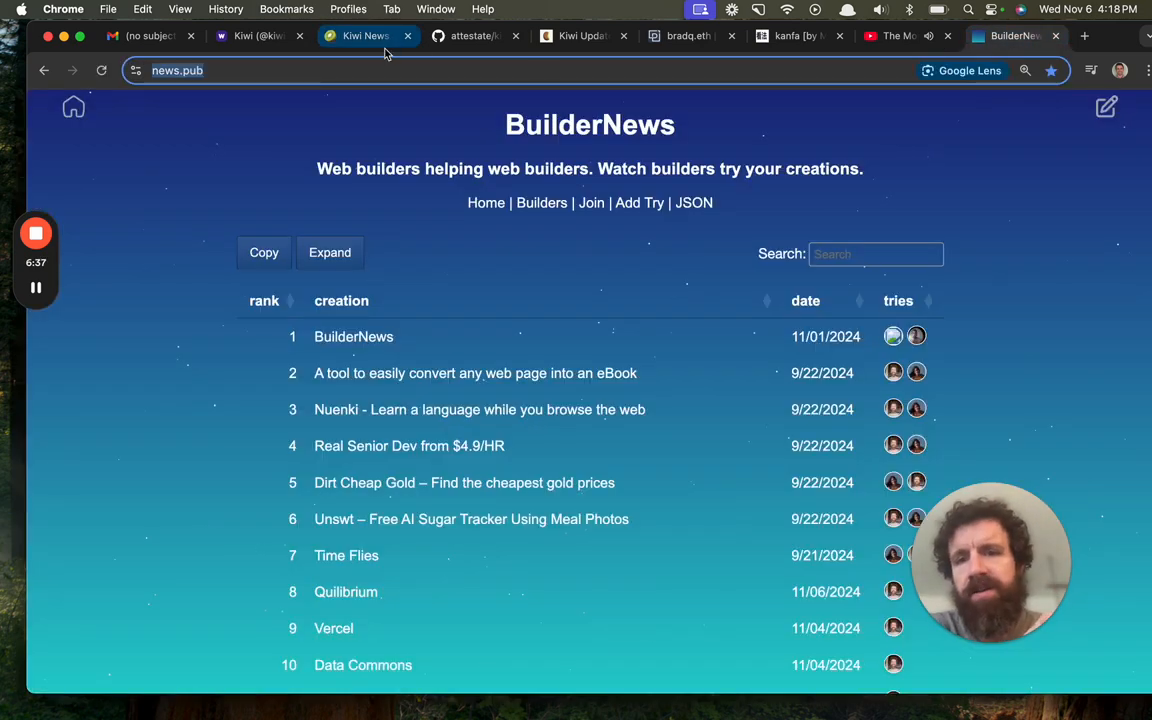
mouse_move(366, 35)
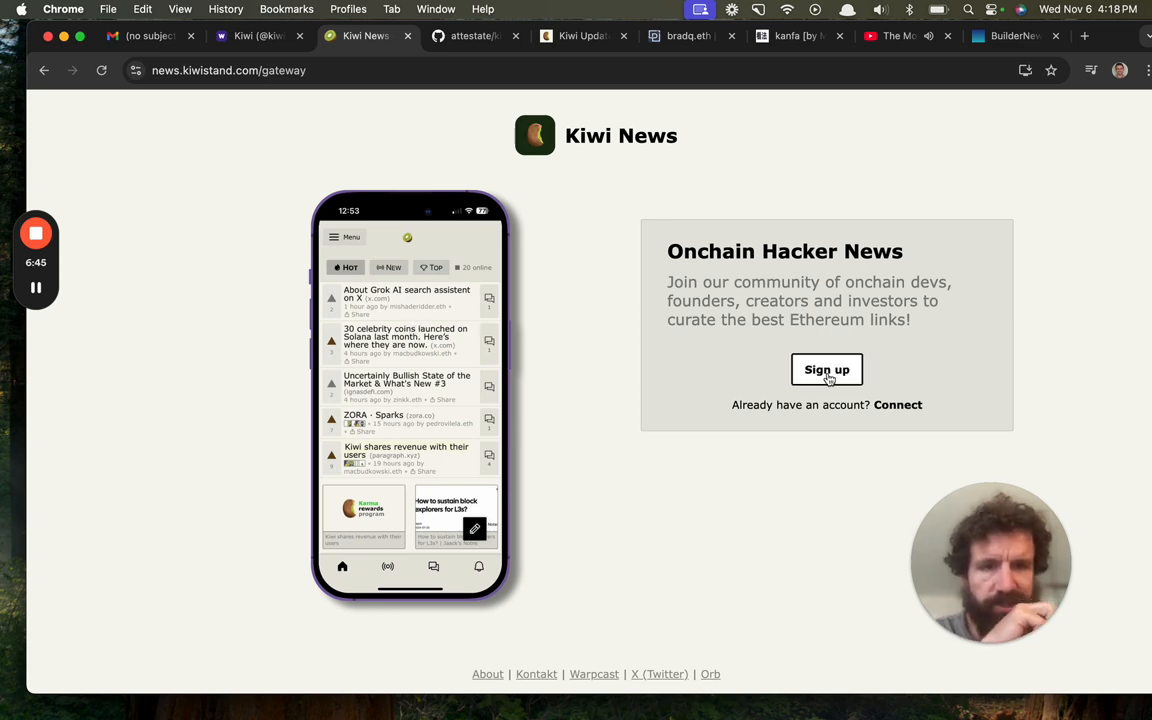
click(827, 370)
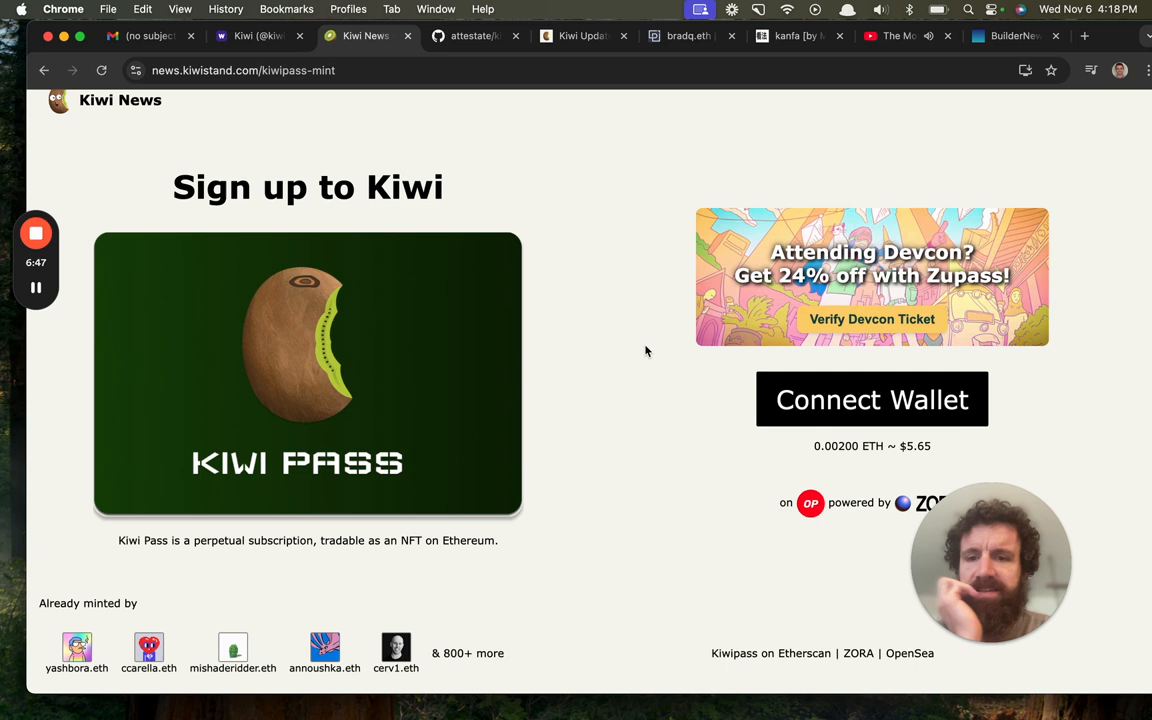
scroll(down, 3)
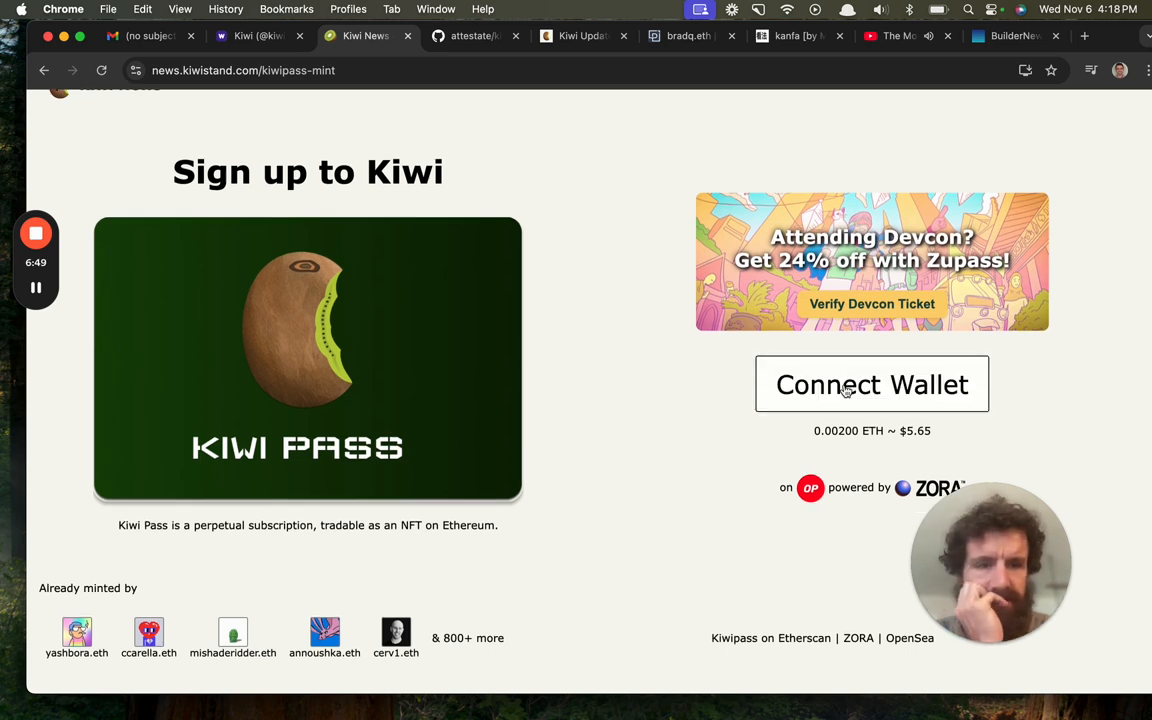
Browse the Coinbase Wallet QR code and GET option, then show MetaMask's QR code
click(871, 384)
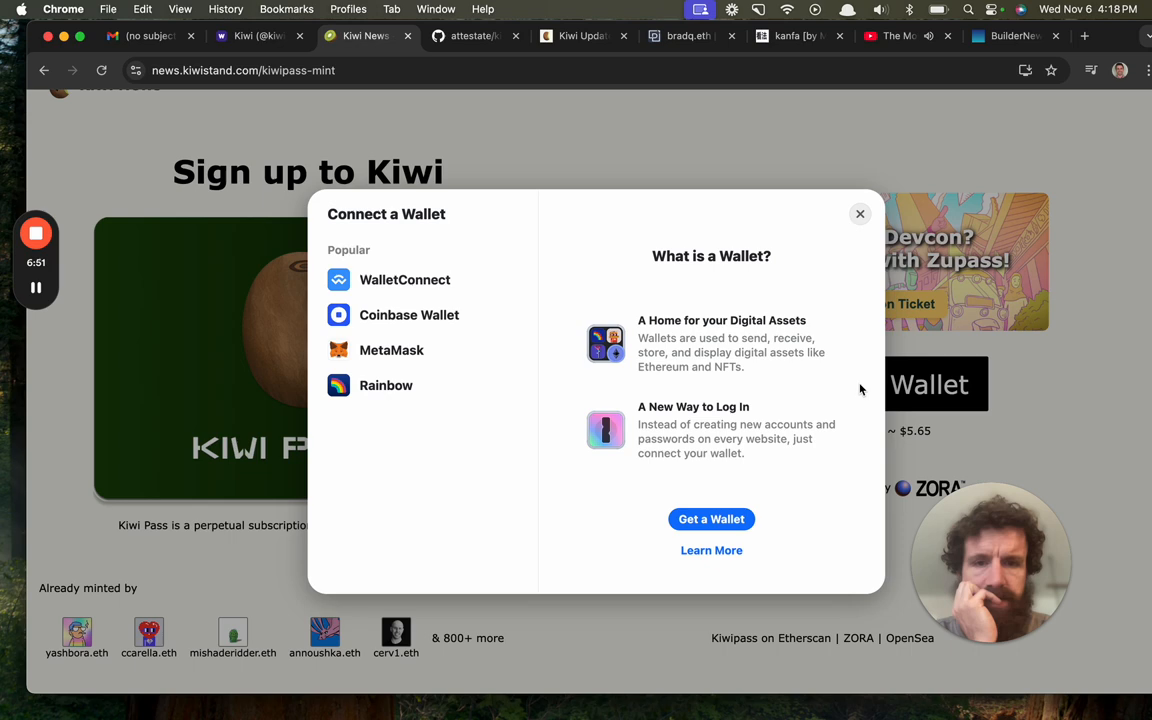
click(409, 315)
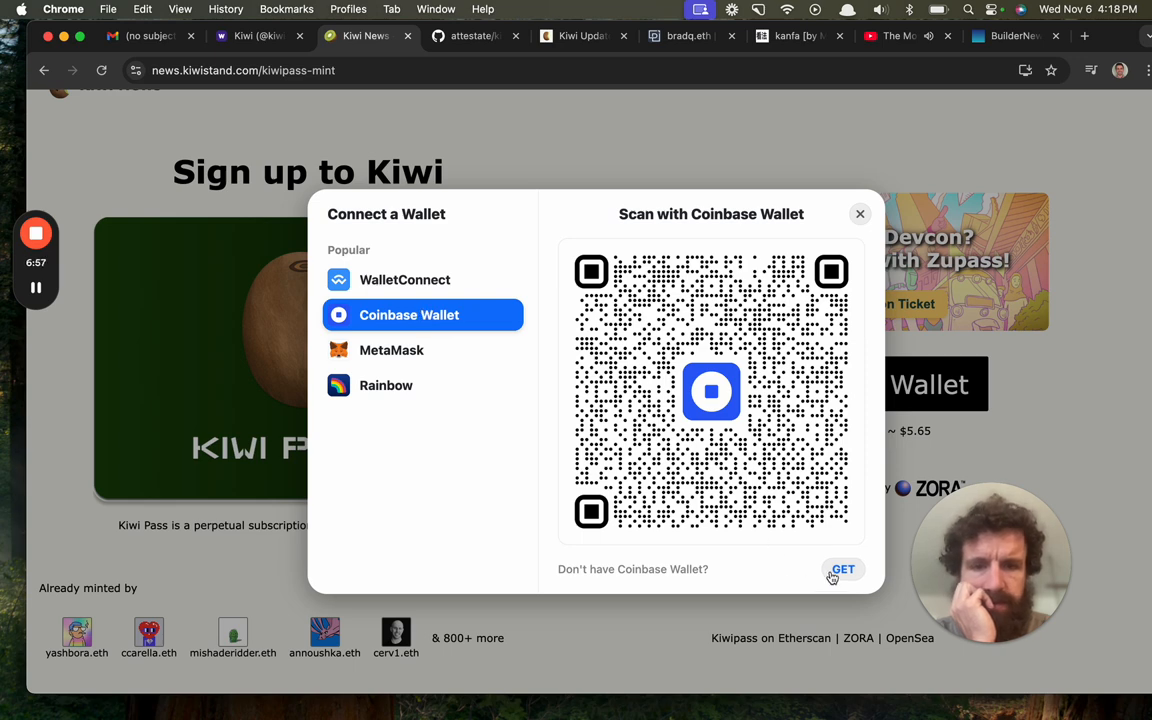
click(843, 569)
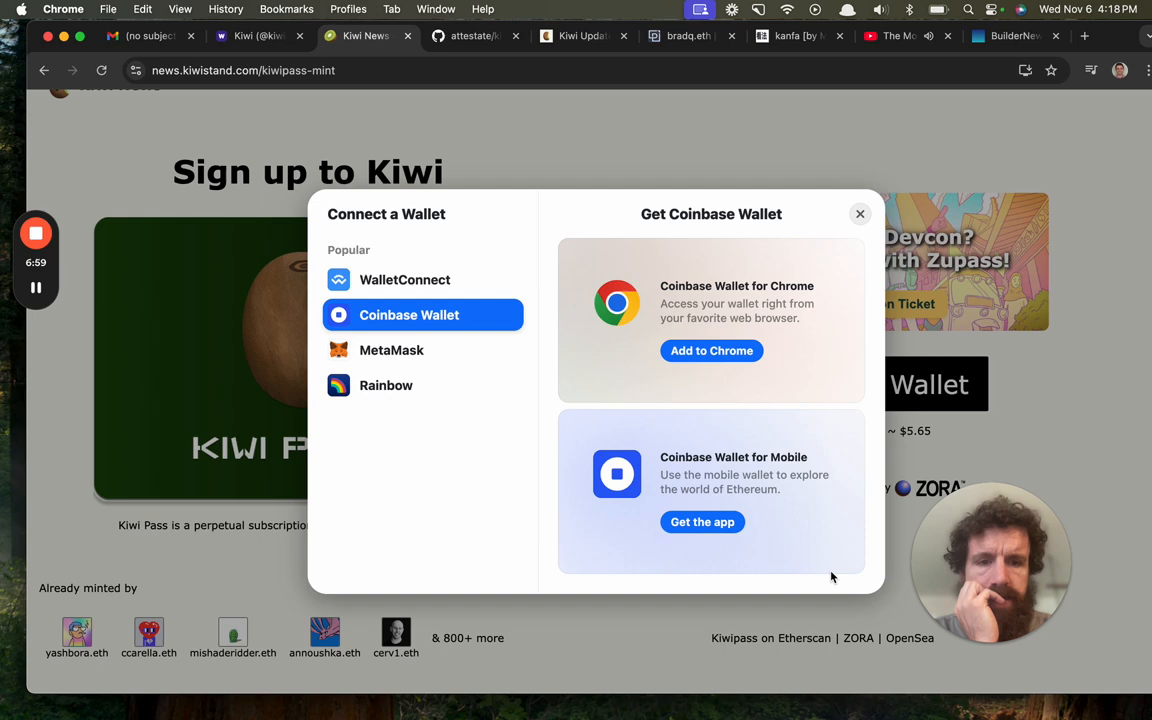
click(391, 350)
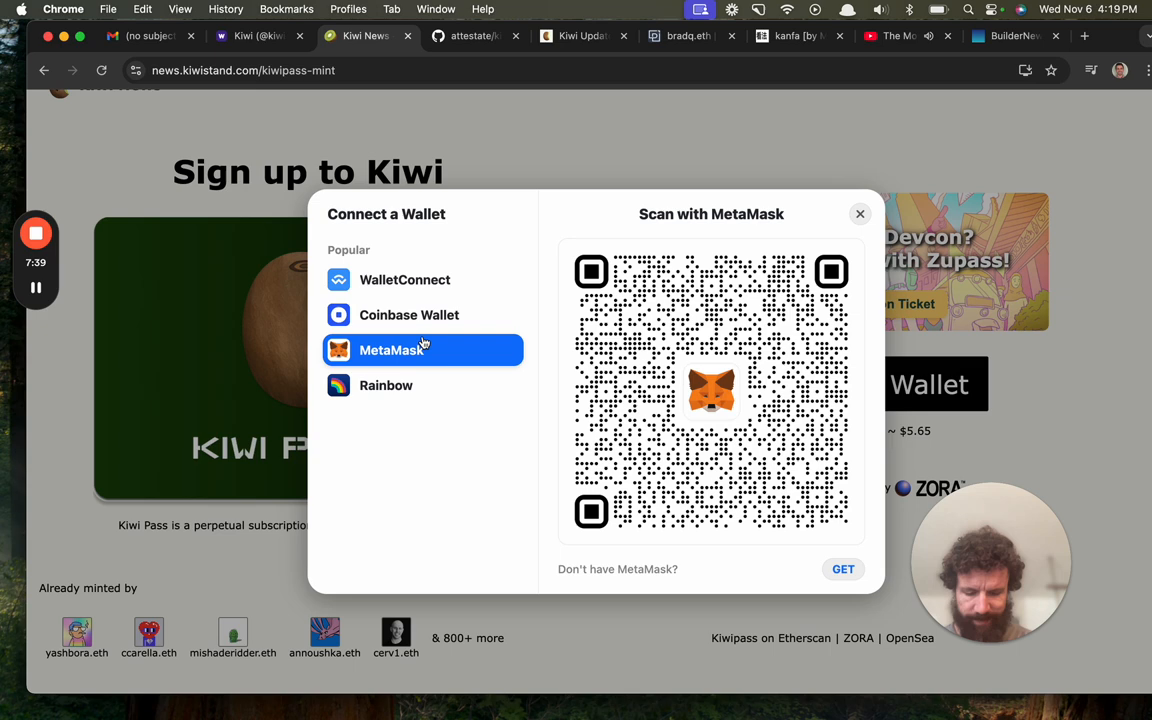
click(859, 213)
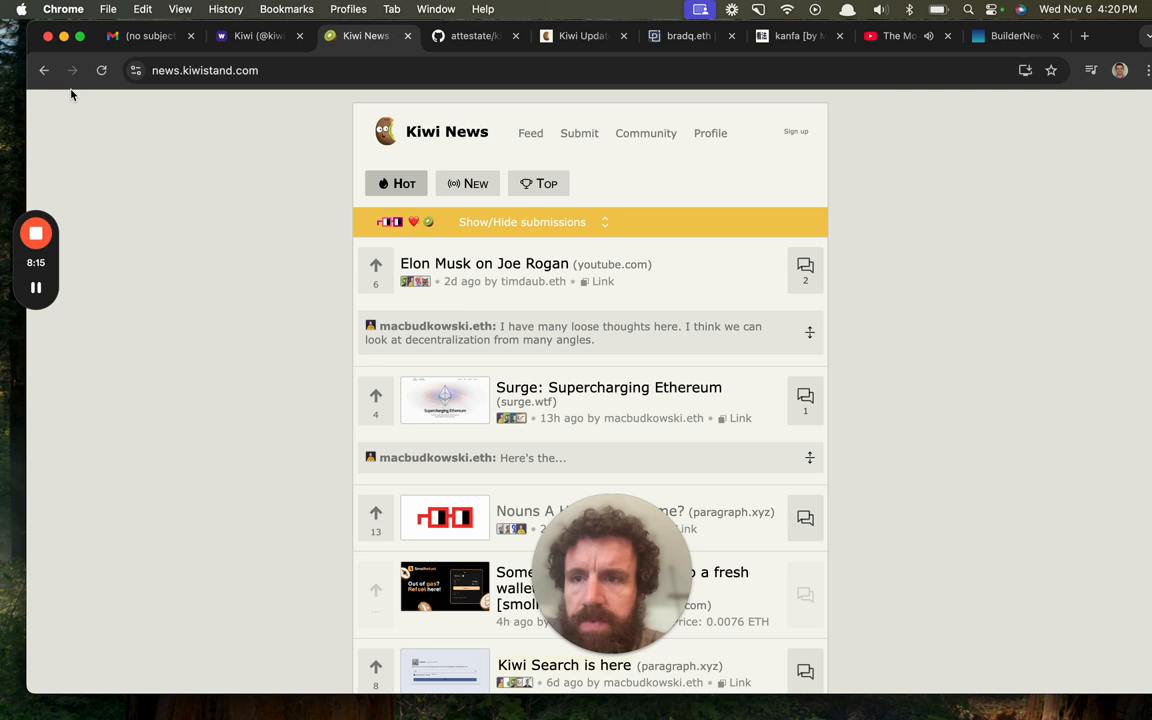
mouse_move(738, 142)
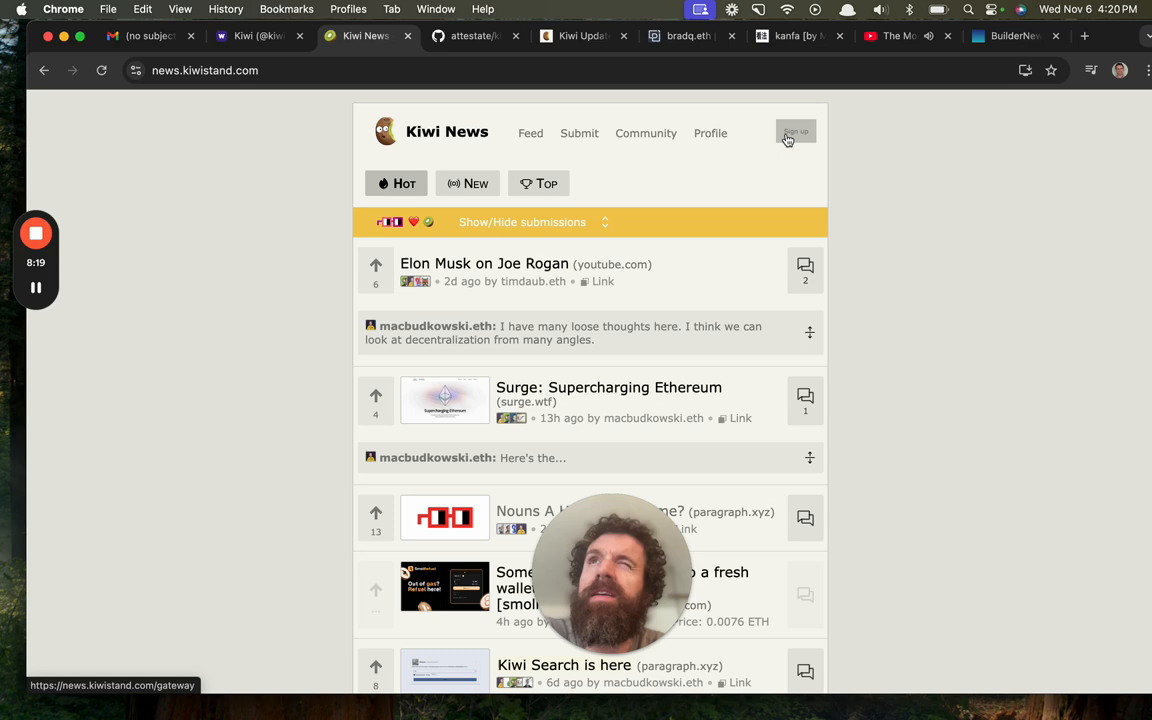
Revisit the Kiwi Pass page showing the 0.002 ETH minimum, then go back to the feed
click(795, 131)
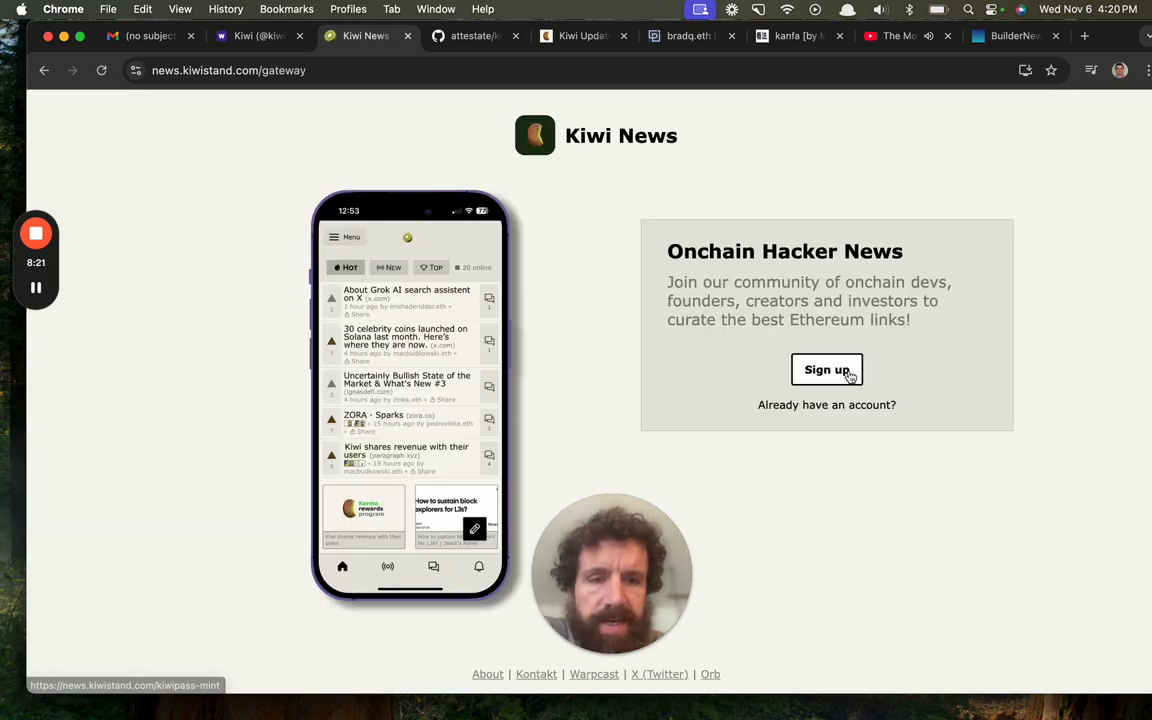
click(826, 369)
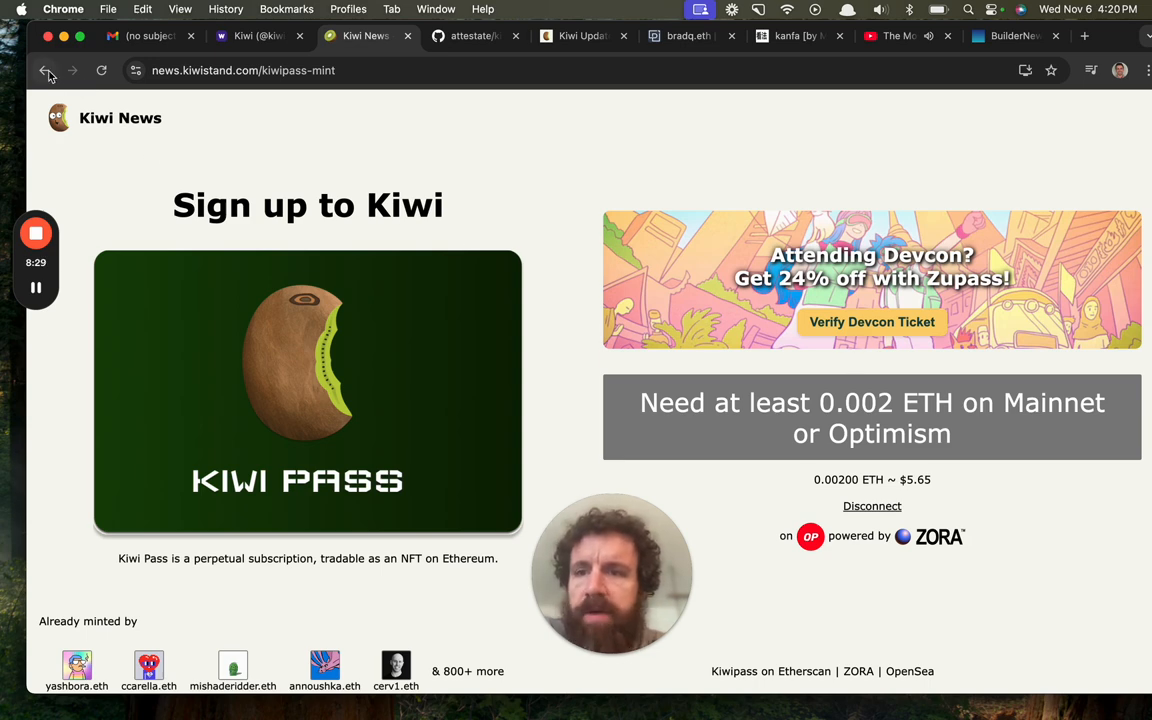
click(44, 70)
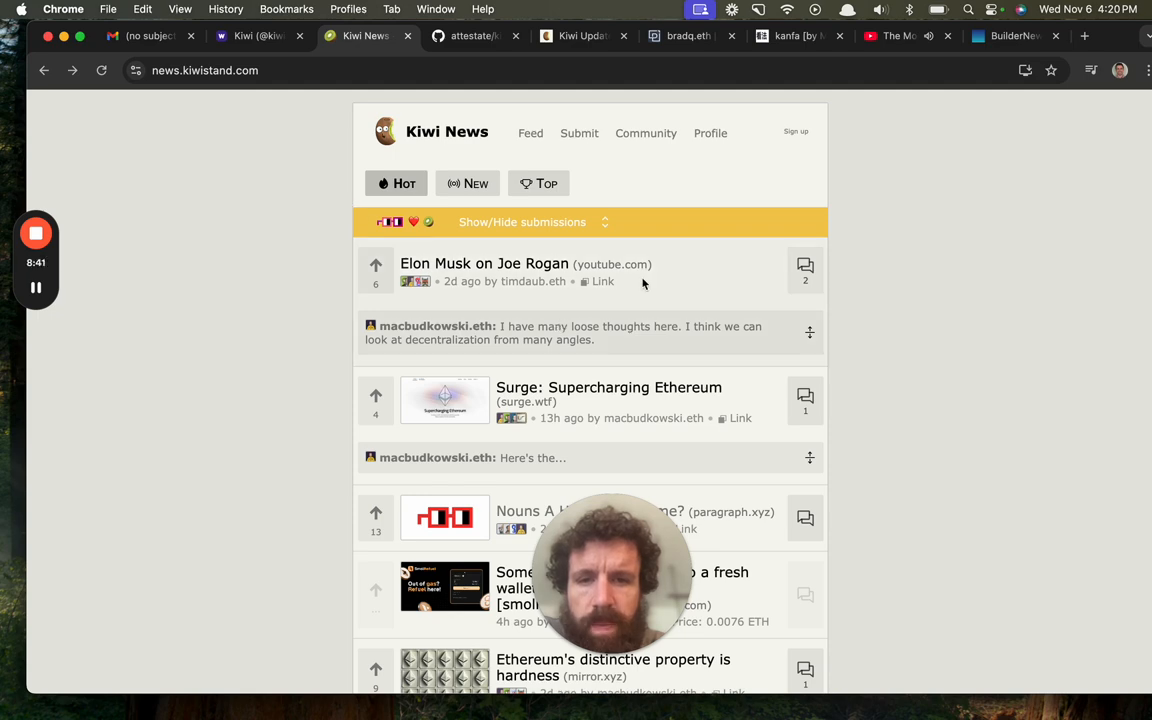
Expand timdaub.eth's comment on the Protocol Berg 2025 post, then scroll back to the feed top
scroll(down, 3)
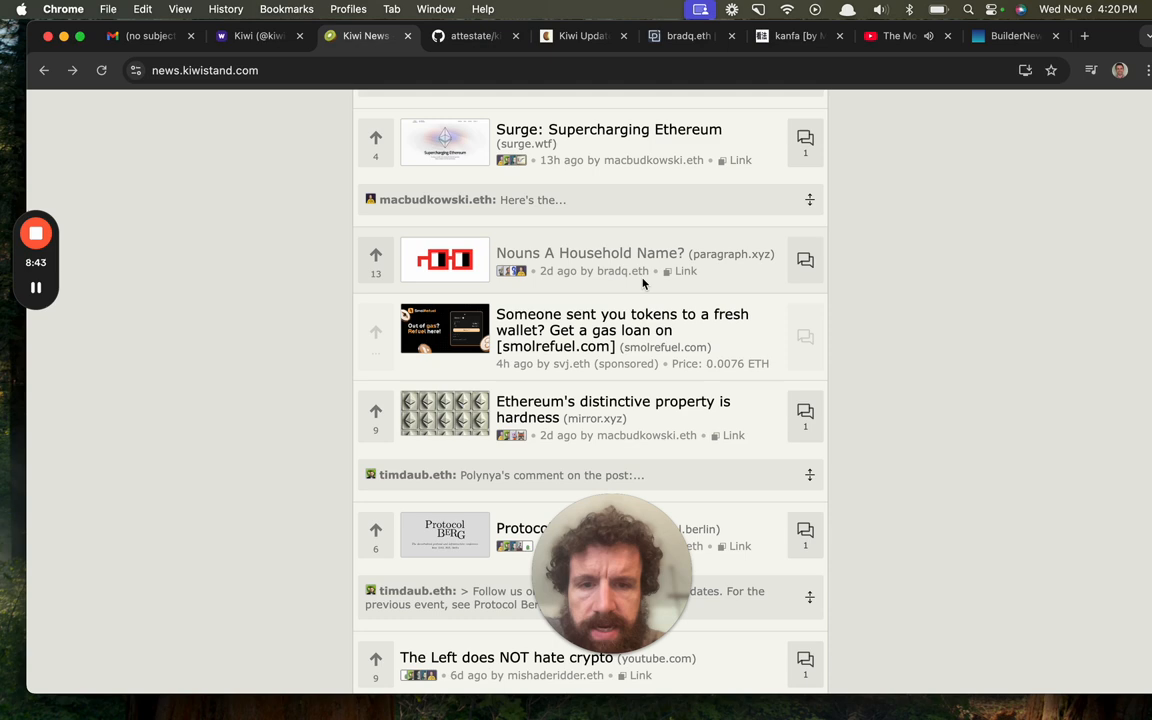
scroll(down, 3)
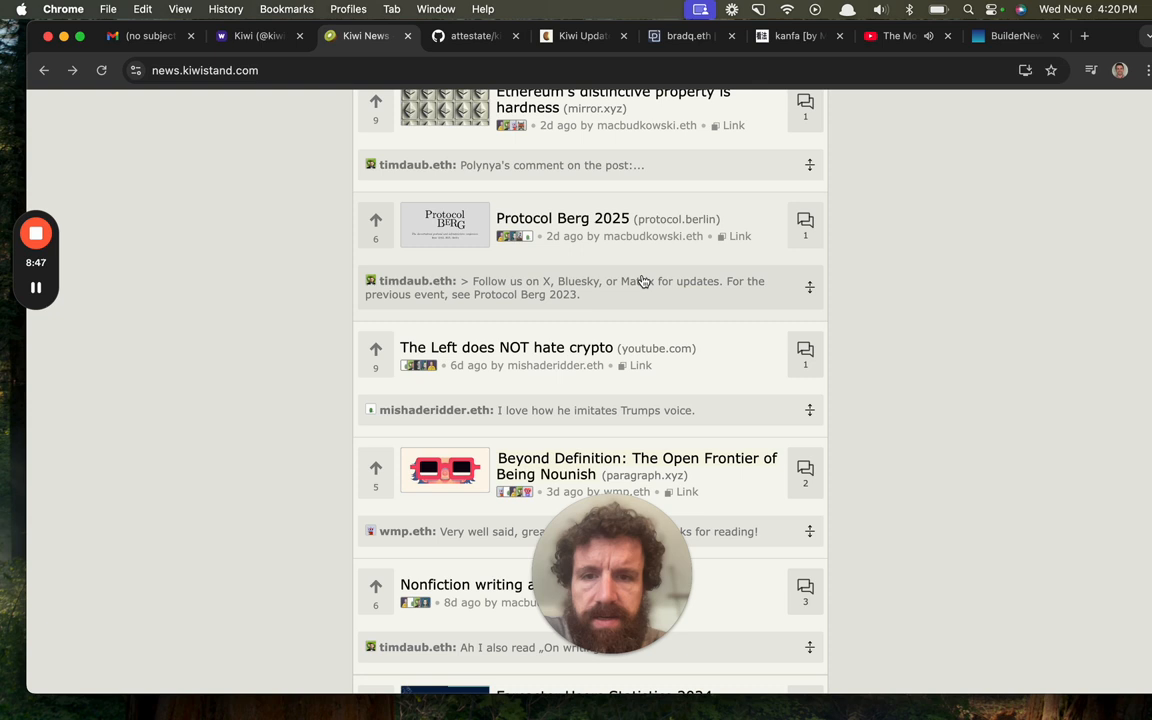
mouse_move(738, 192)
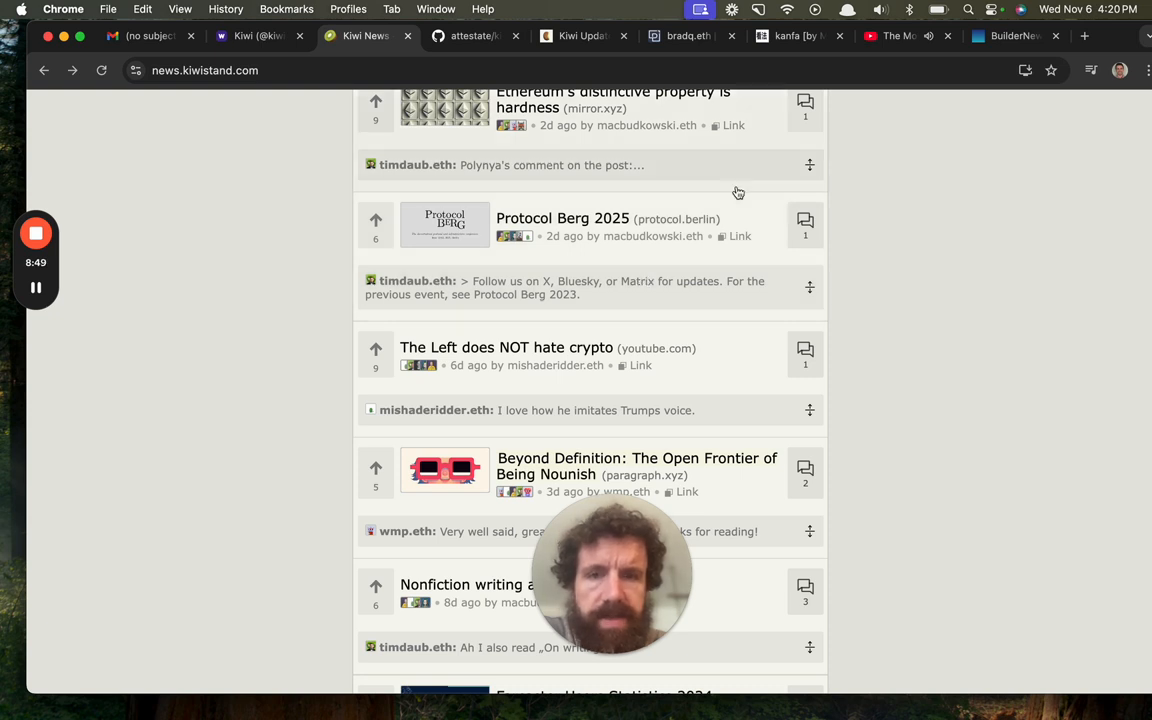
mouse_move(813, 172)
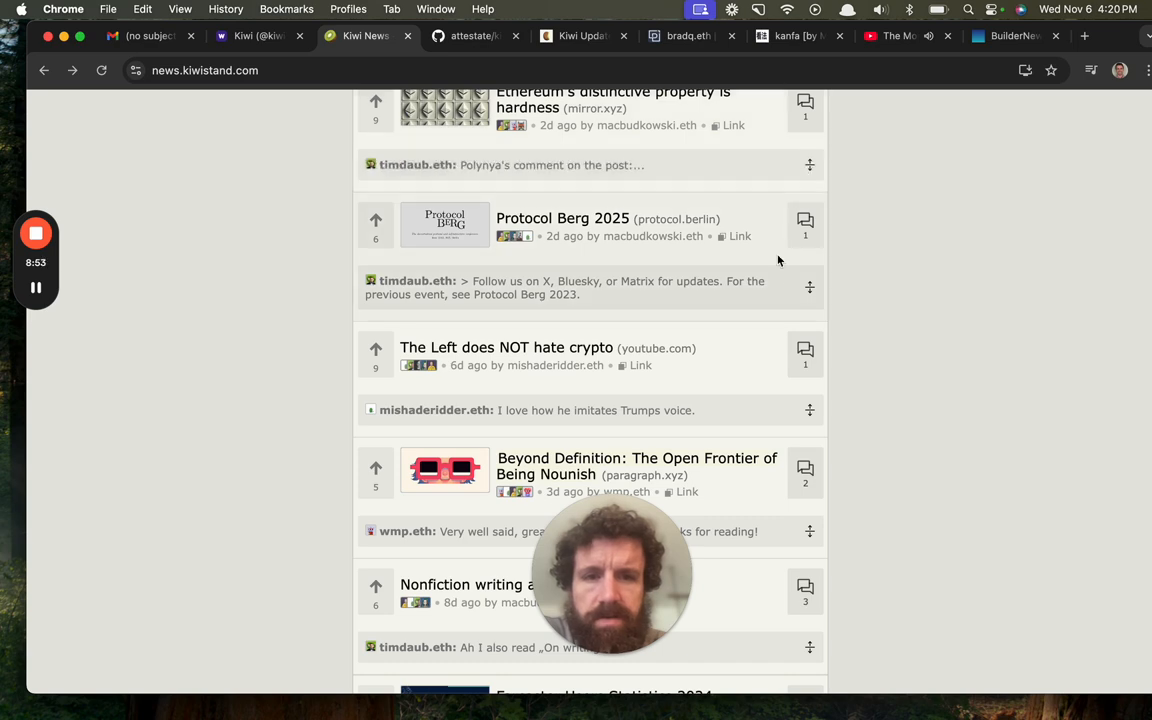
click(809, 287)
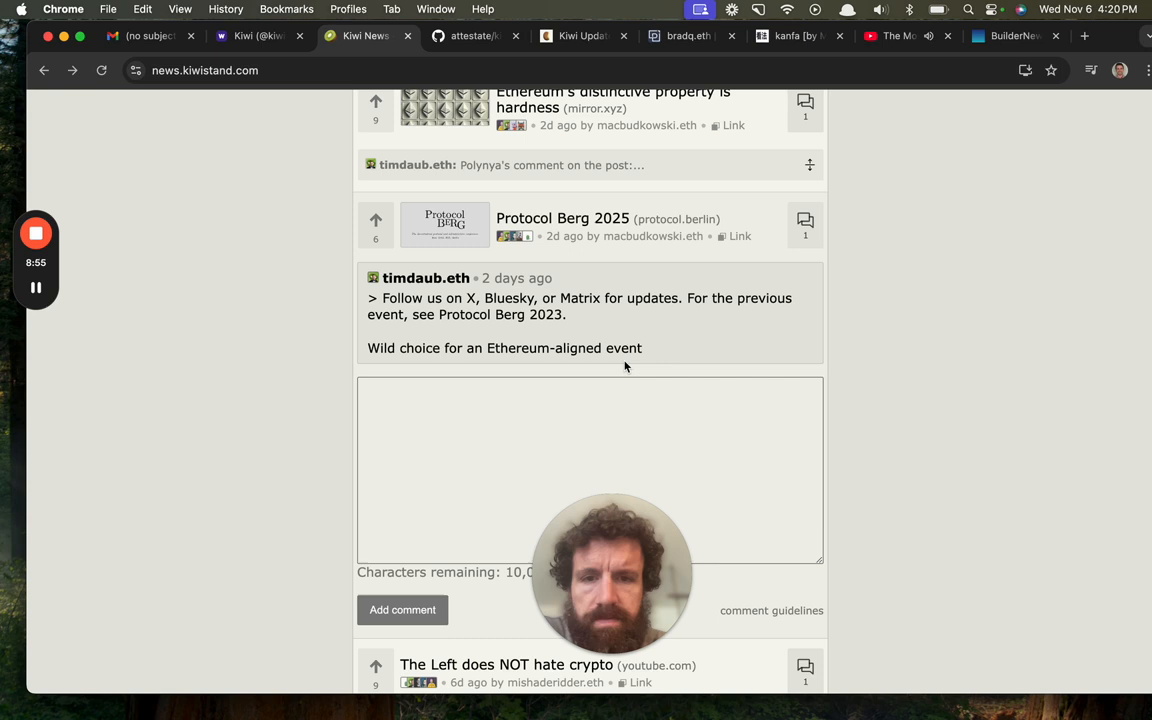
scroll(down, 3)
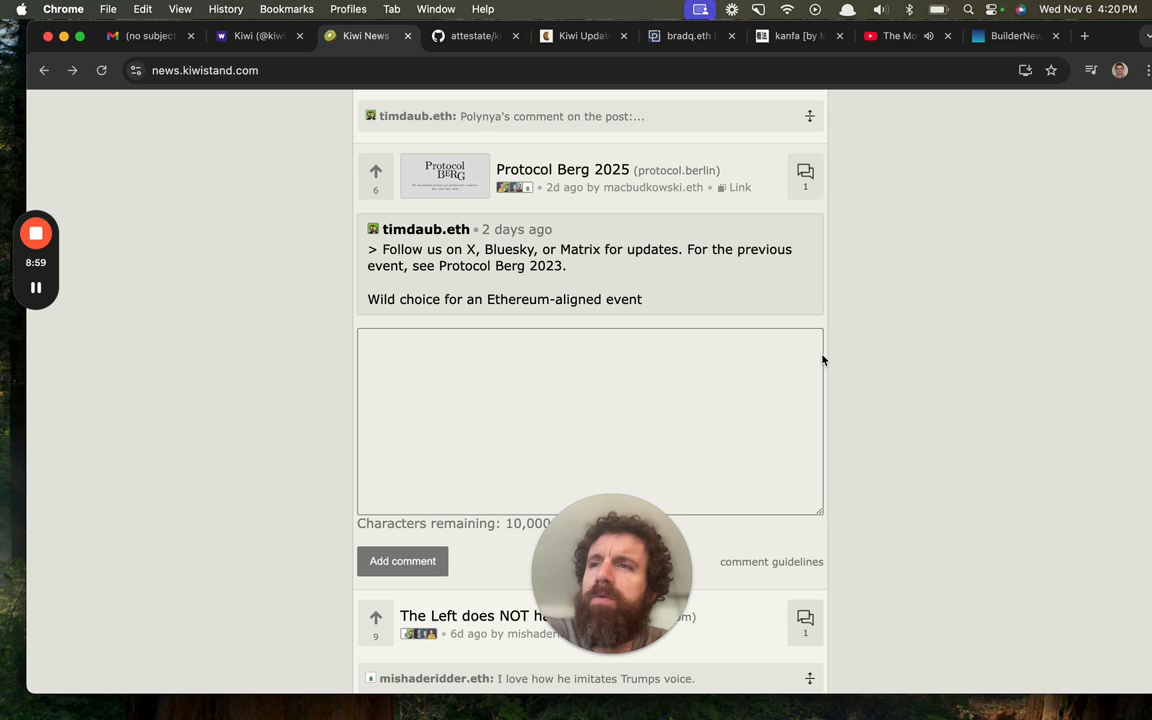
scroll(up, 3)
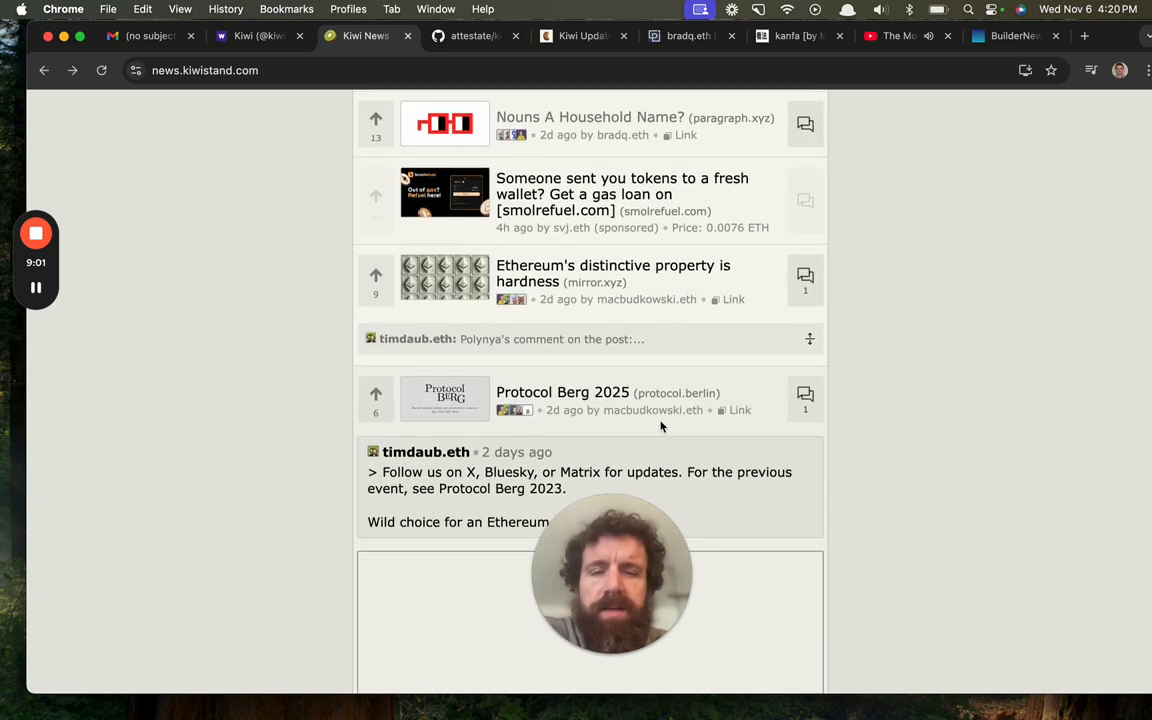
scroll(up, 3)
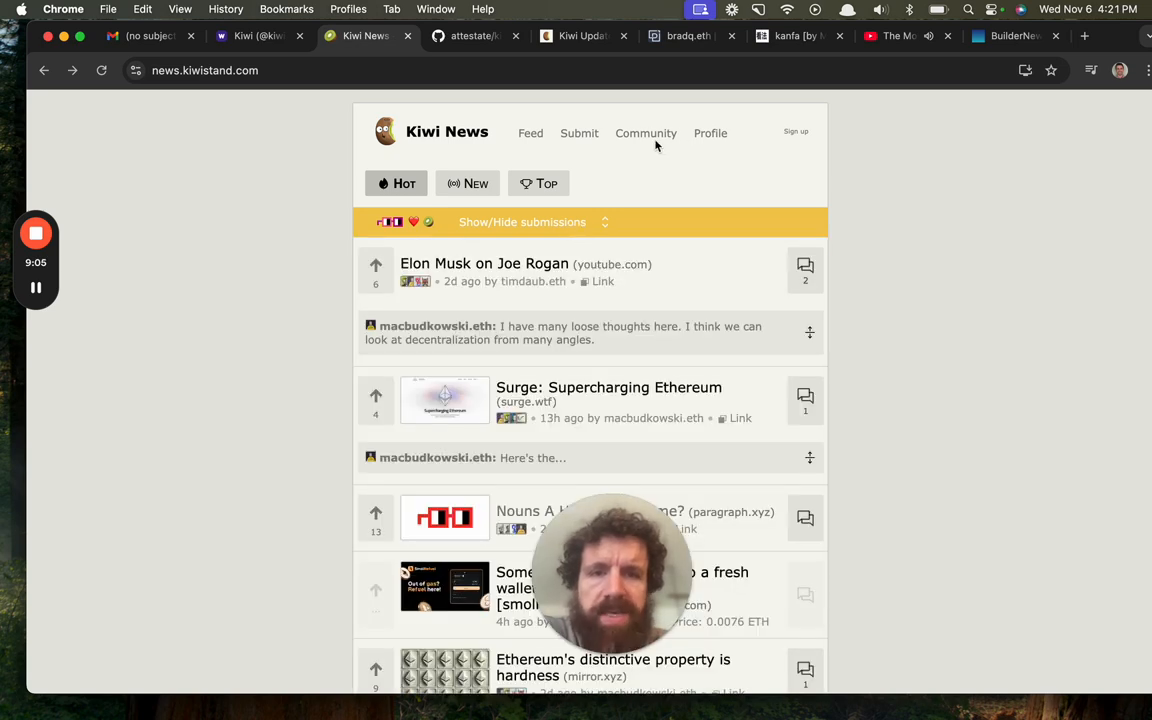
Visit the community leaderboard and Curate to earn page, then open the Dune Dashboard link
click(645, 133)
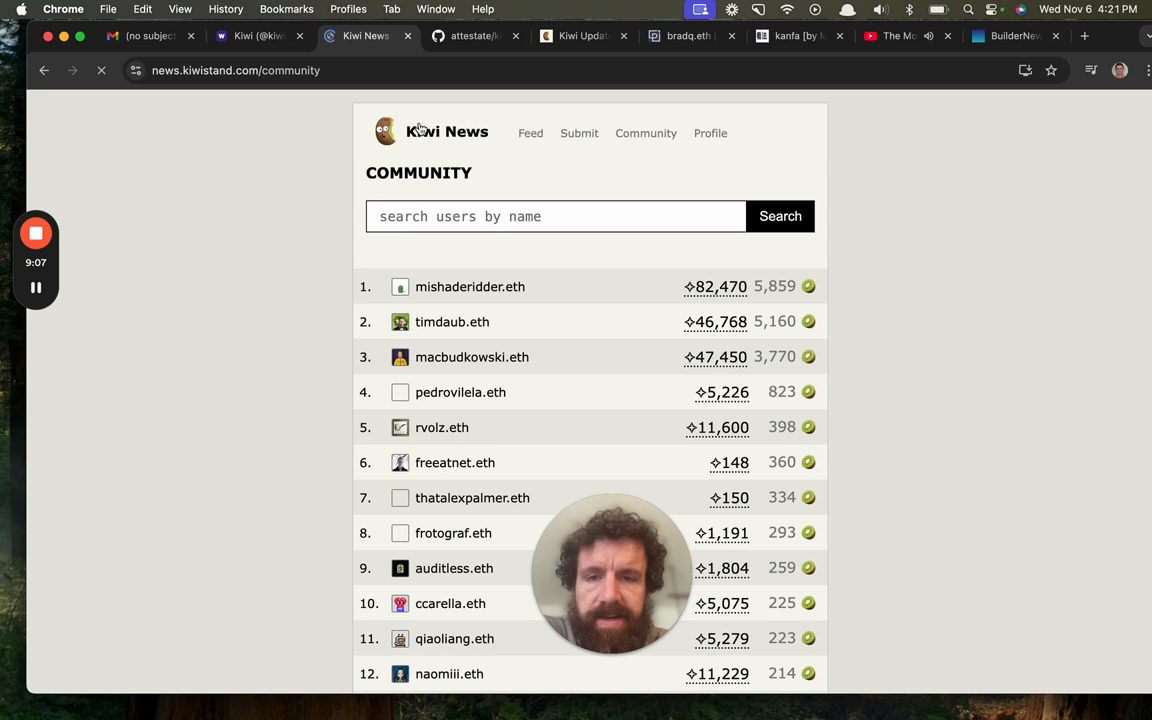
click(447, 131)
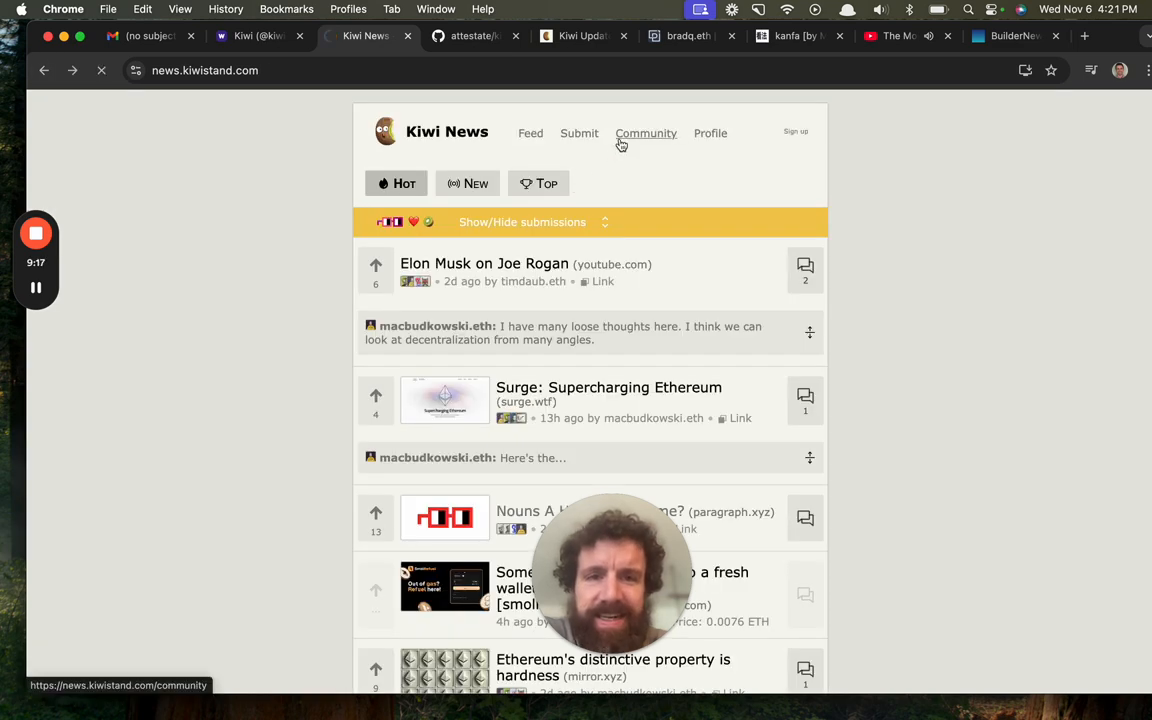
click(646, 133)
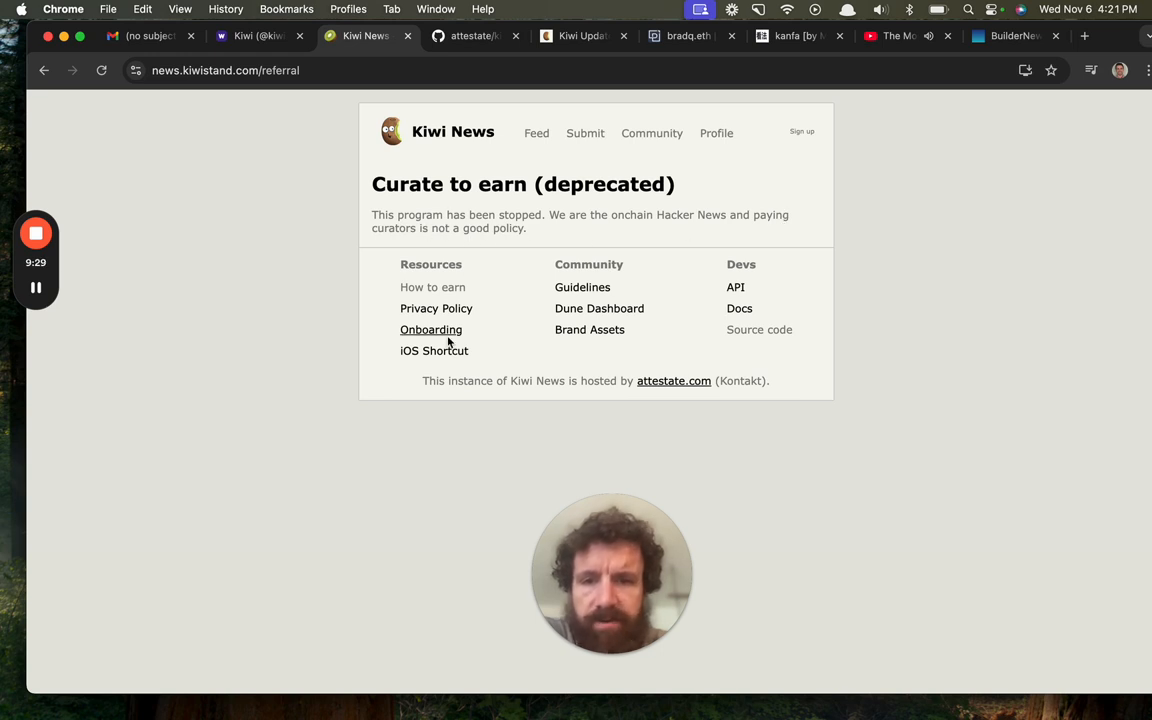
mouse_move(434, 351)
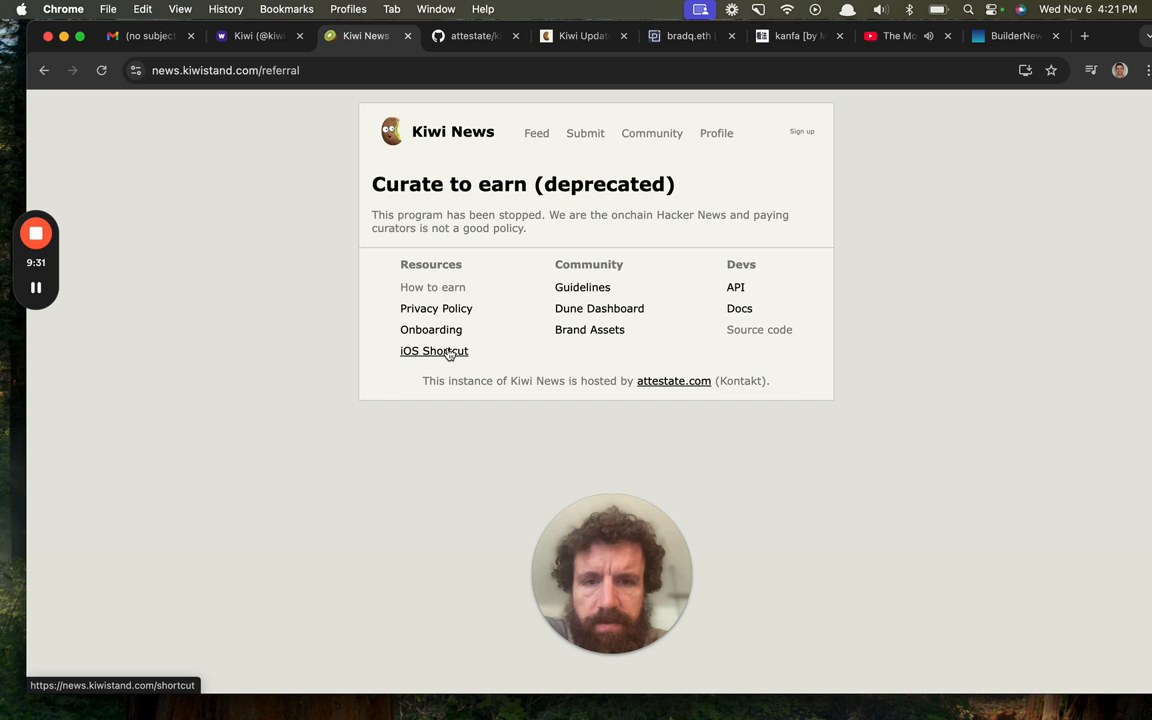
mouse_move(599, 308)
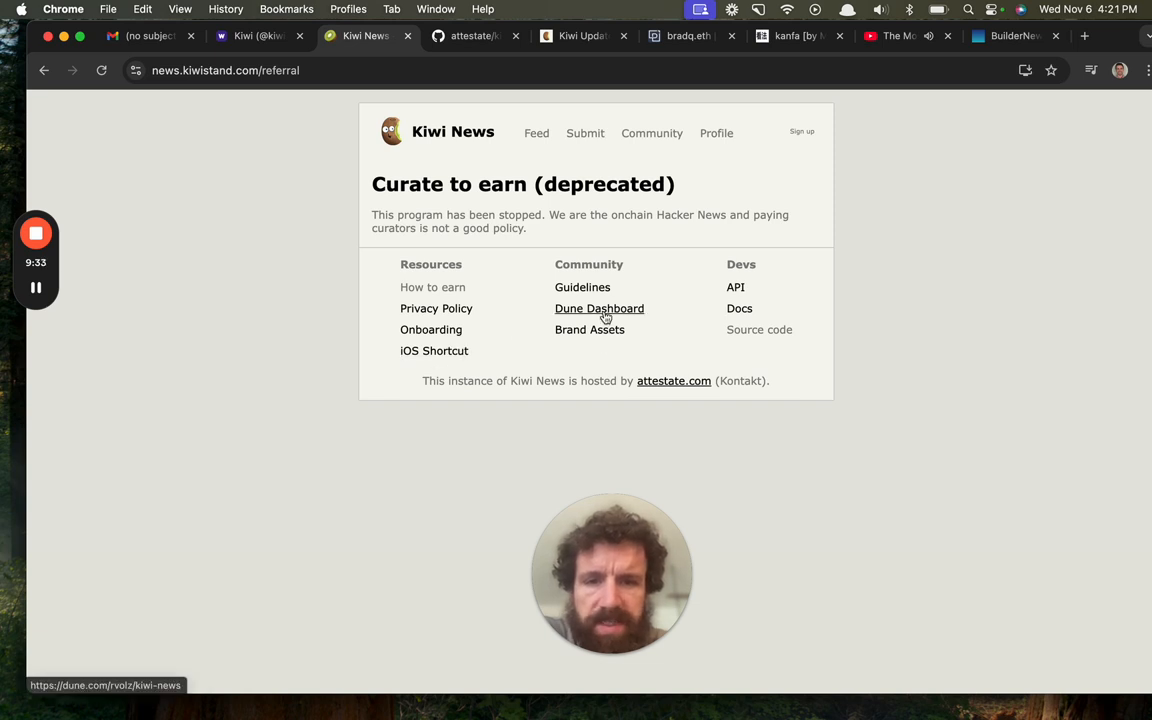
click(599, 308)
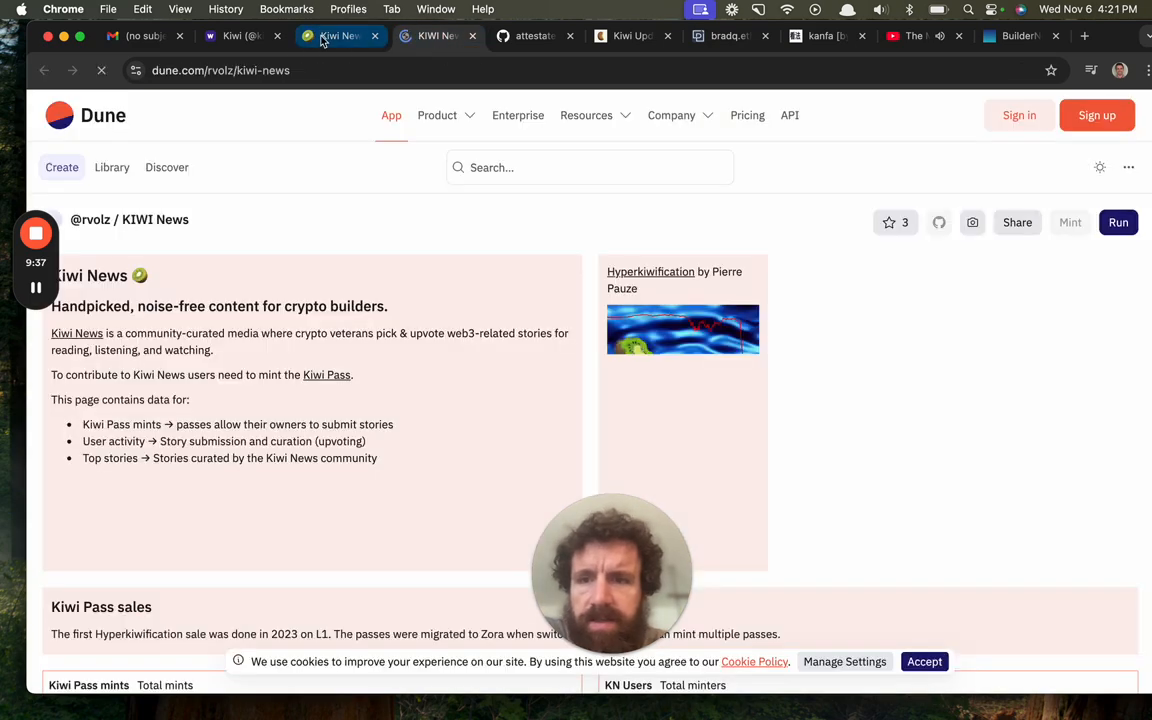
Switch from the Dune dashboard tab back to the Kiwi News feed tab
click(337, 35)
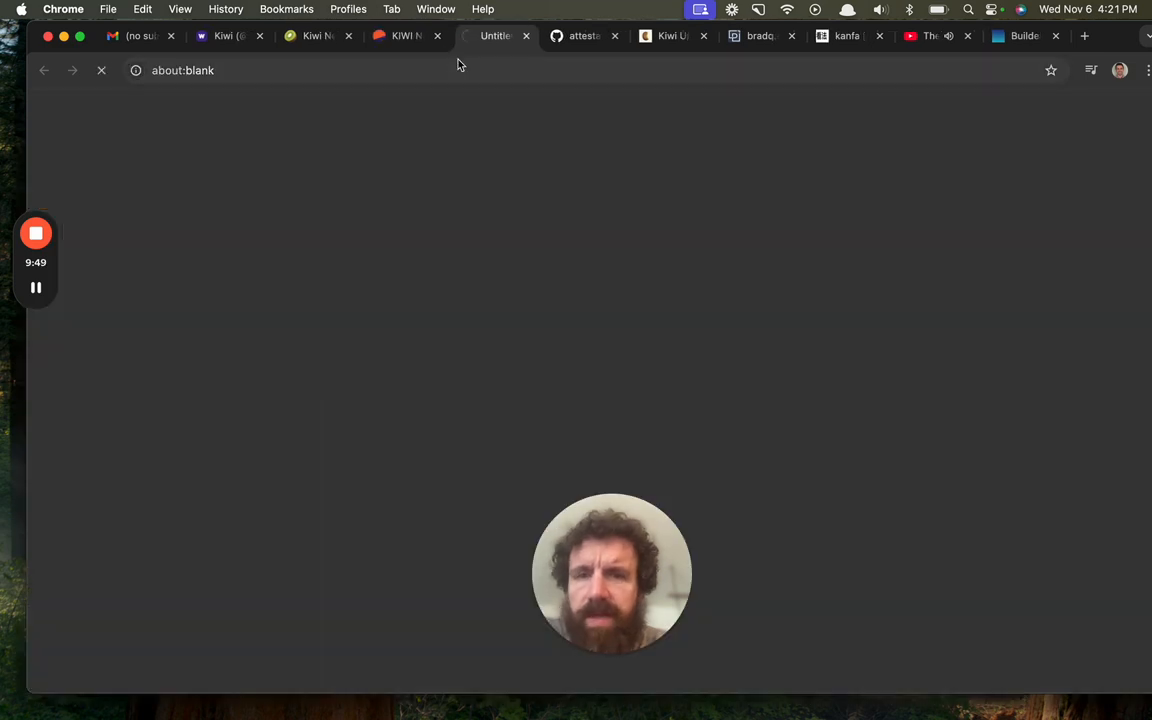
click(315, 36)
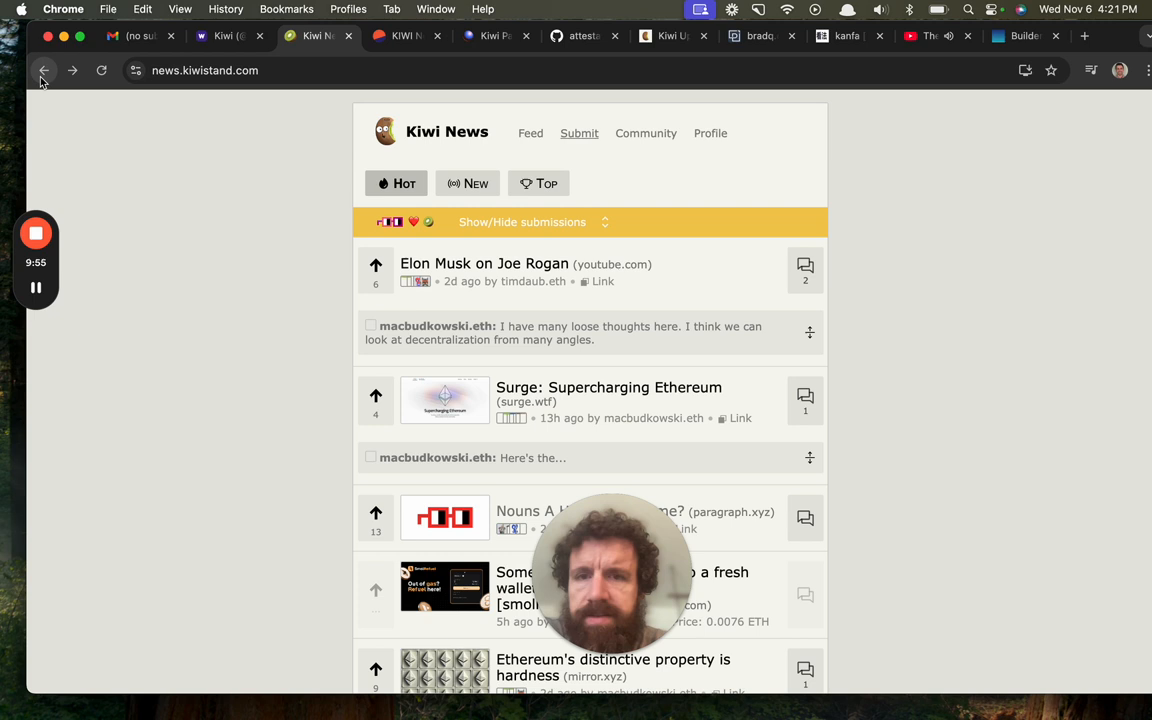
Open the community leaderboard and search its users for breck
click(646, 133)
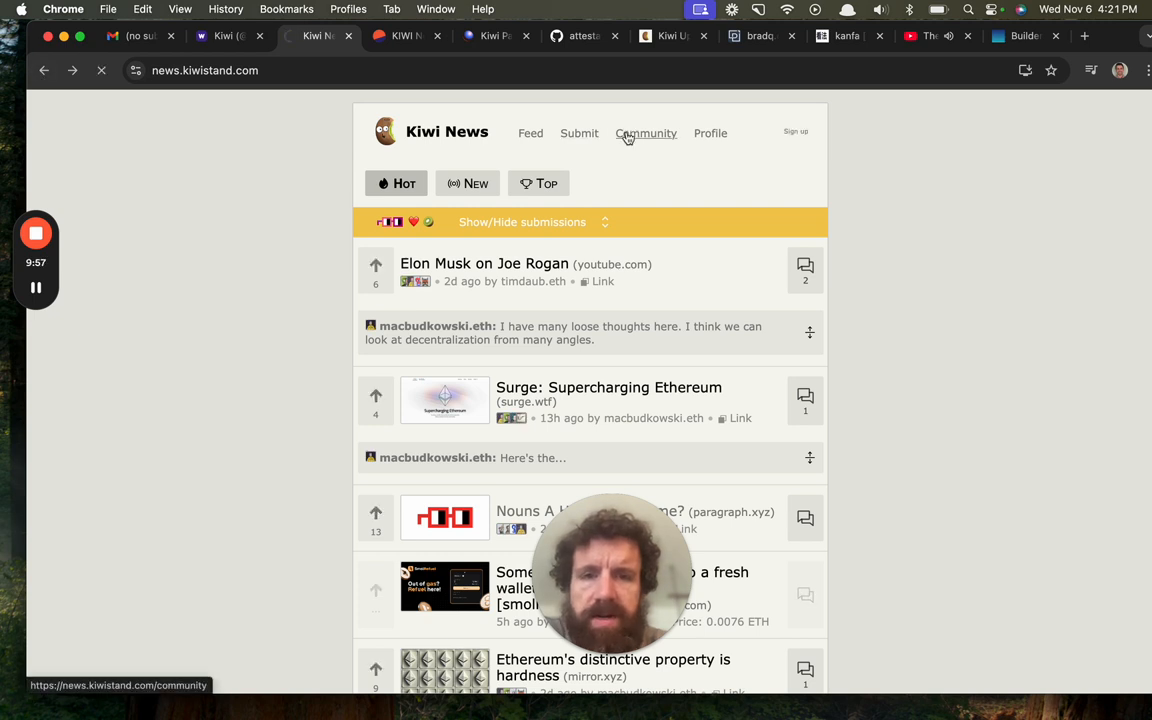
click(646, 133)
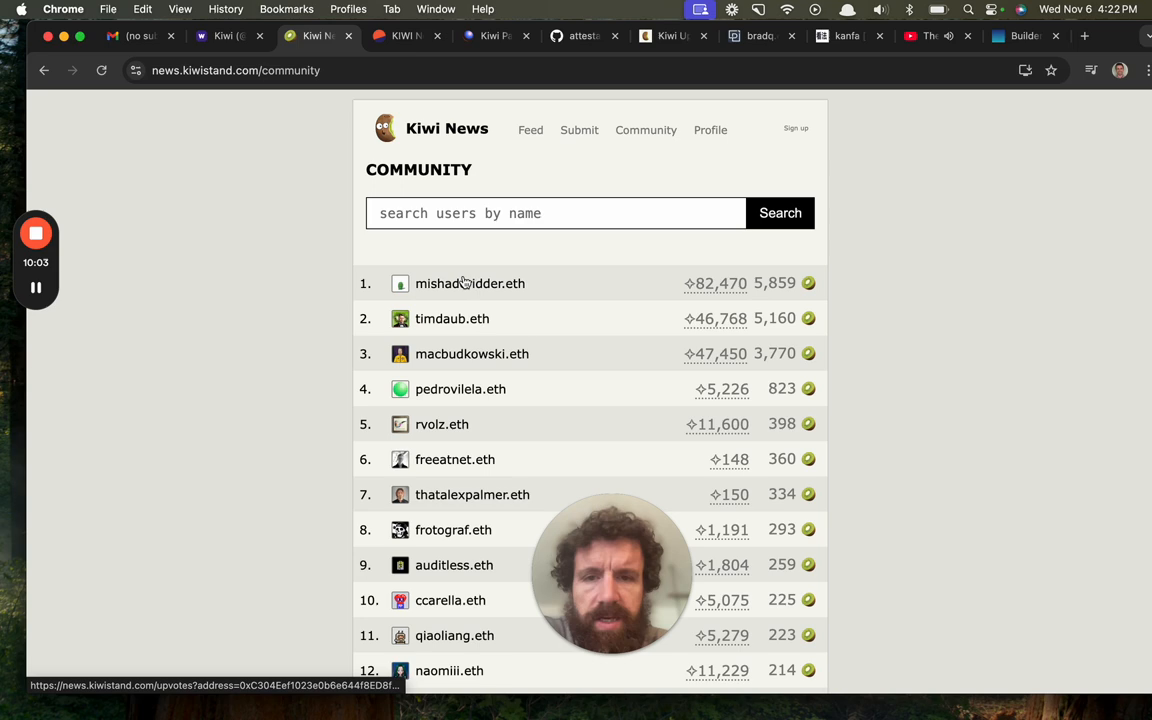
scroll(down, 3)
text(breck)
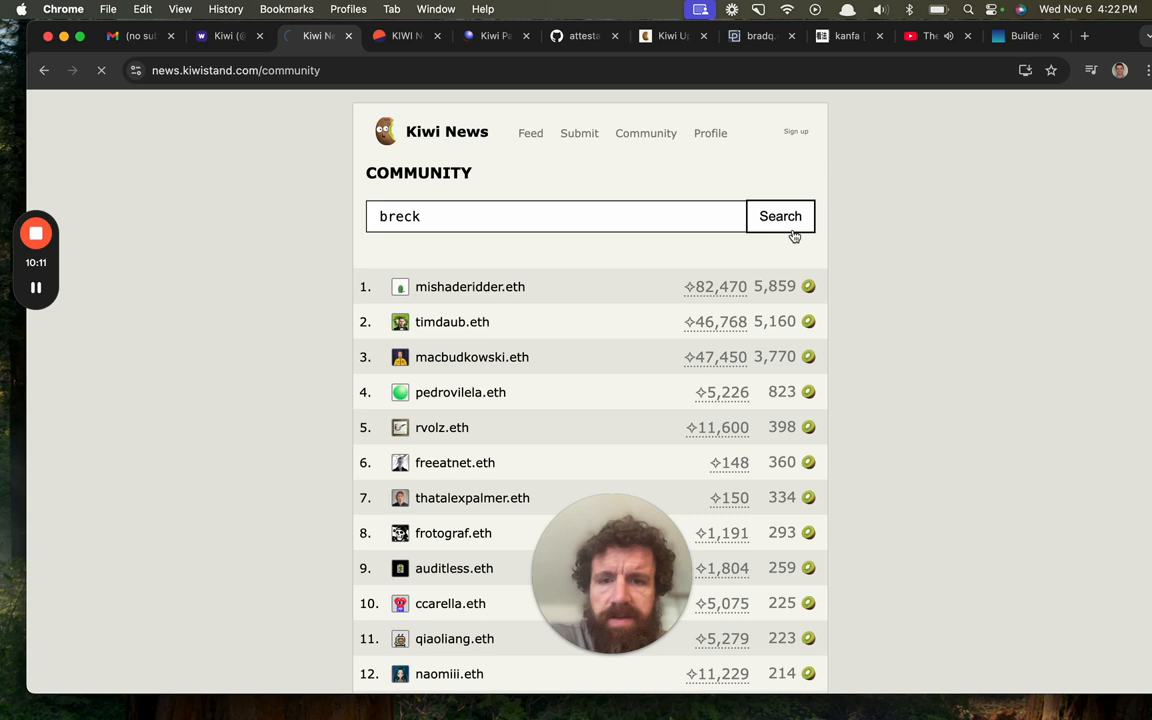
click(780, 216)
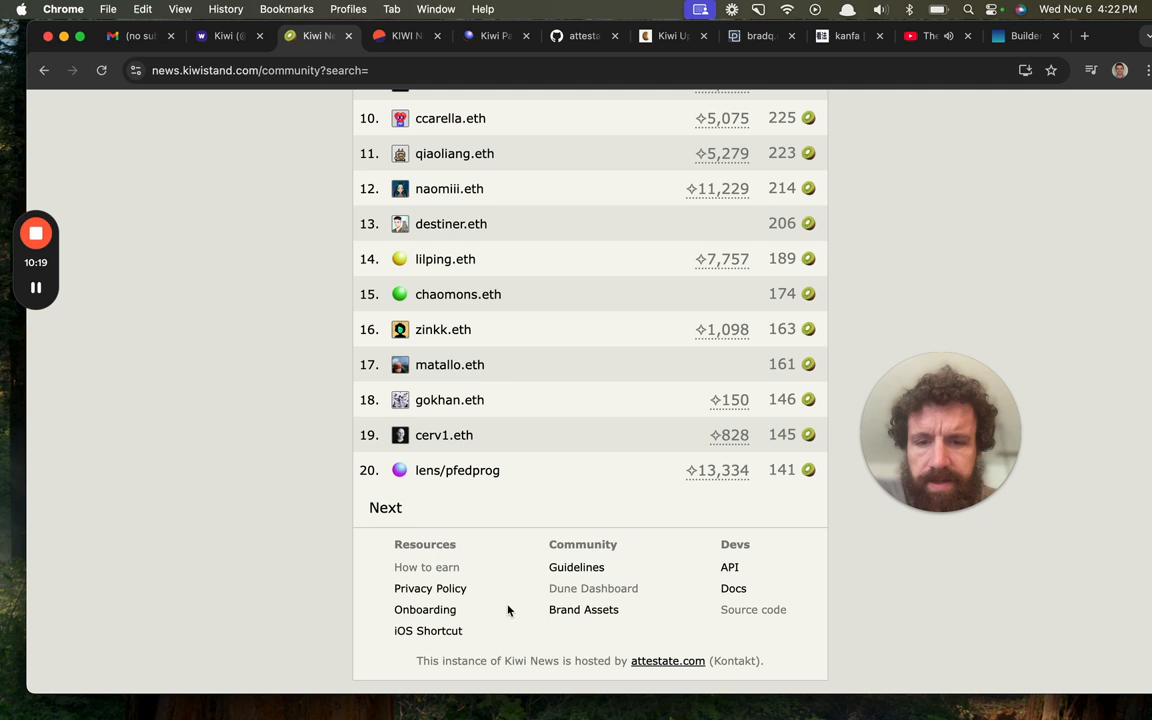
Open and scroll through the Level I: Reader onboarding page
click(425, 609)
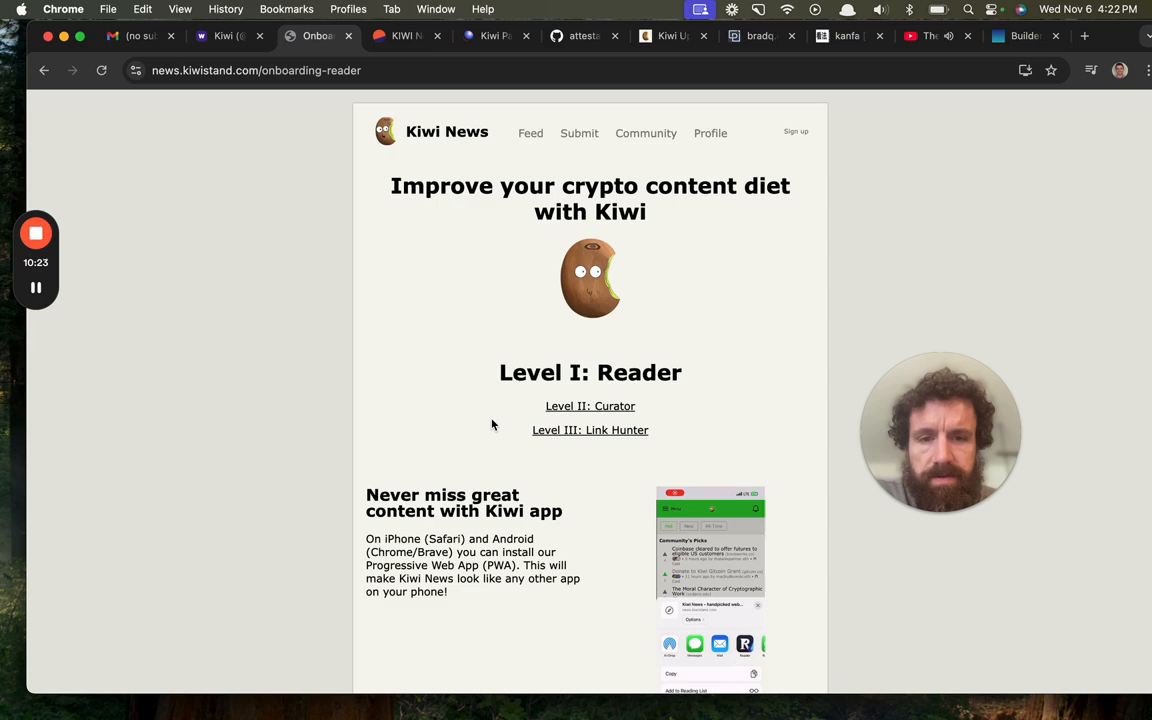
scroll(down, 3)
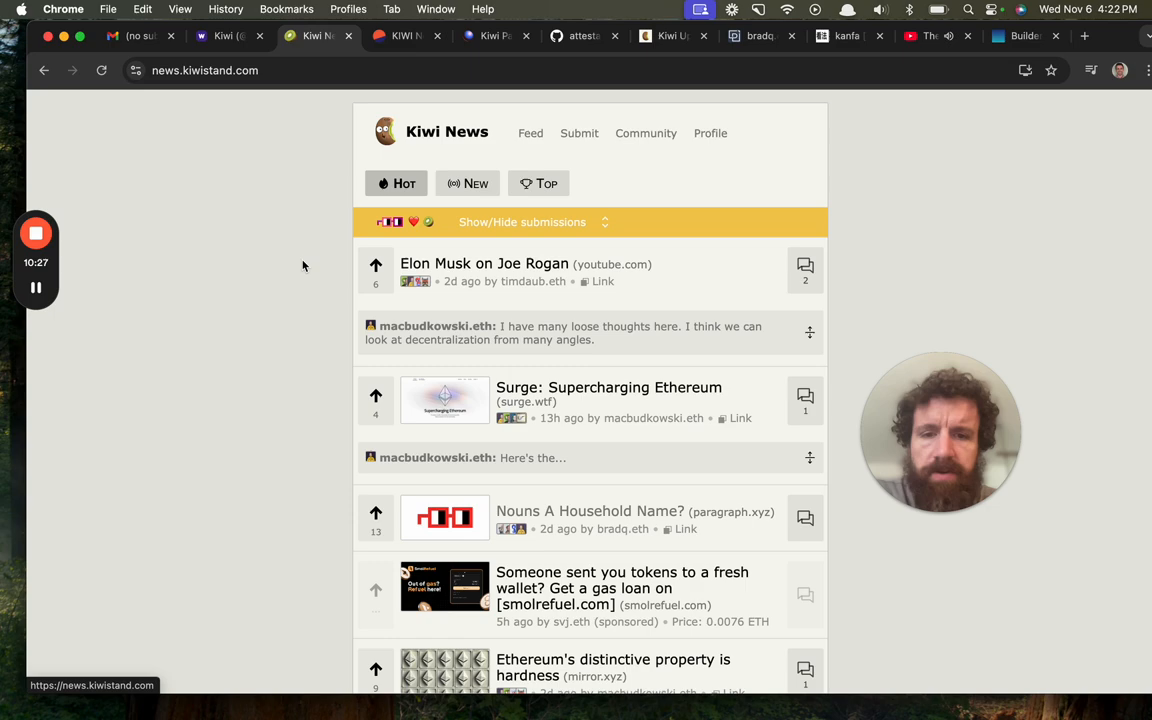
scroll(down, 3)
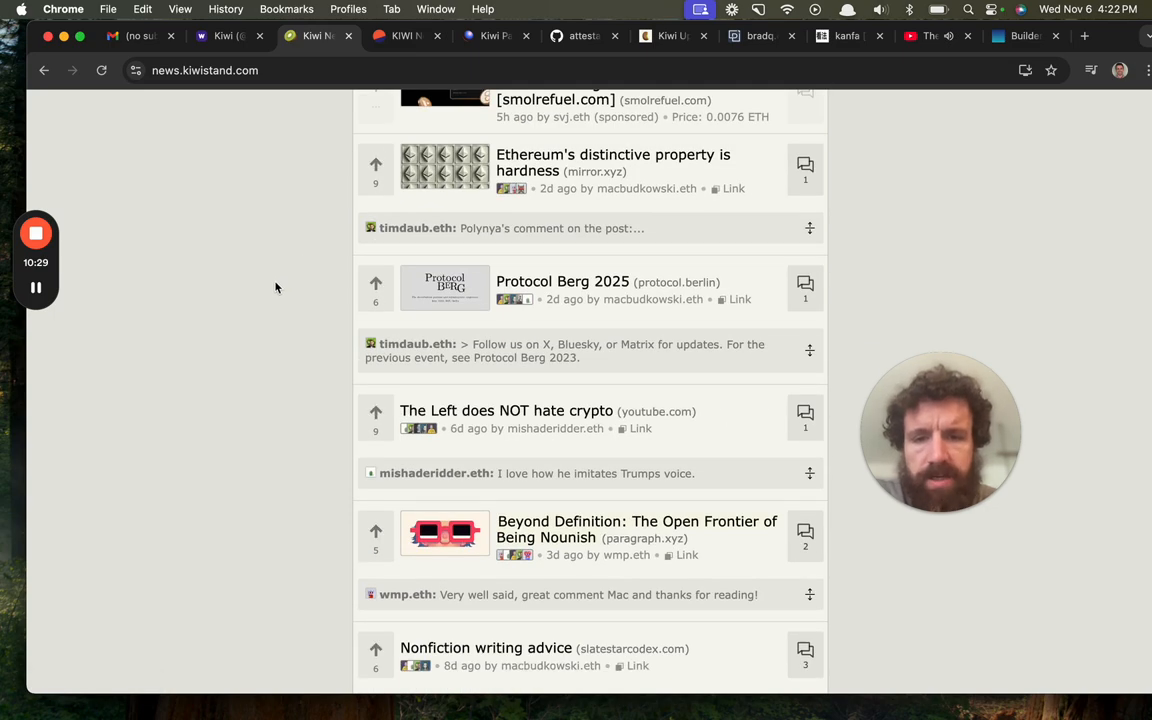
scroll(down, 3)
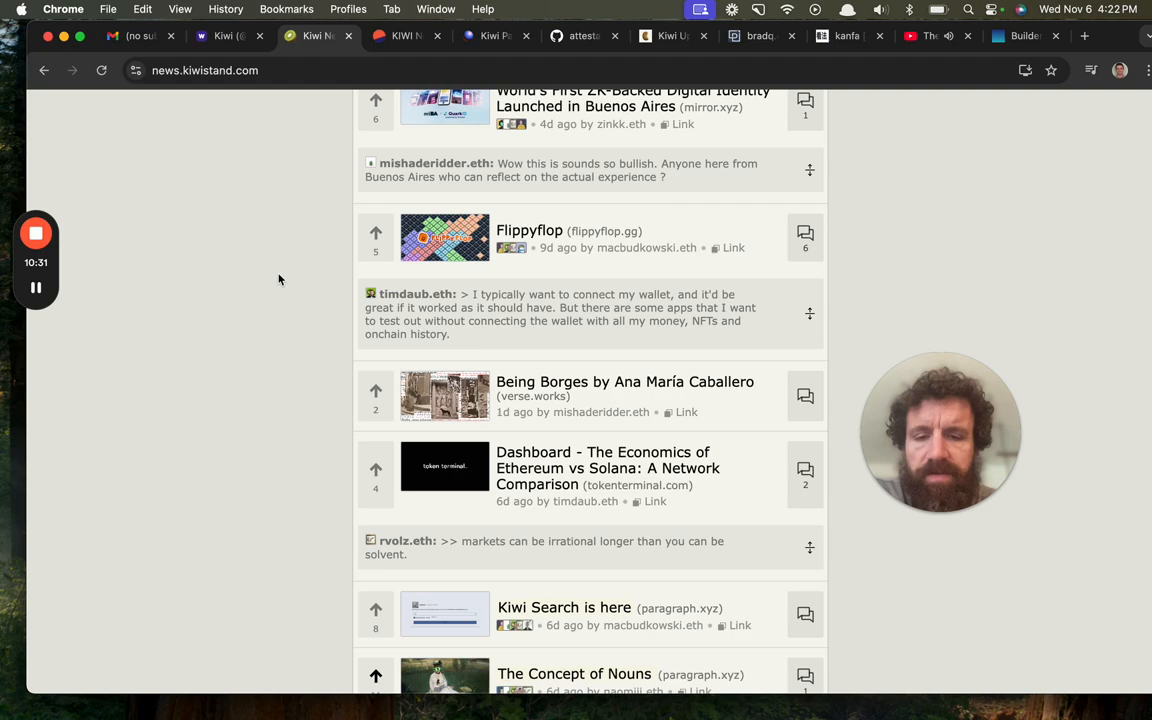
scroll(down, 3)
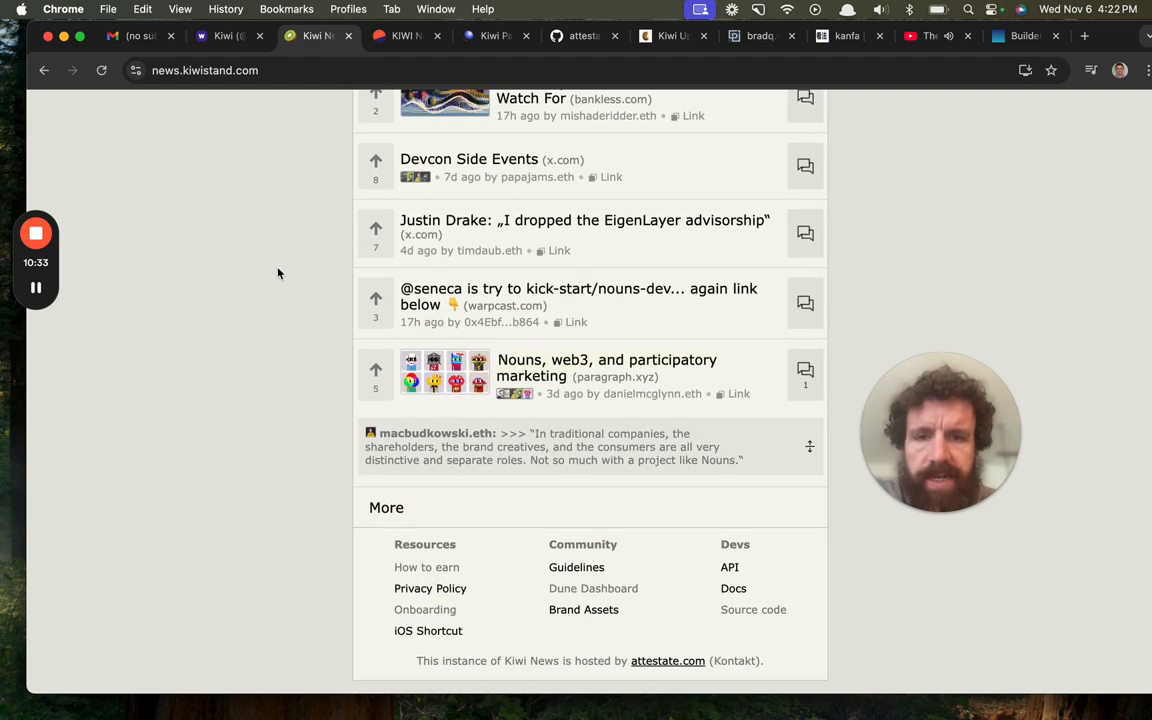
scroll(up, 3)
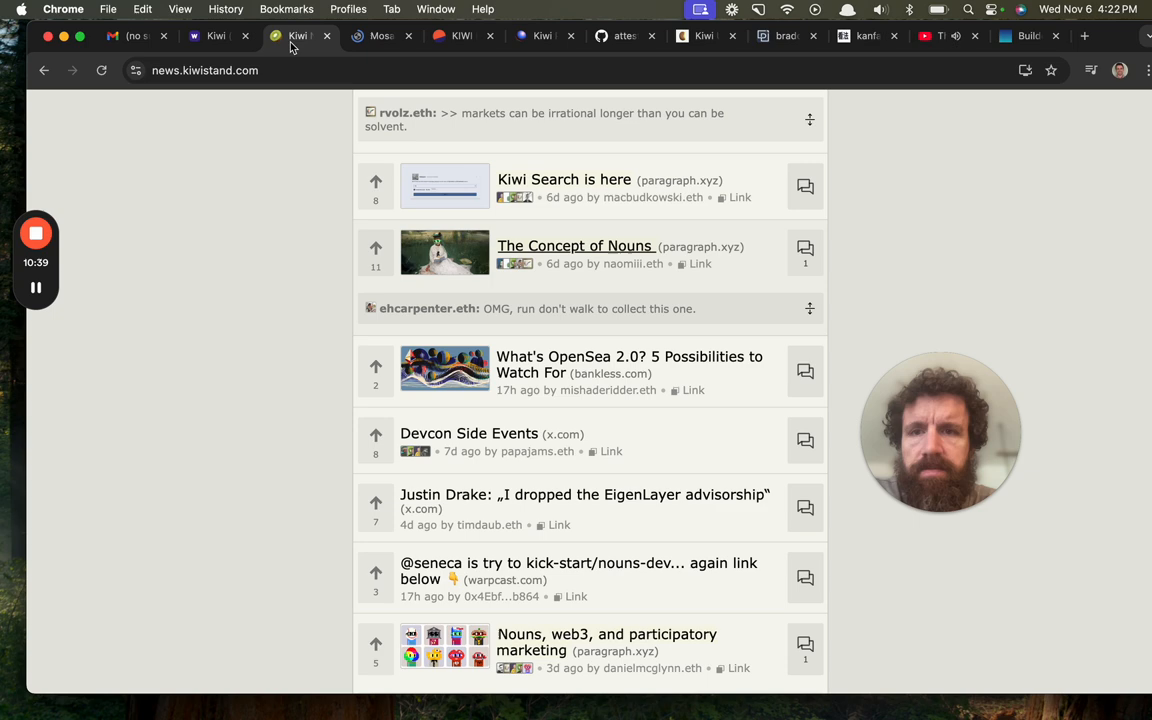
Return to the Kiwi News Hot feed and scroll back to its top
click(809, 307)
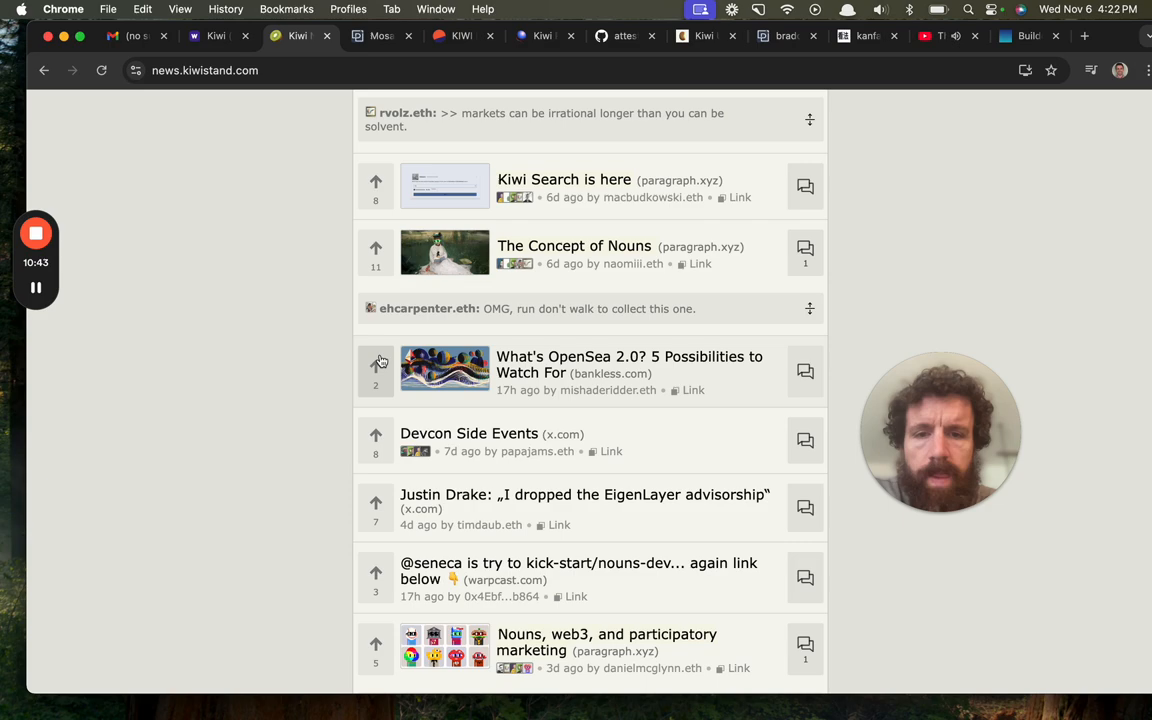
scroll(down, 3)
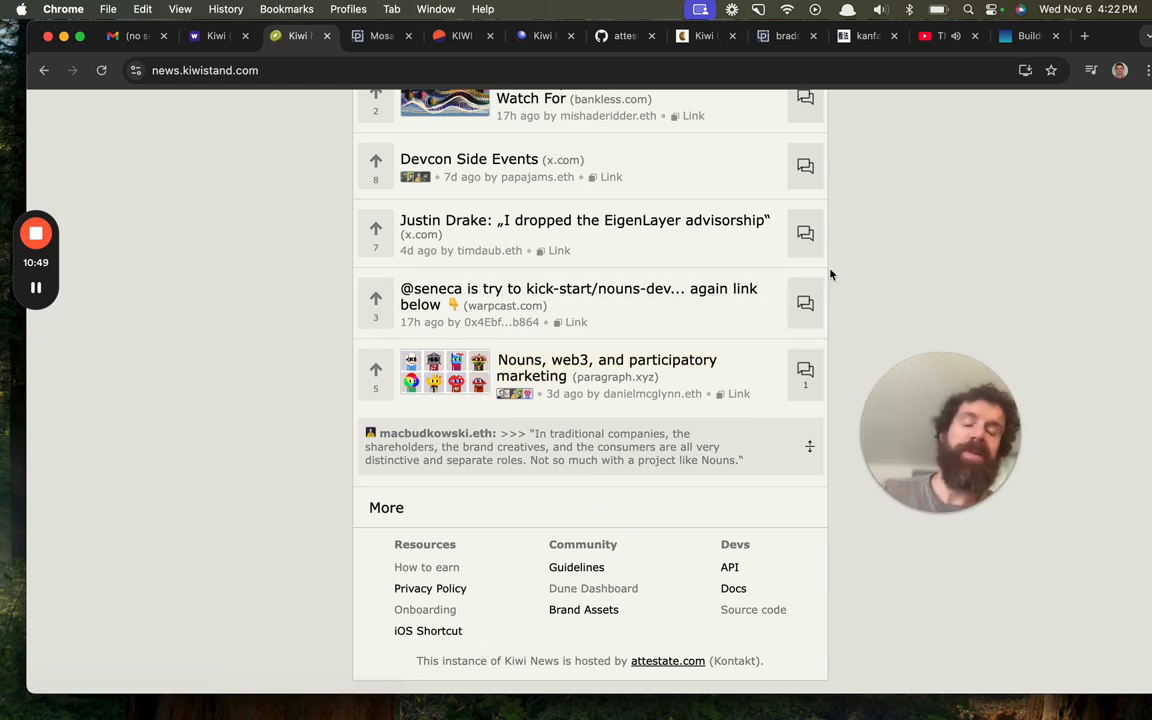
mouse_move(931, 197)
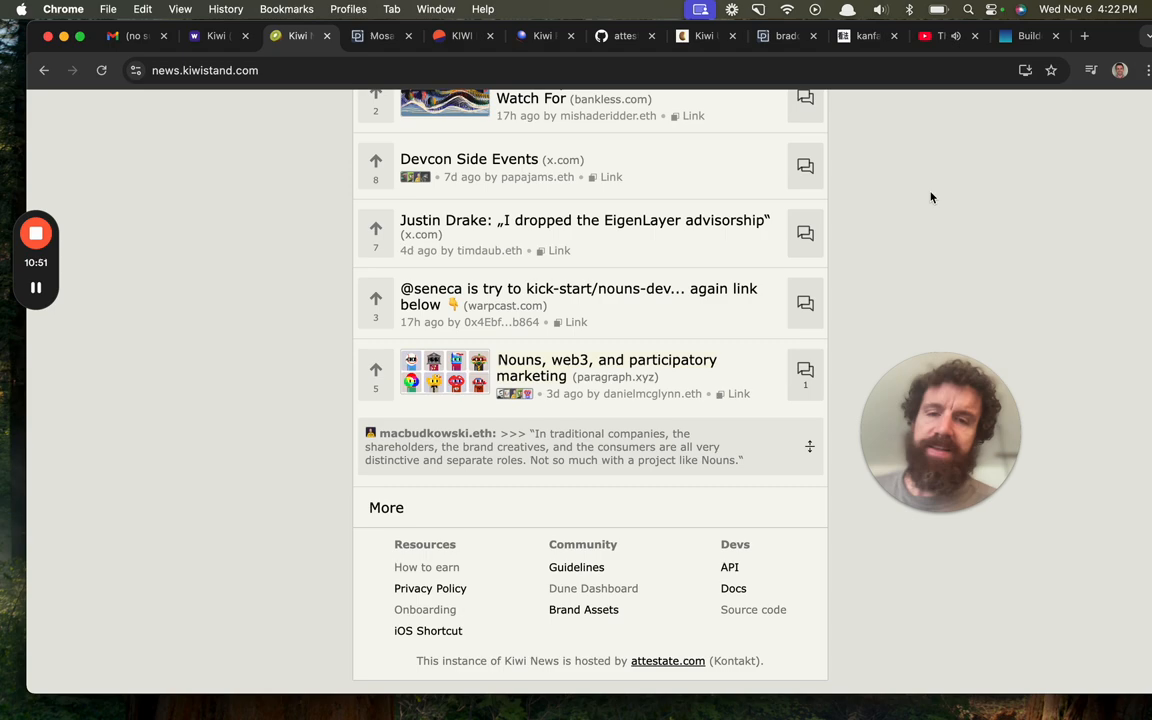
scroll(up, 3)
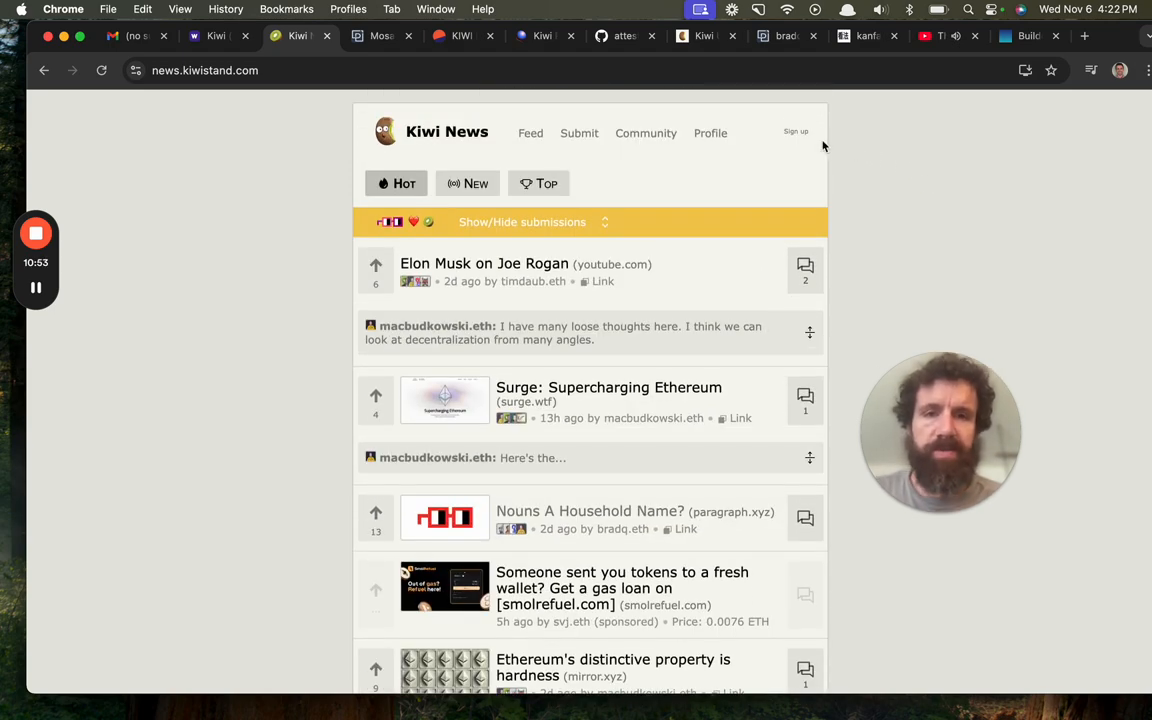
mouse_move(796, 131)
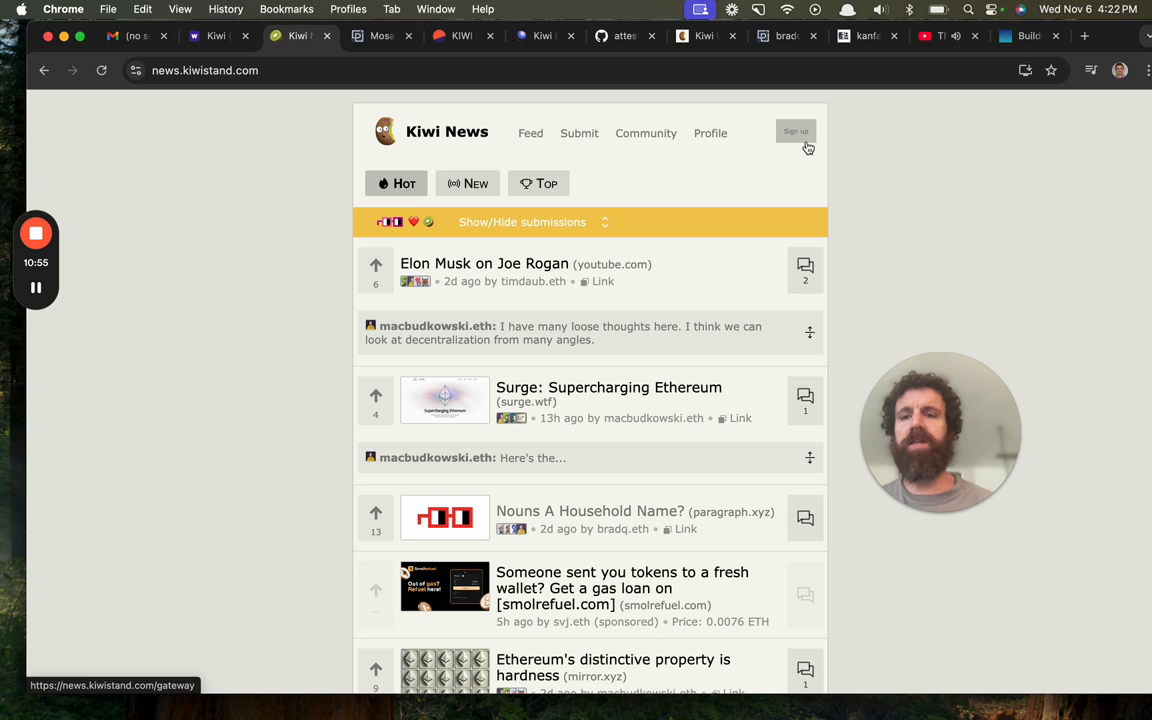